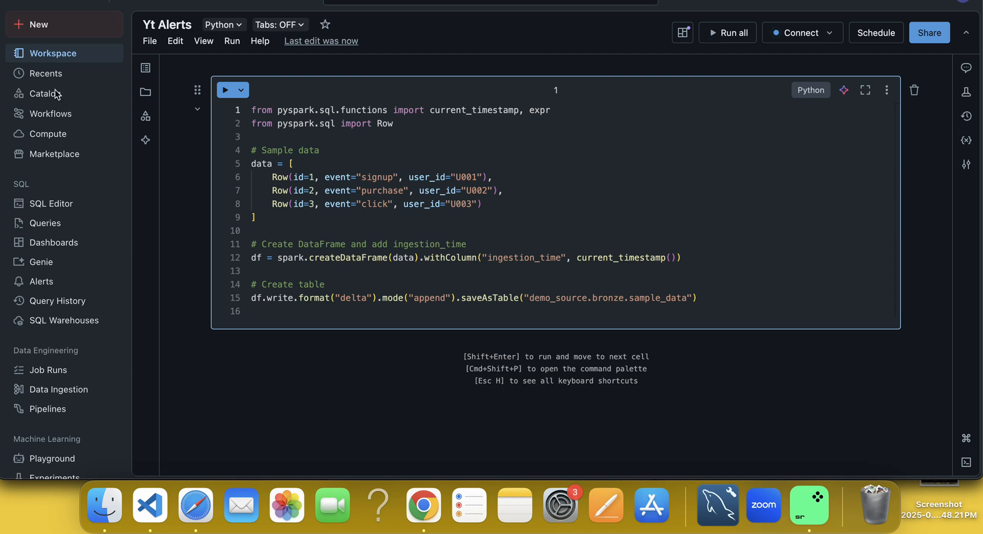
mouse_move(73, 192)
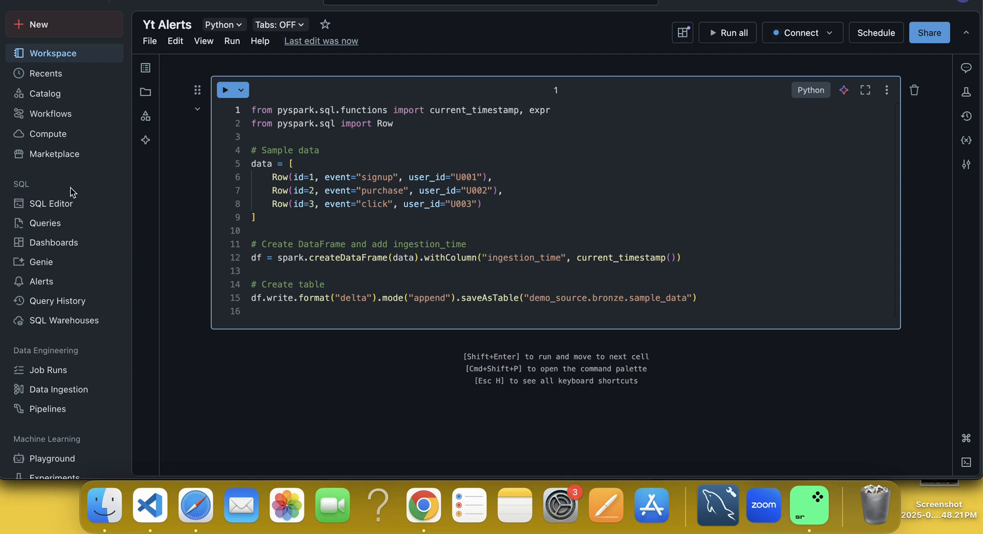
mouse_move(64, 321)
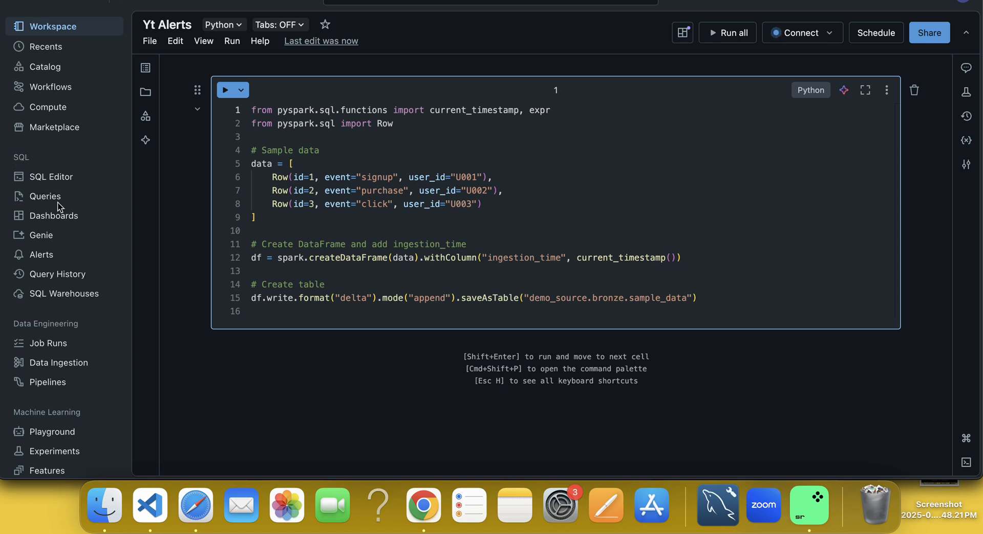
mouse_move(53, 259)
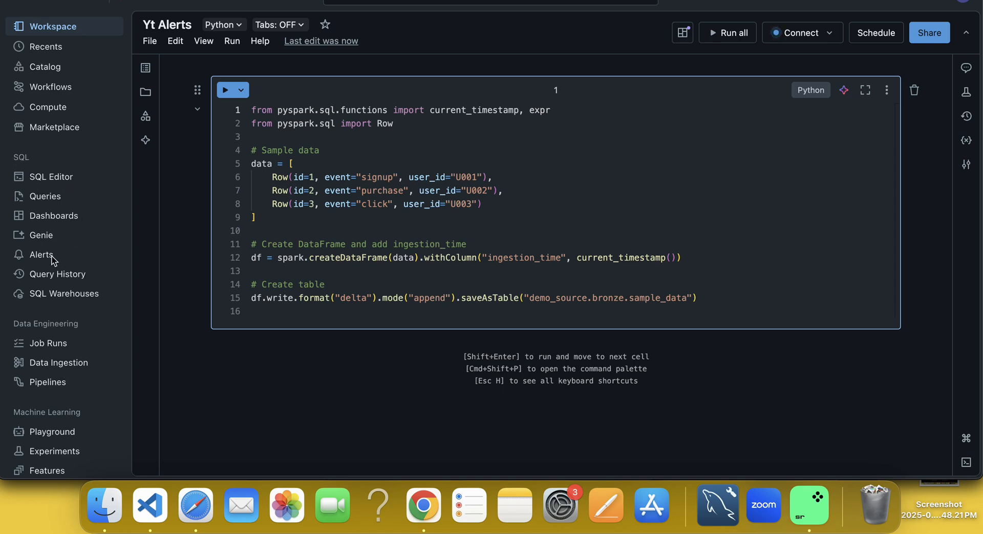
mouse_move(47, 284)
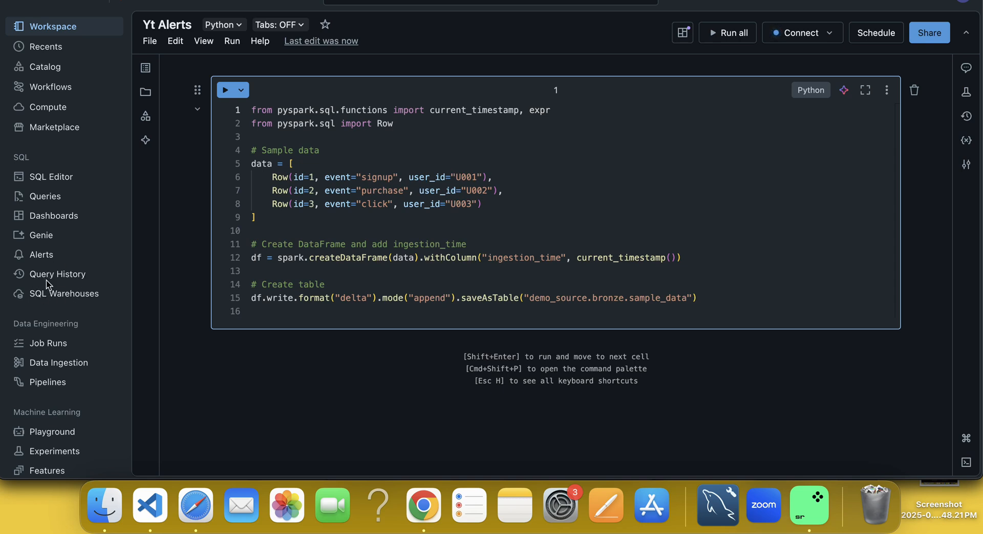
mouse_move(56, 259)
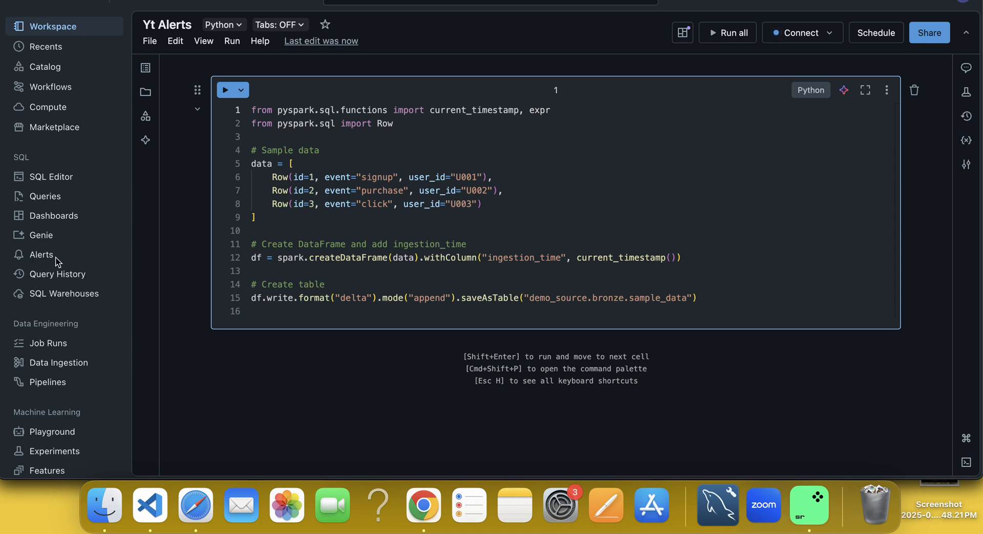
mouse_move(538, 332)
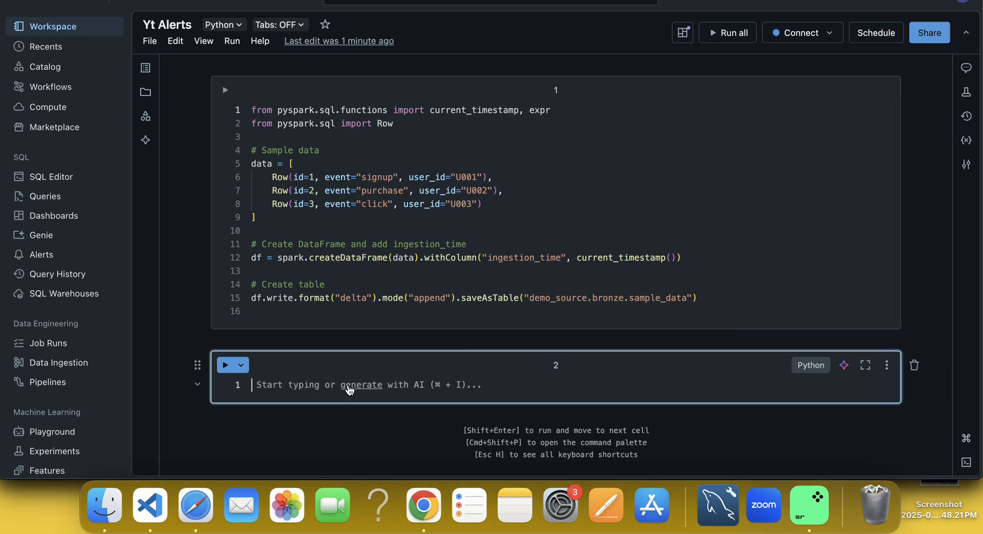
Note that bronze sample data flows to silver via a 24*7 pipeline ingesting from the source.
type("bo")
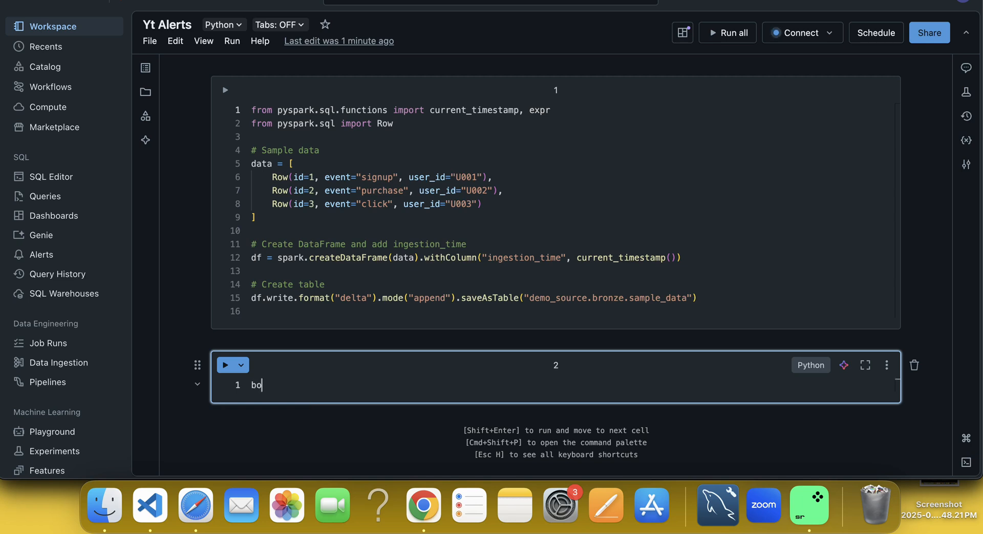
type("ronz")
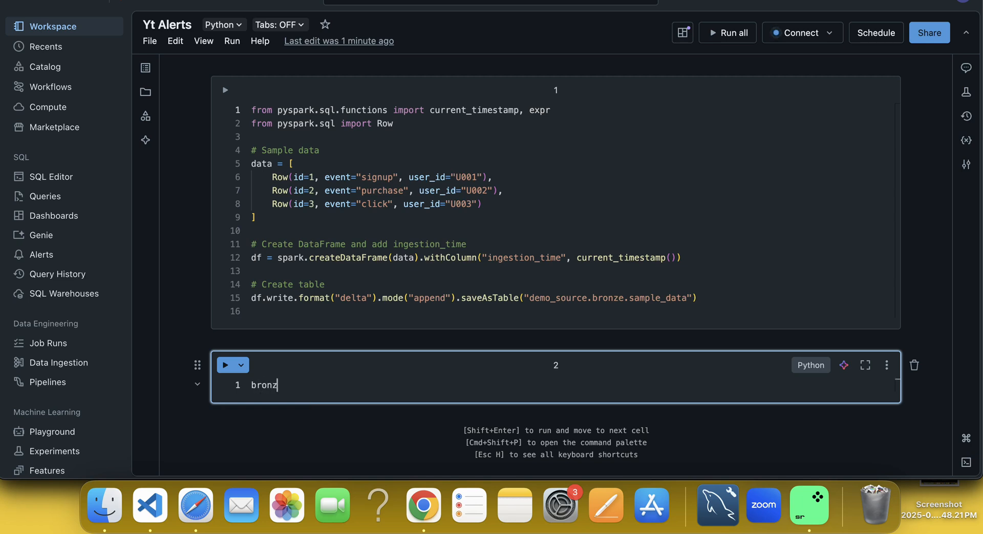
type("e")
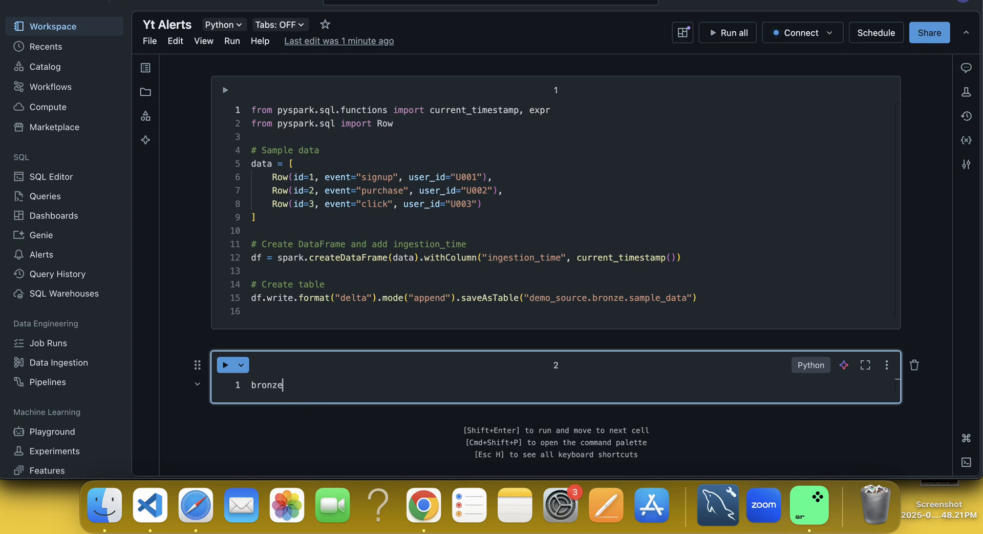
type("--> sample data")
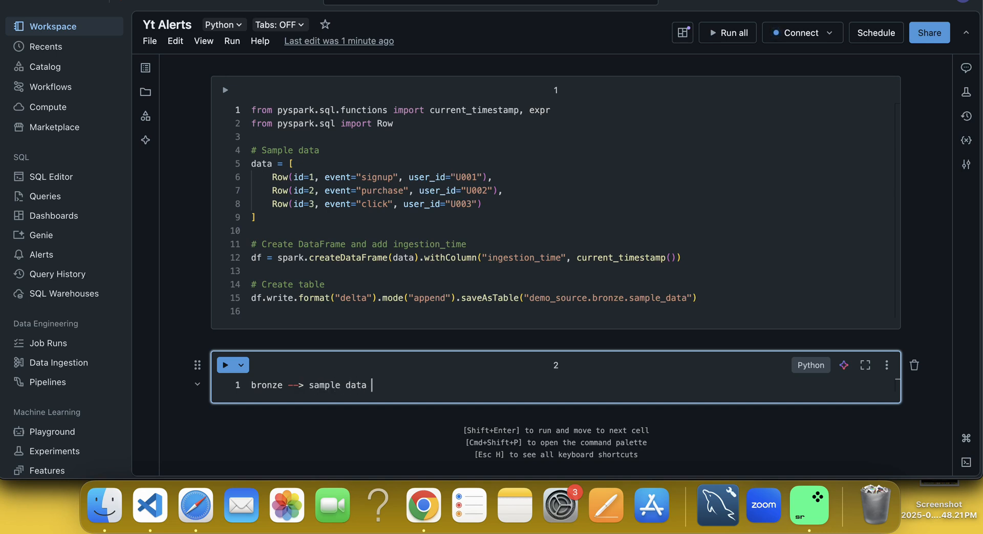
type("-- > silver")
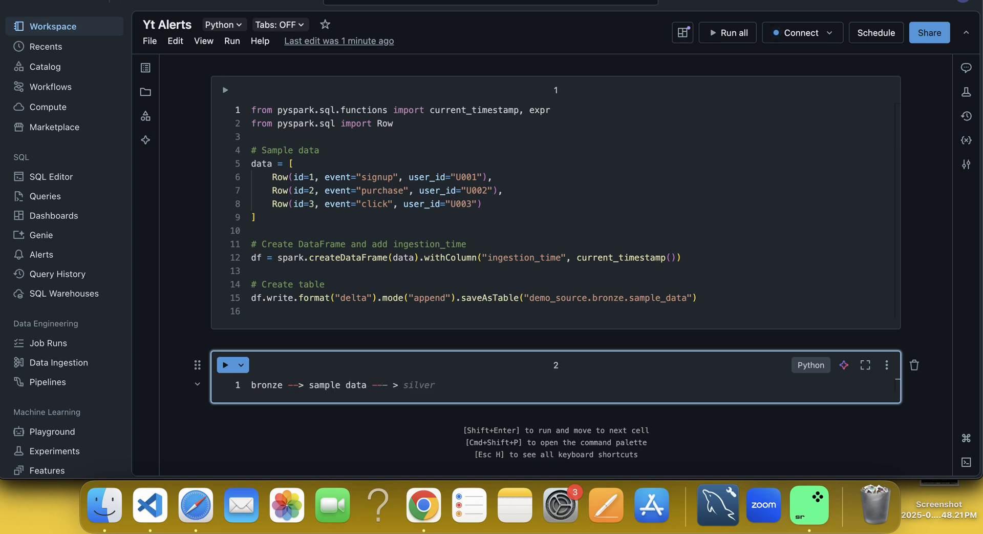
type("which is gett")
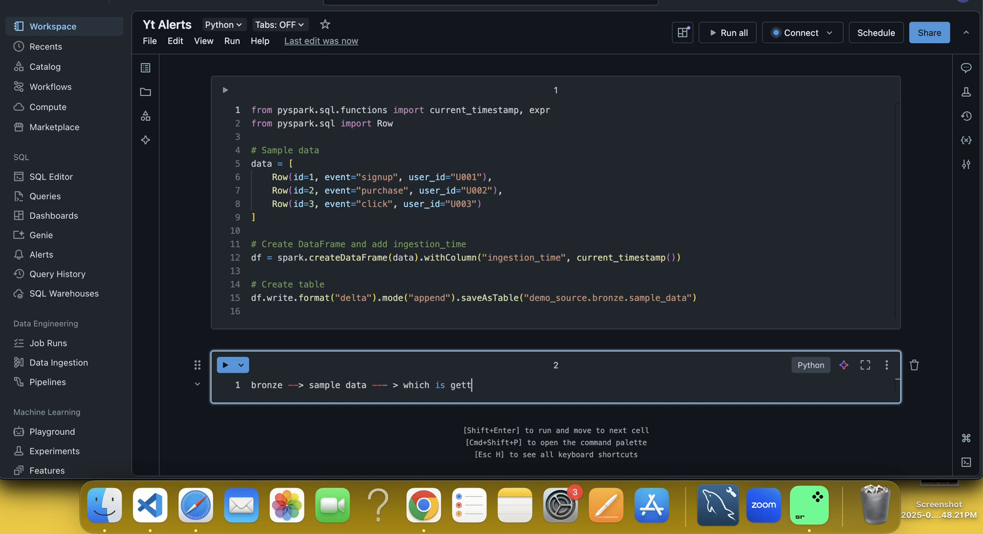
type("ing s")
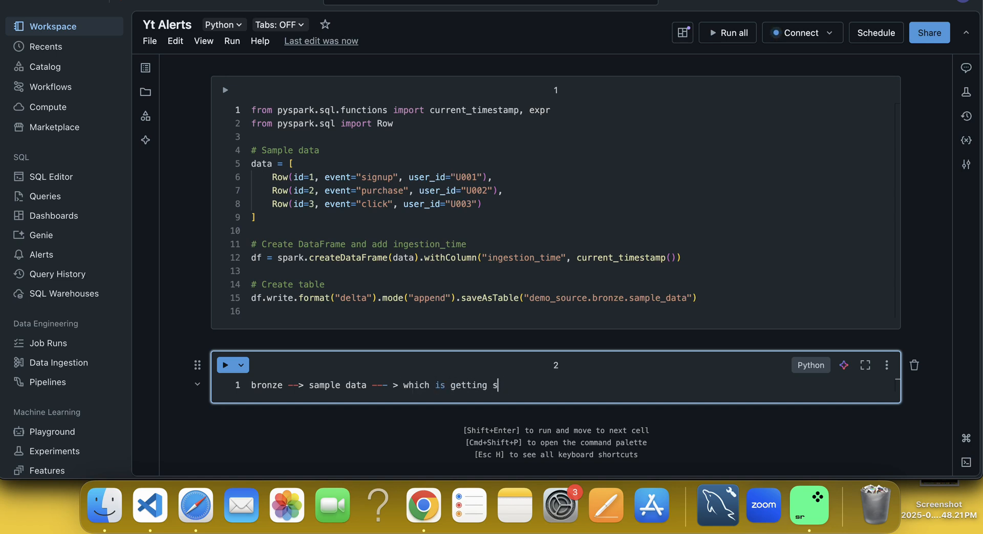
type("aved in every 5 mins ..")
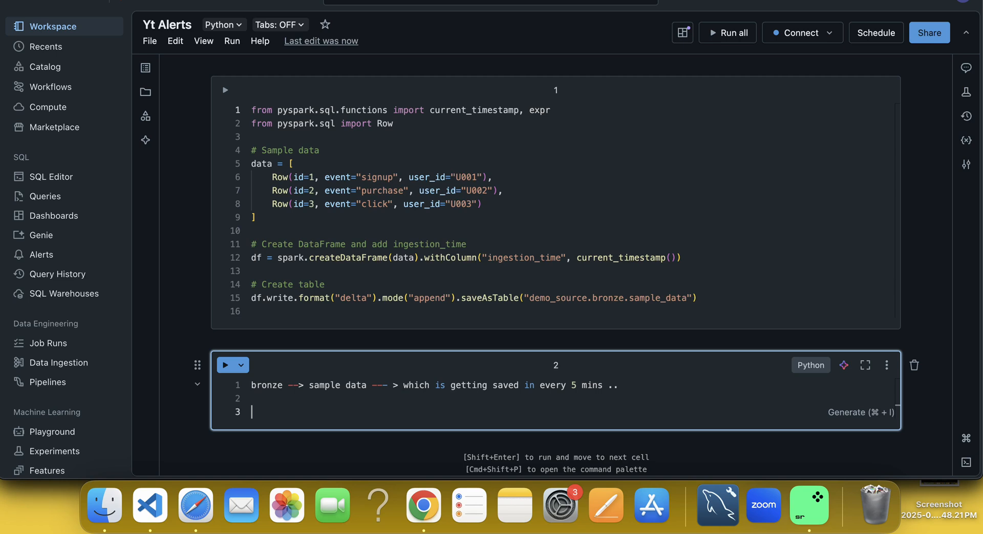
type("we have some pipe")
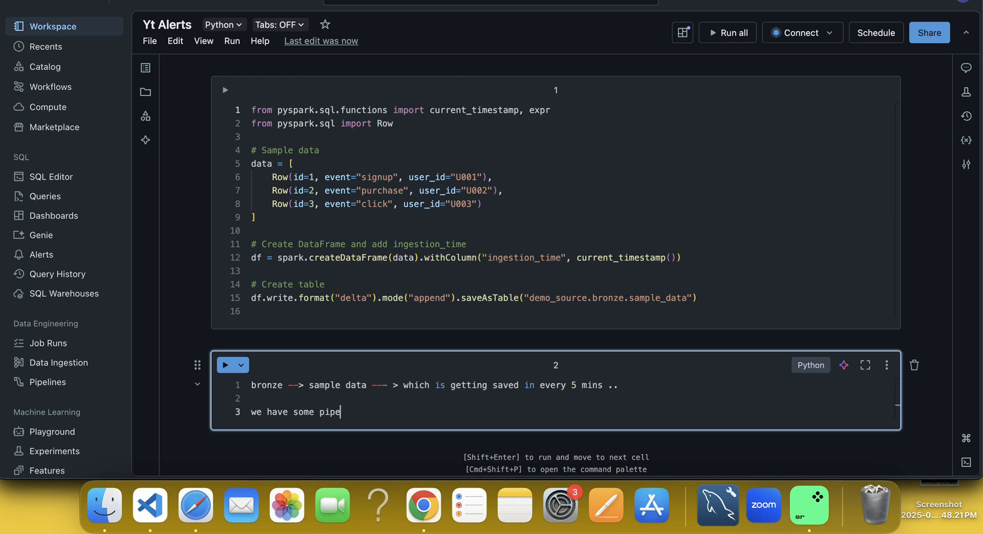
type("line which running")
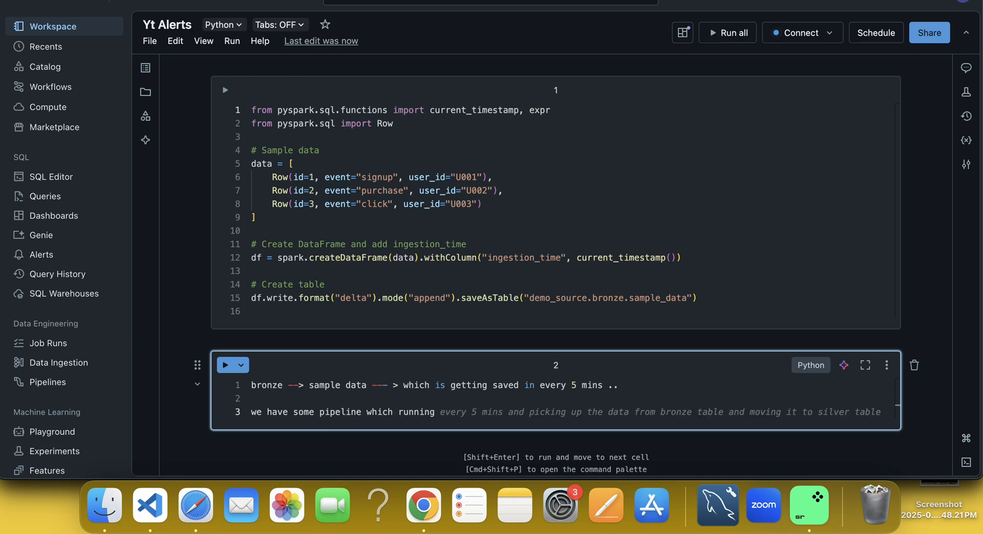
type("24")
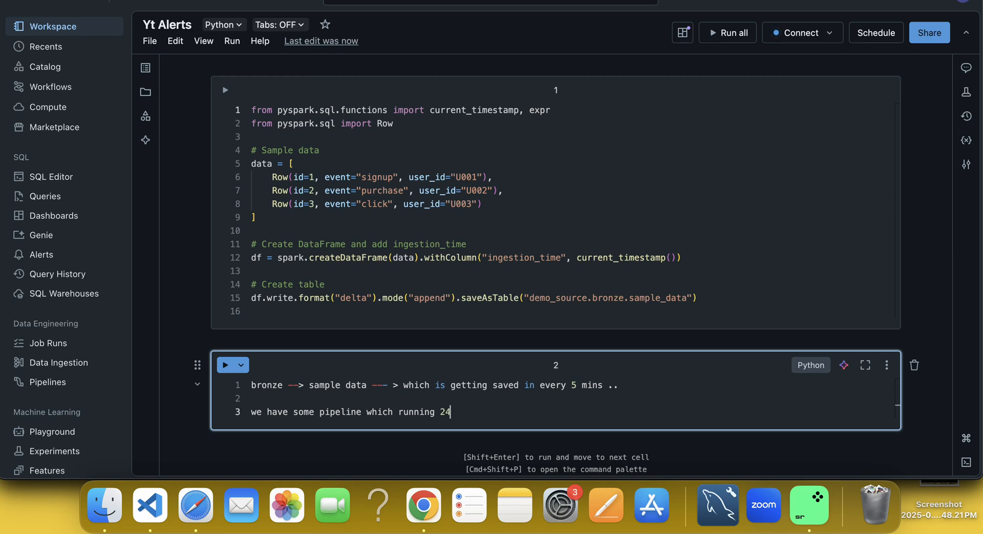
type("*7 ..")
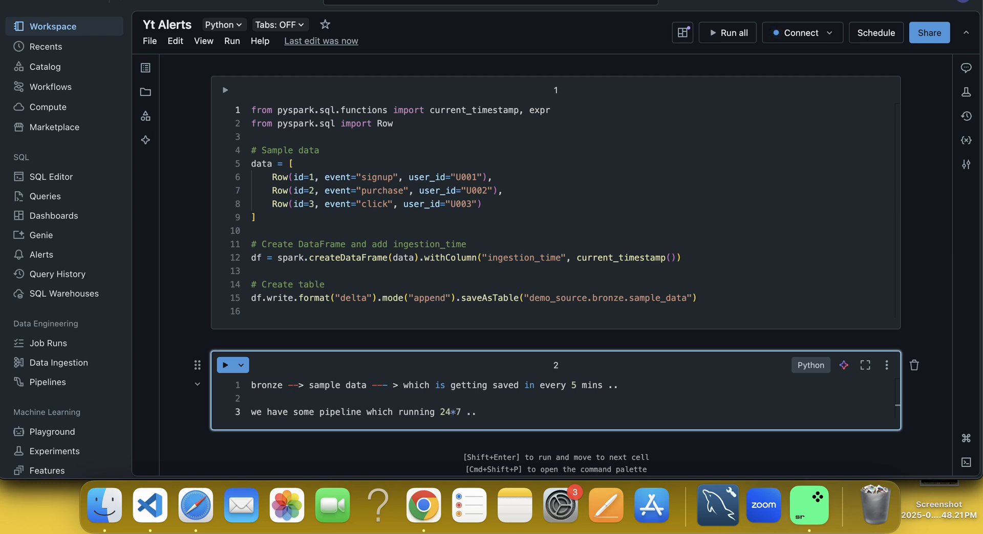
type("and it is ingesting the data from the source")
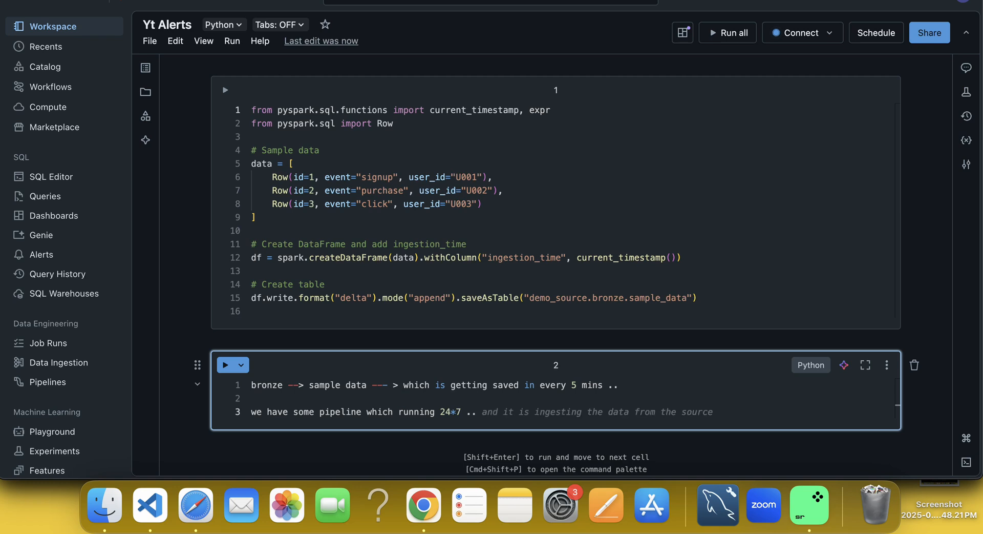
Add that new data arrives every 5 mins, replacing 'source' with 'a new data is getting added'.
type("we g")
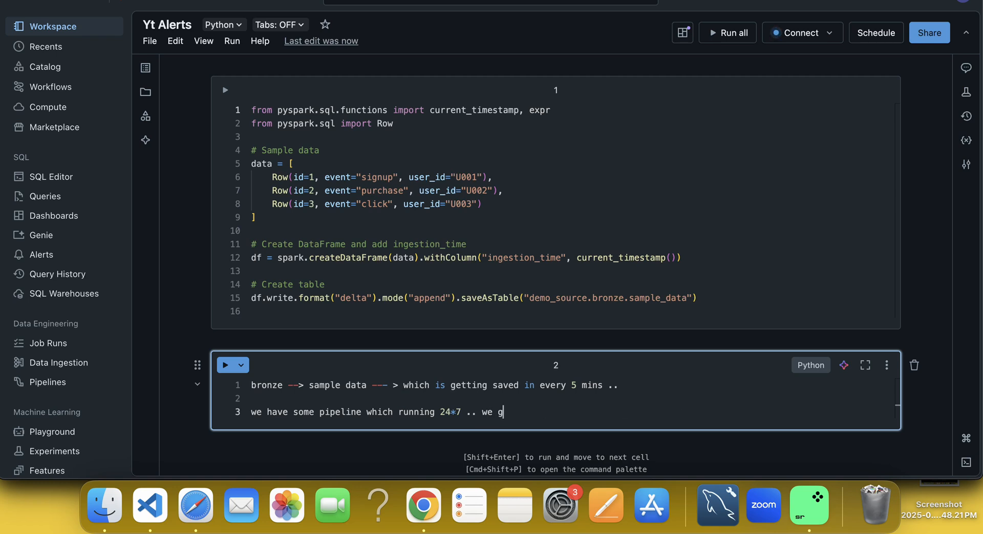
type("et new")
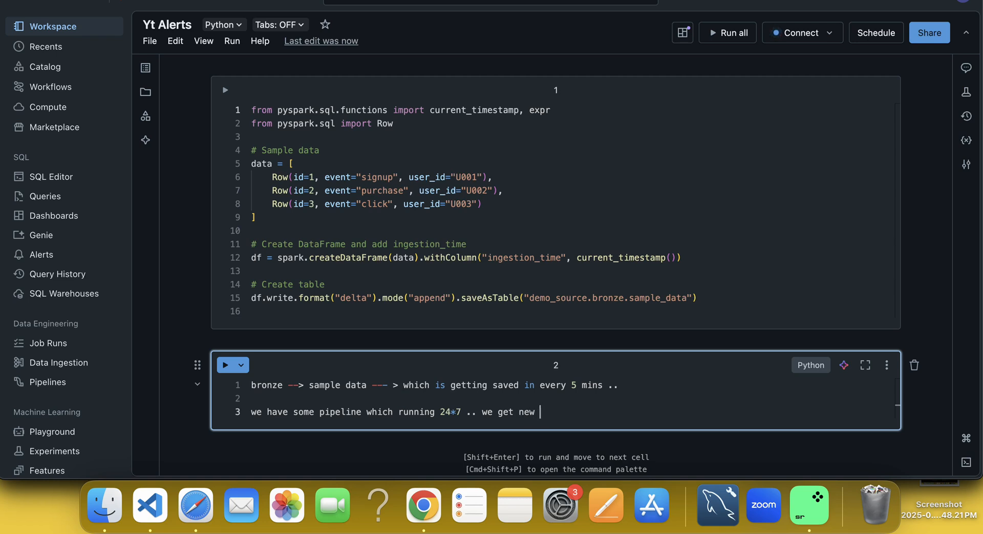
type("daily in")
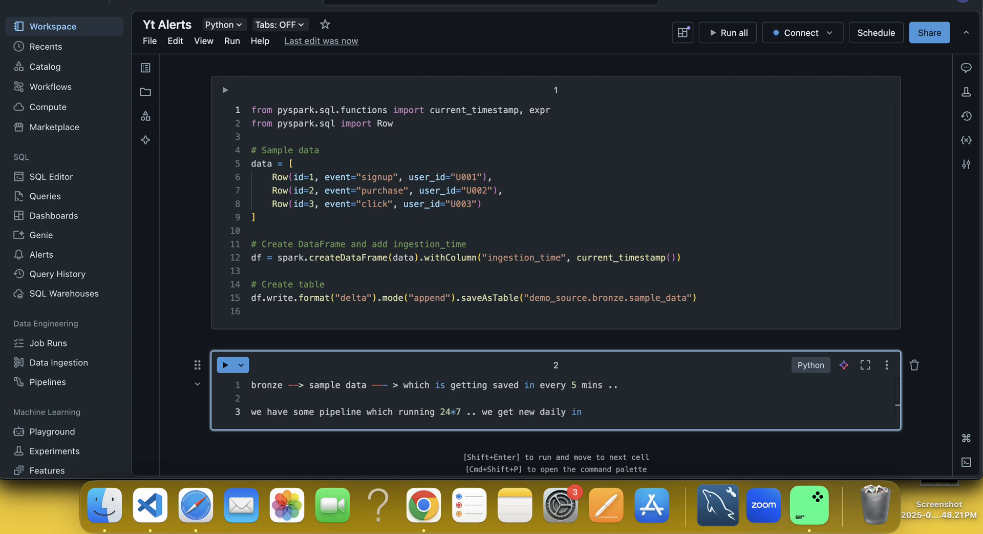
type("every 5 mins")
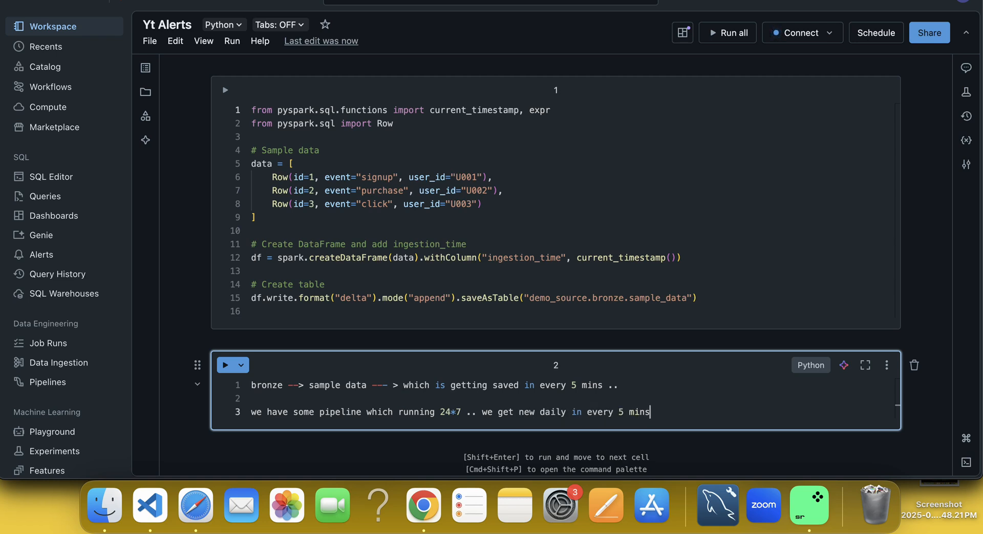
type("..")
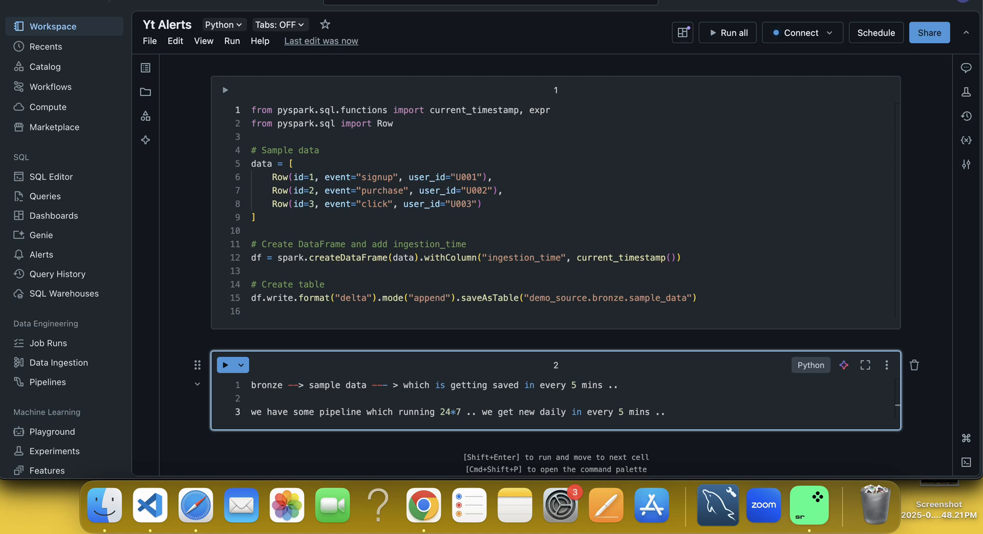
type("and we have to ingest that data in")
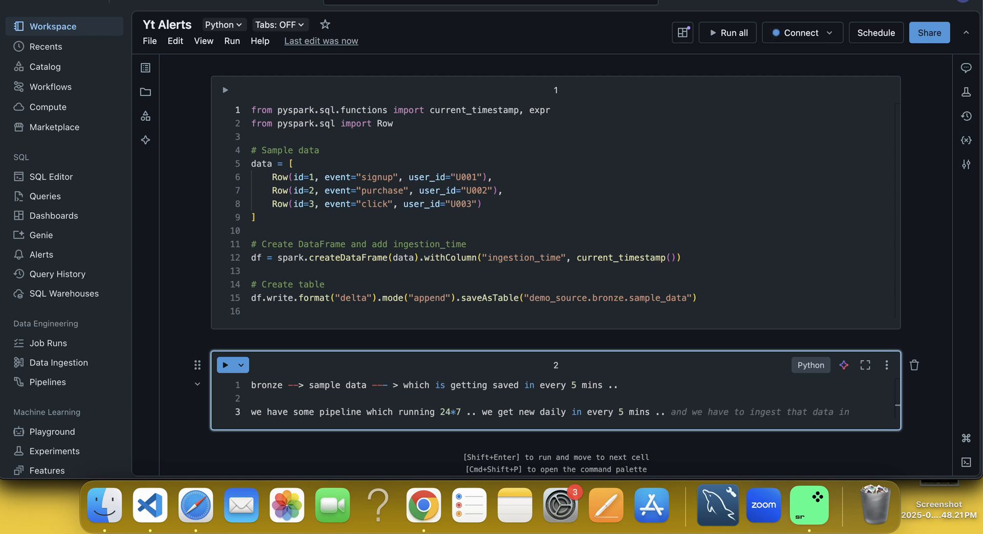
type("source")
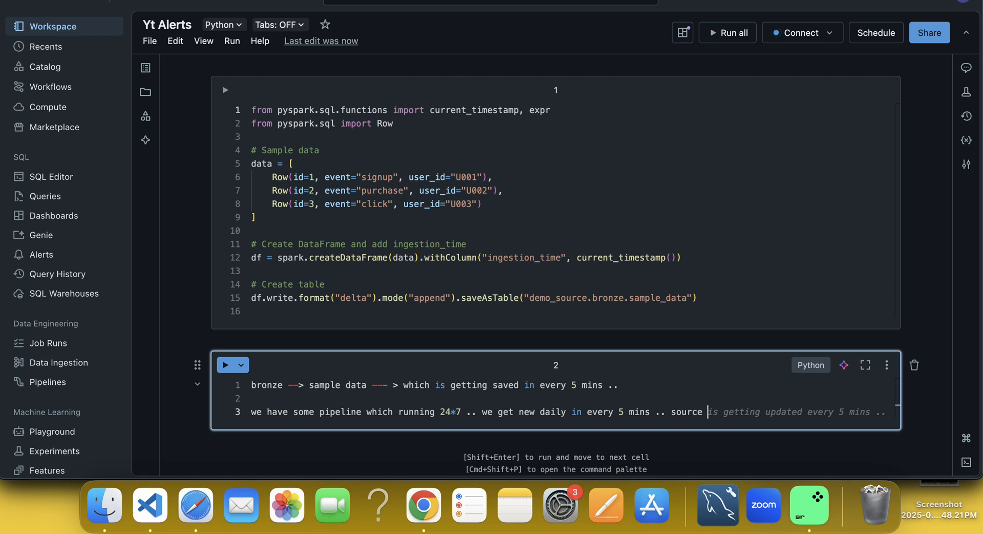
mouse_move(663, 415)
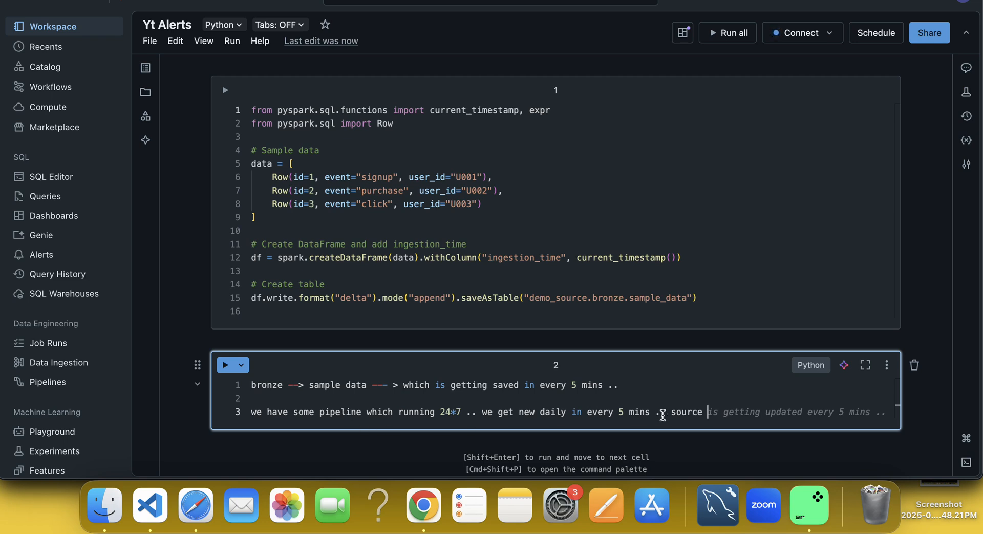
double_click(687, 411)
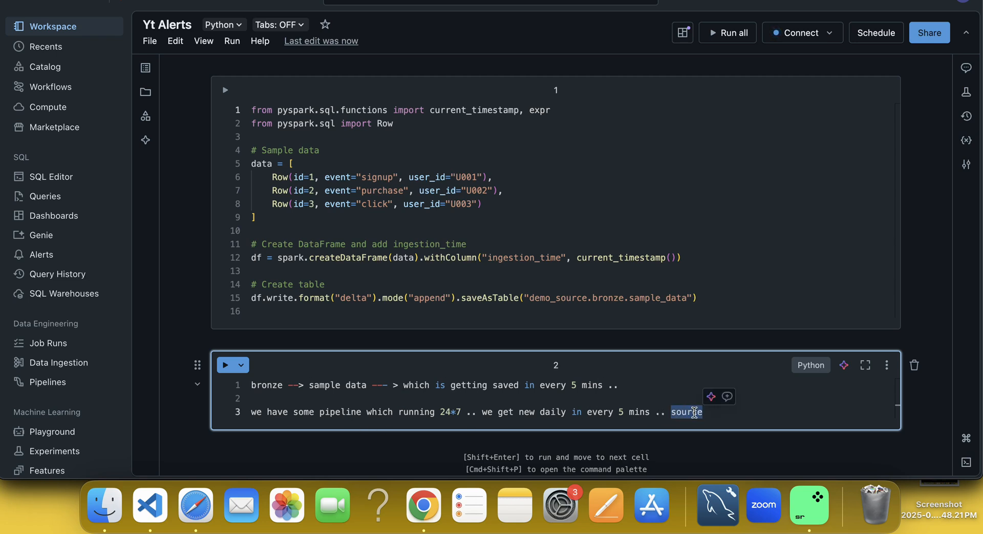
key("Backspace")
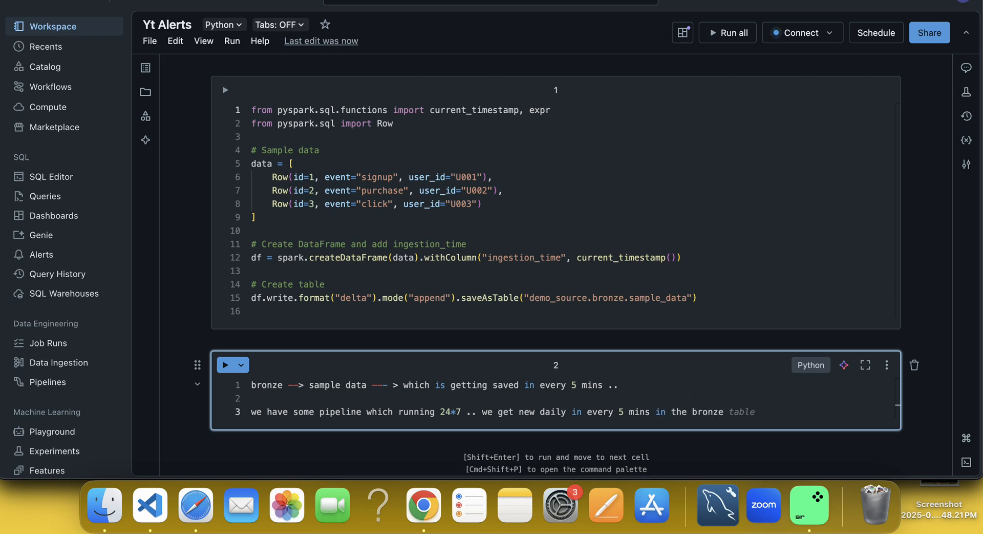
type("a new dat")
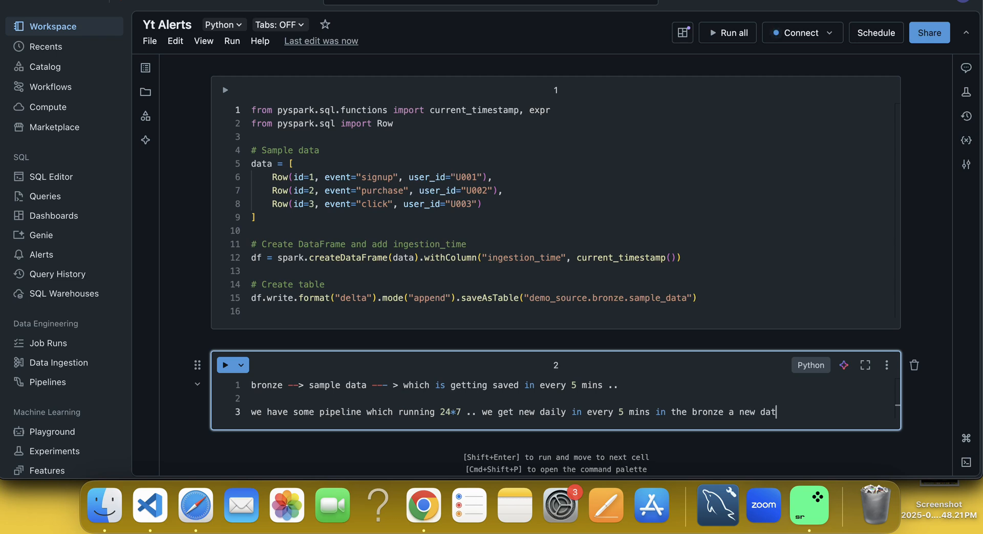
type("is getting added ..")
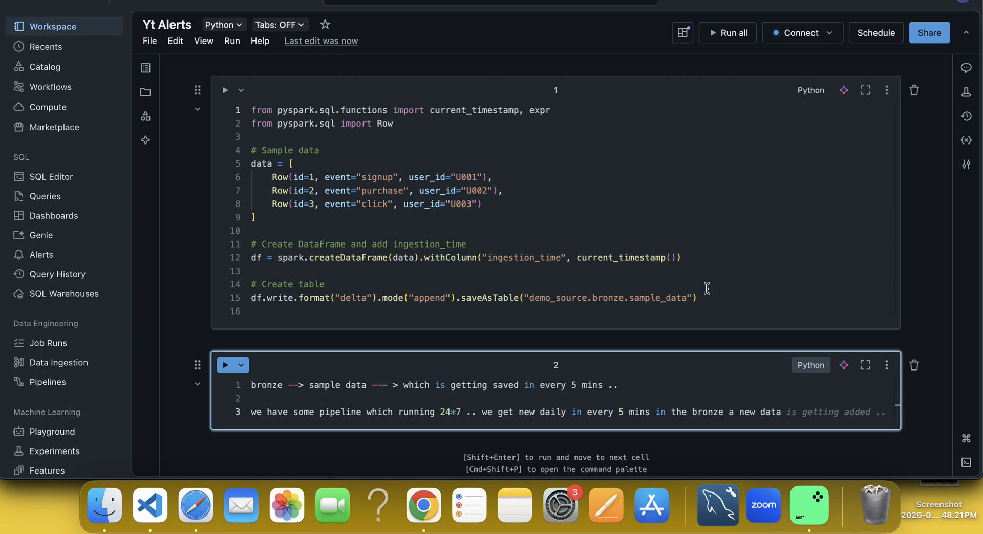
mouse_move(710, 391)
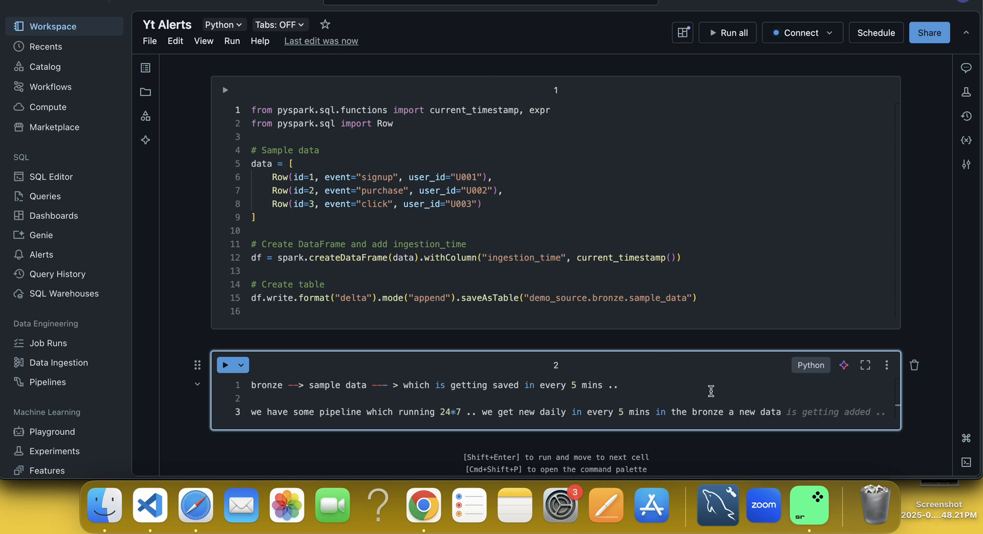
Add the line 'we are not using DLT .. we are using normal workflows' to cell 2.
type("we")
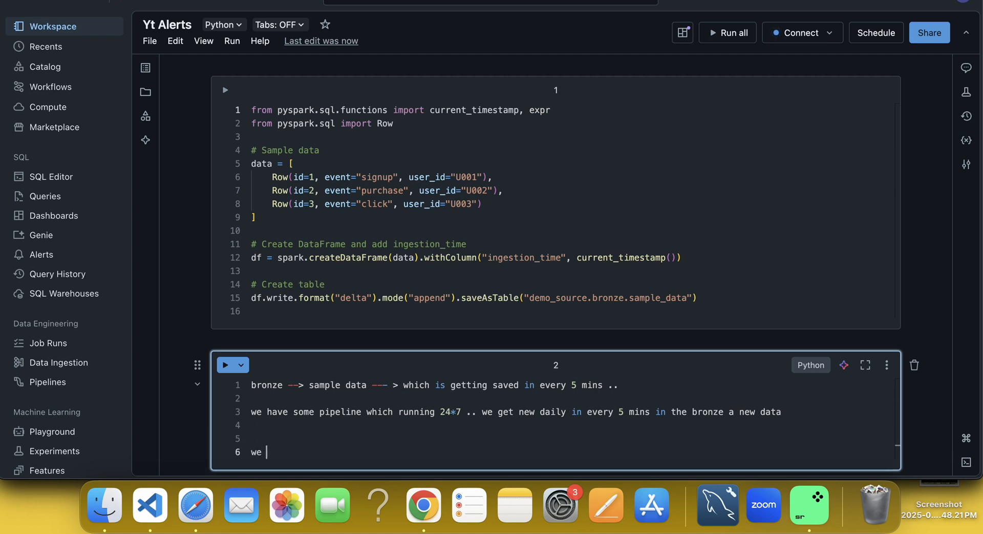
type("are not suing")
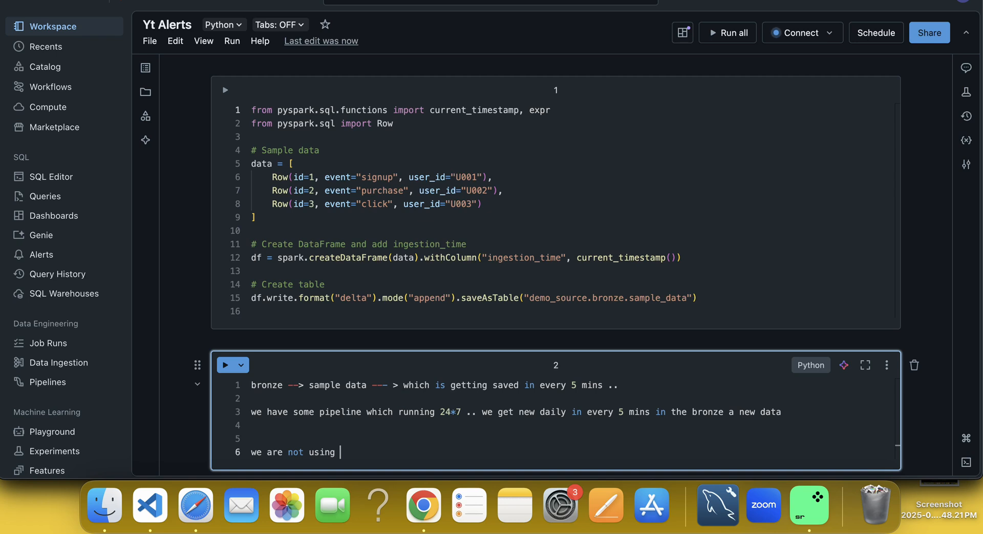
type("DLT .. we")
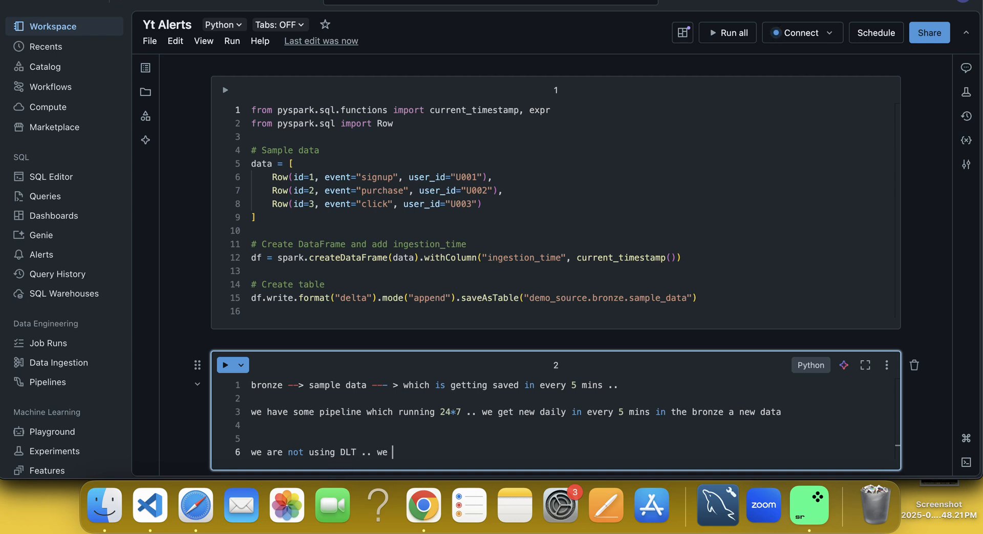
type("are using noe")
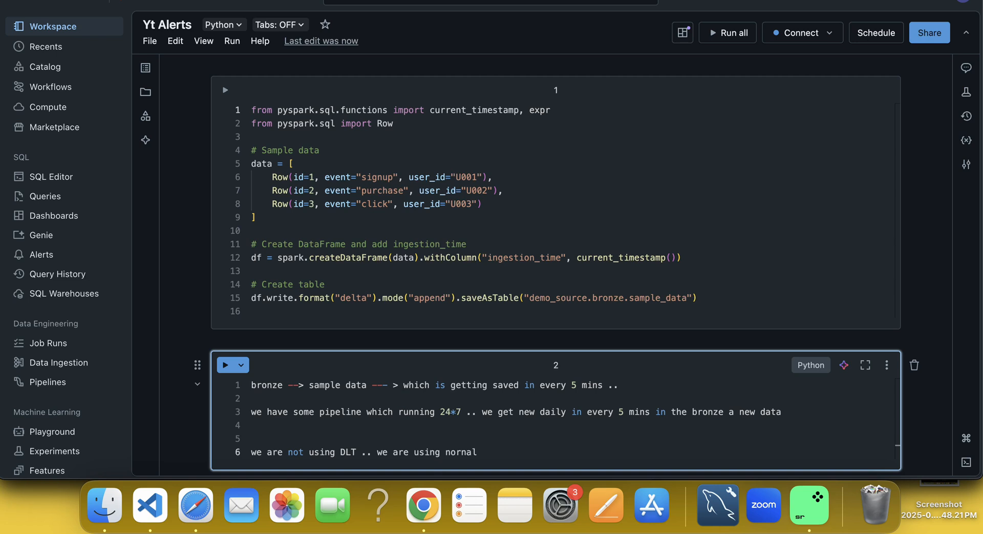
type("work")
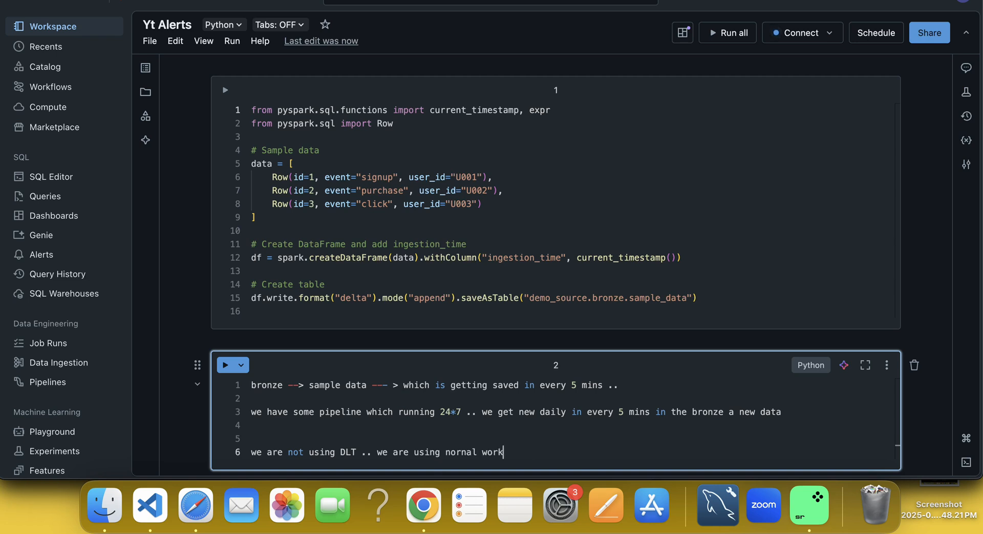
type("f")
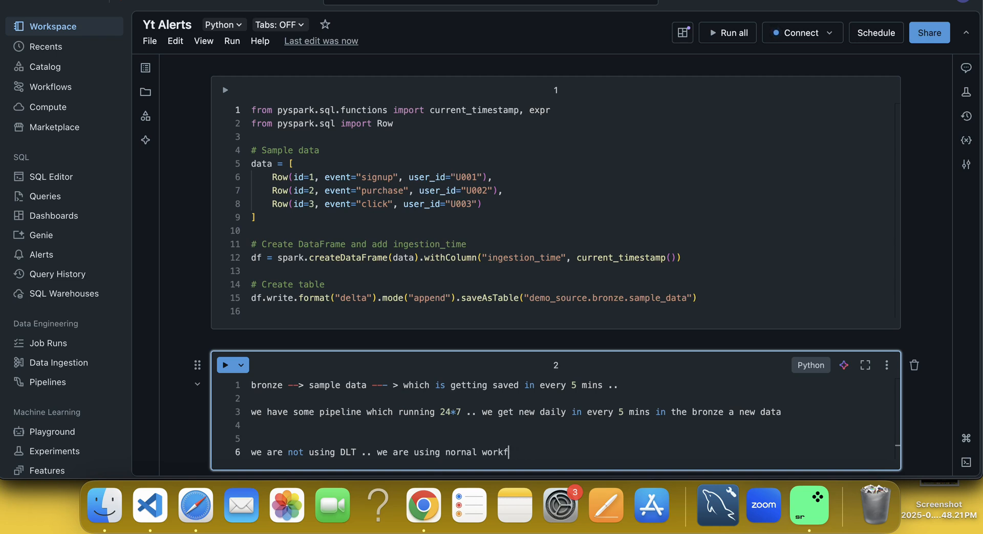
type("lows")
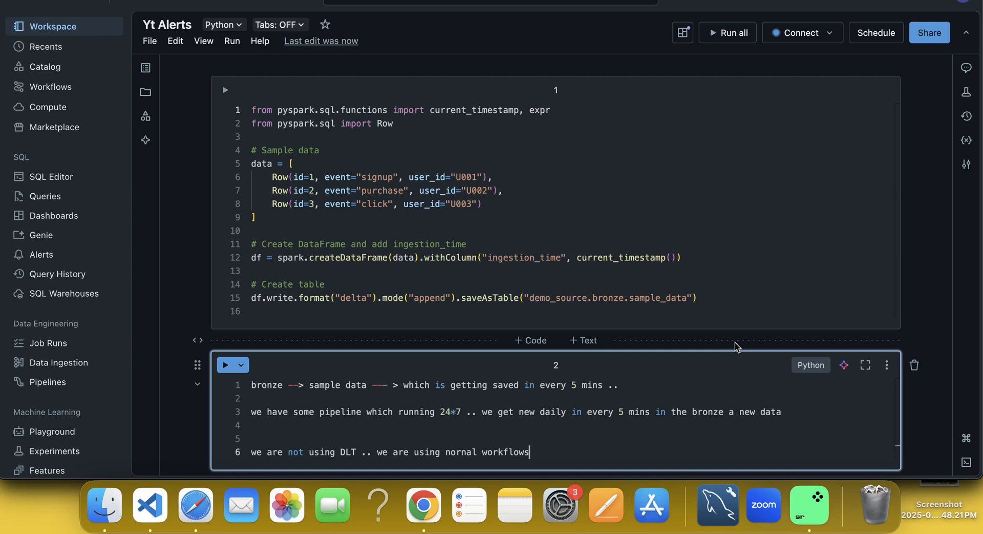
scroll("down", 3)
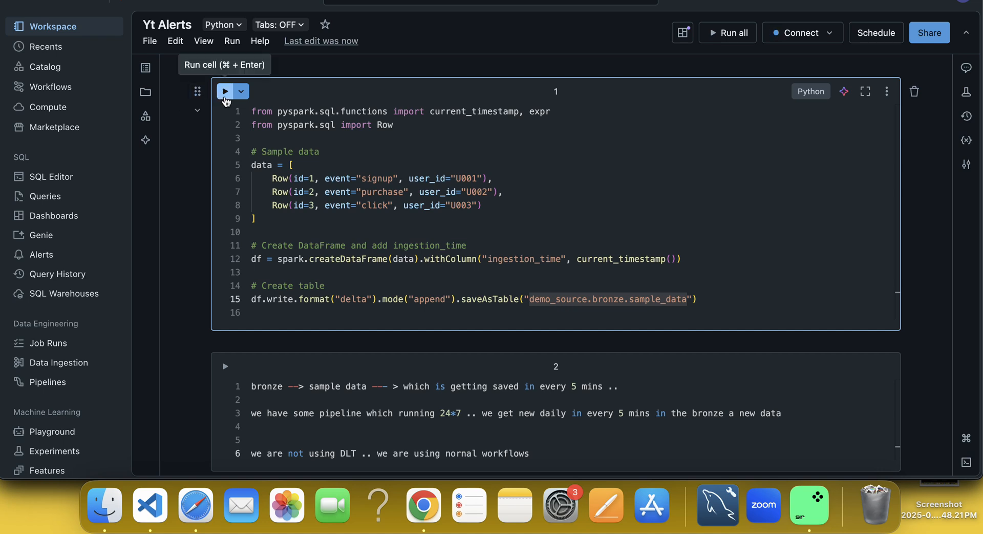
Run cell 1 to append sample rows into demo_source.bronze.sample_data with ingestion_time.
left_click(224, 91)
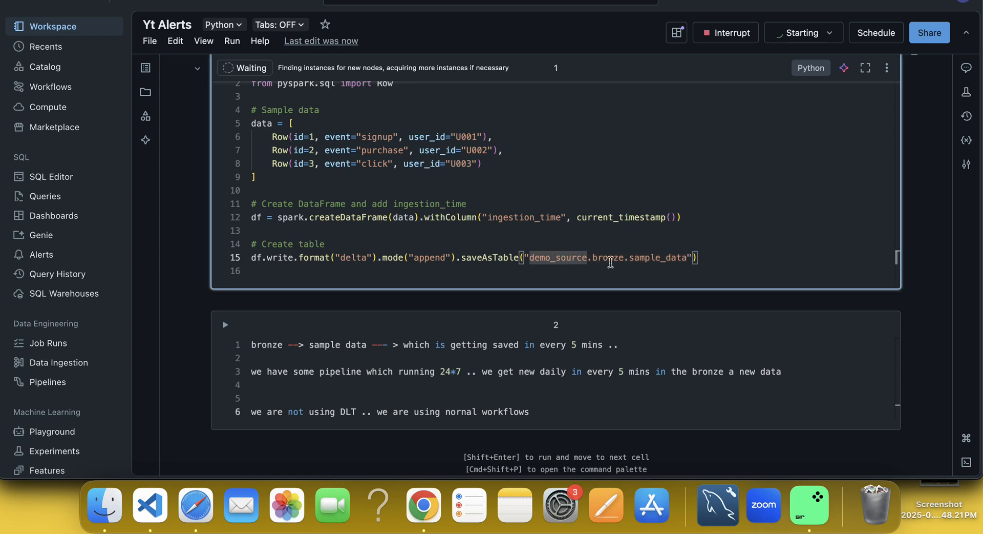
double_click(656, 257)
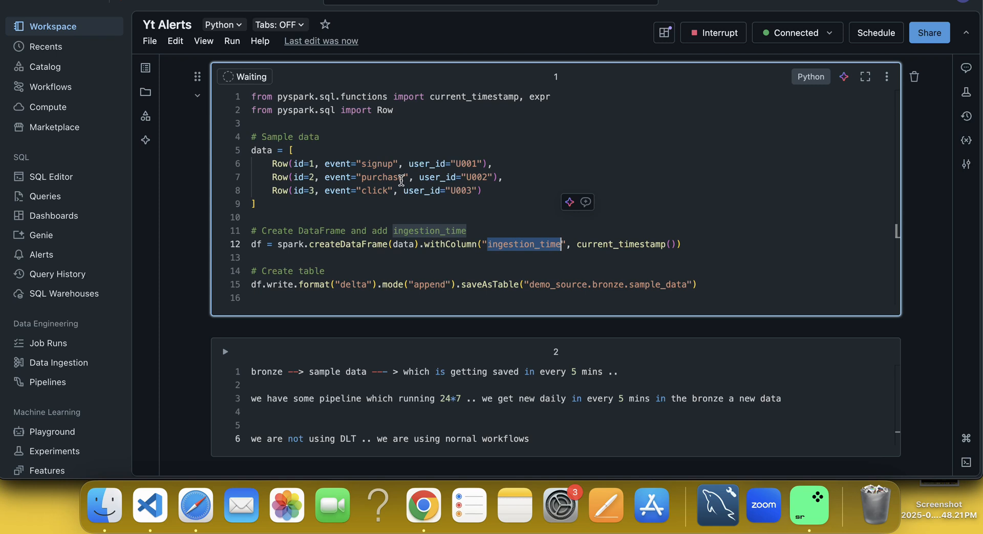
double_click(607, 284)
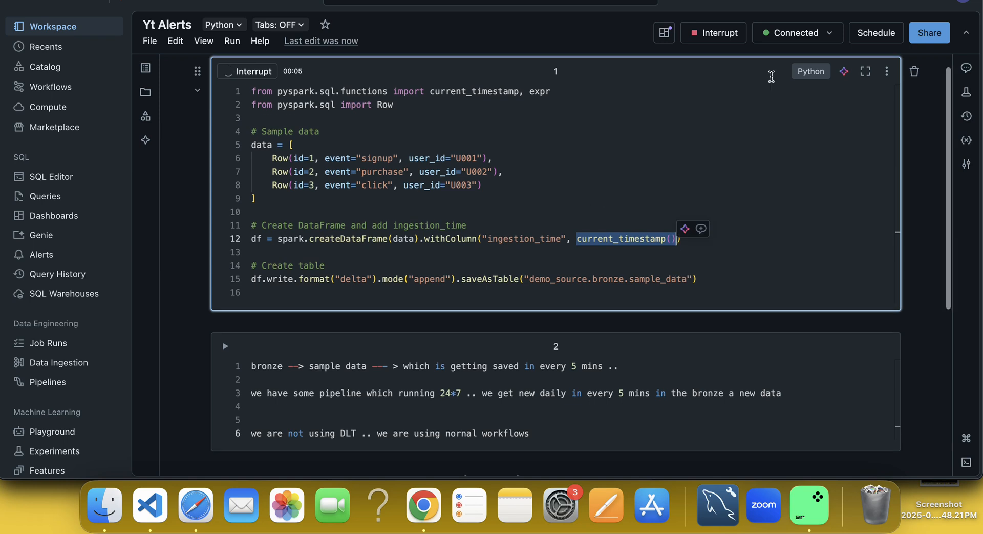
left_click(226, 71)
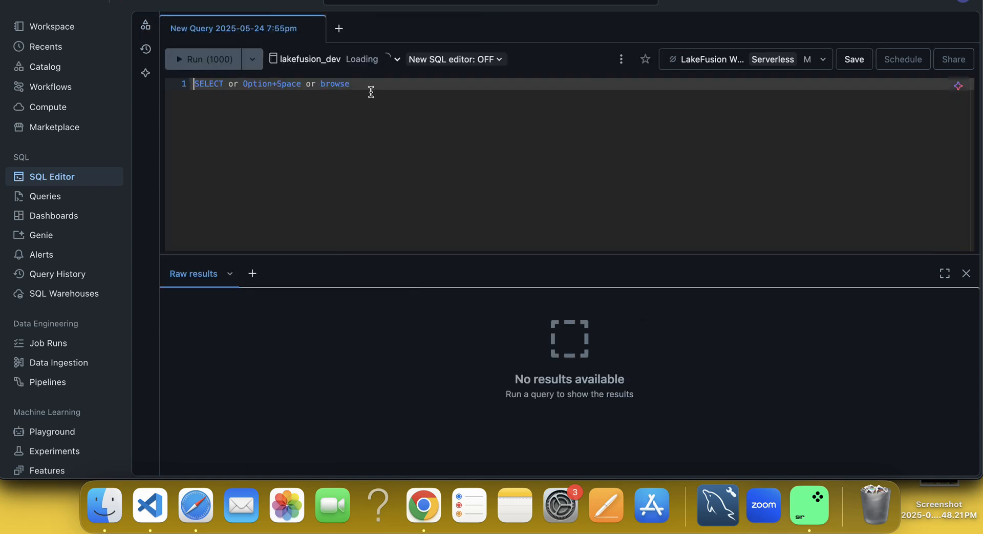
Write the ingestion_time filter and set its lookback to INTERVAL 5 MINUTES.
type("WHERE ingestion_time >= current_timestamp() - INTERVAL 2 MINUTES")
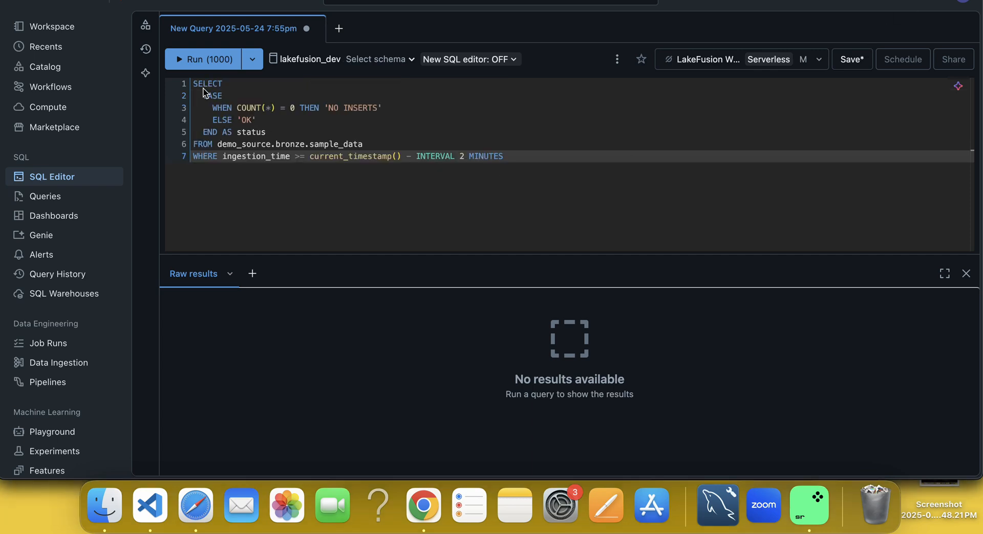
mouse_move(234, 111)
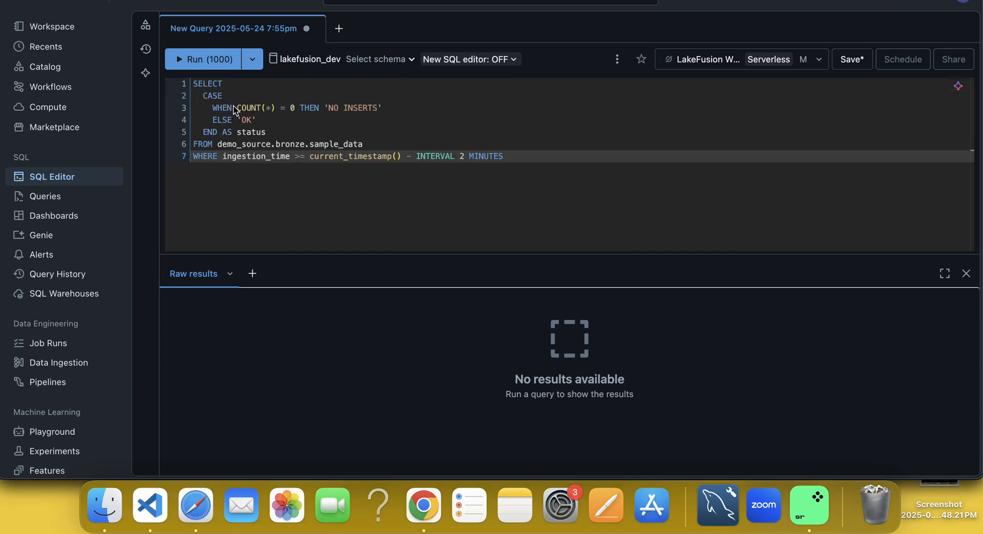
mouse_move(292, 120)
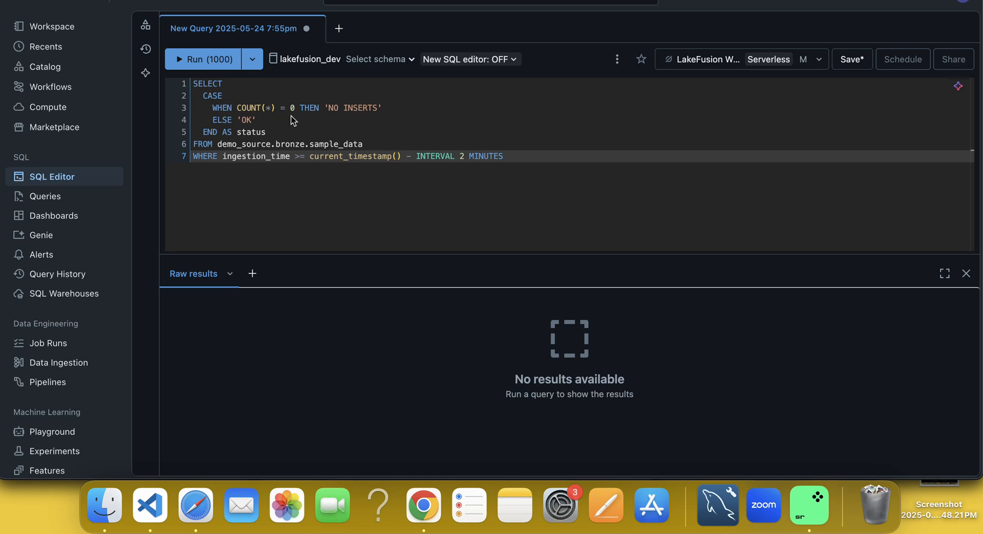
mouse_move(366, 116)
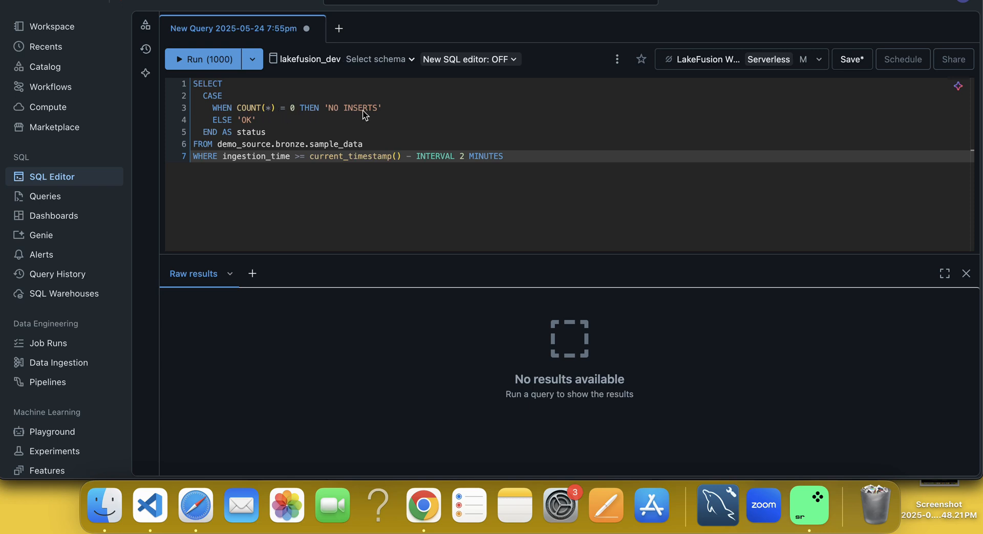
mouse_move(204, 137)
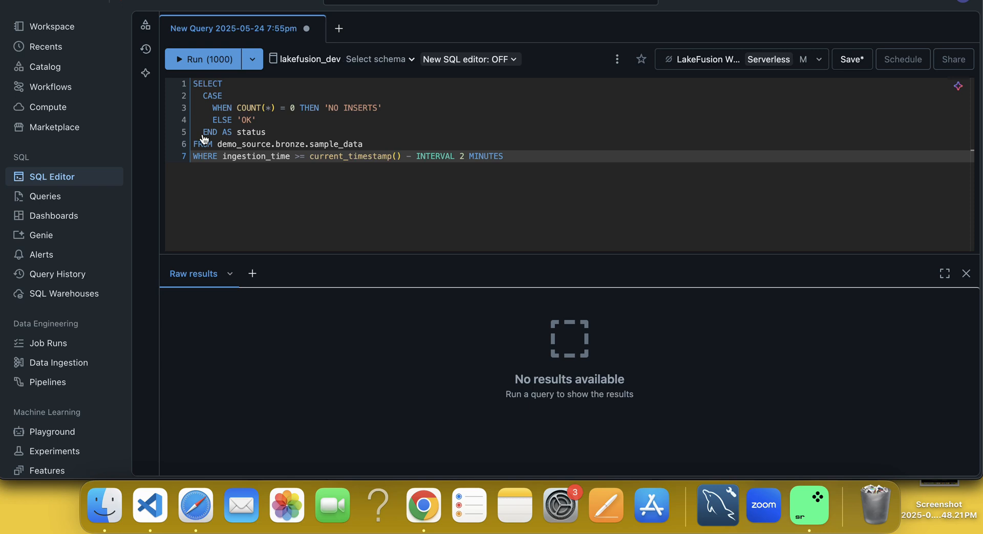
mouse_move(263, 143)
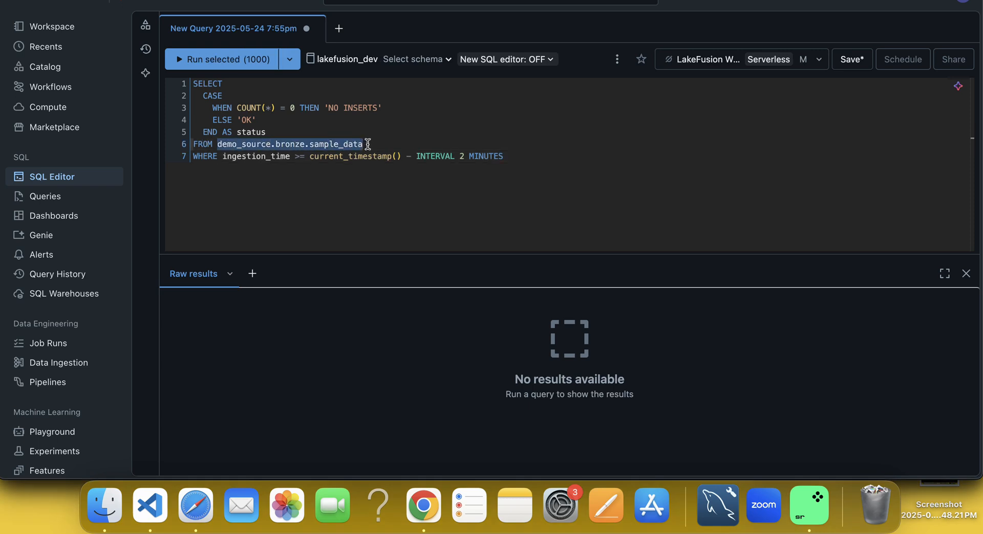
double_click(254, 156)
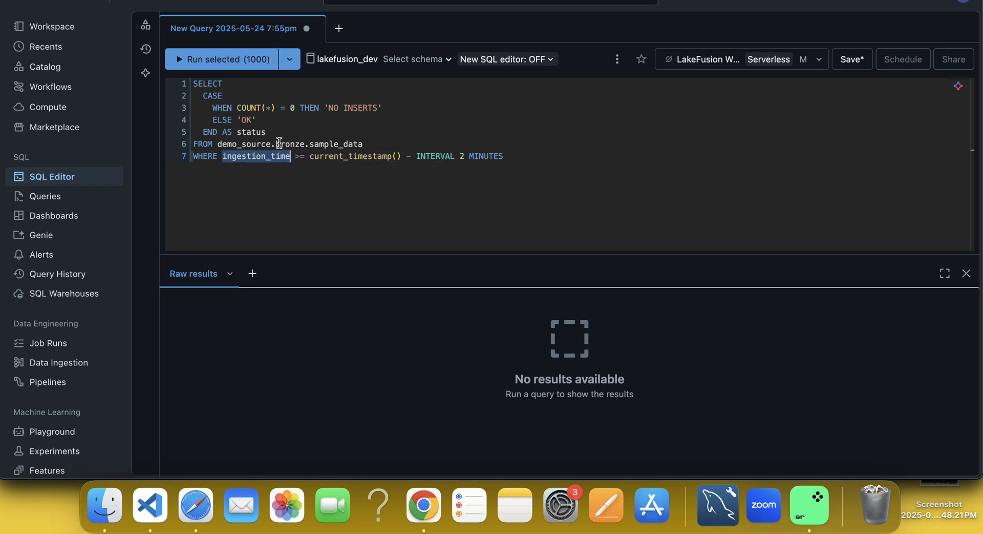
mouse_move(313, 159)
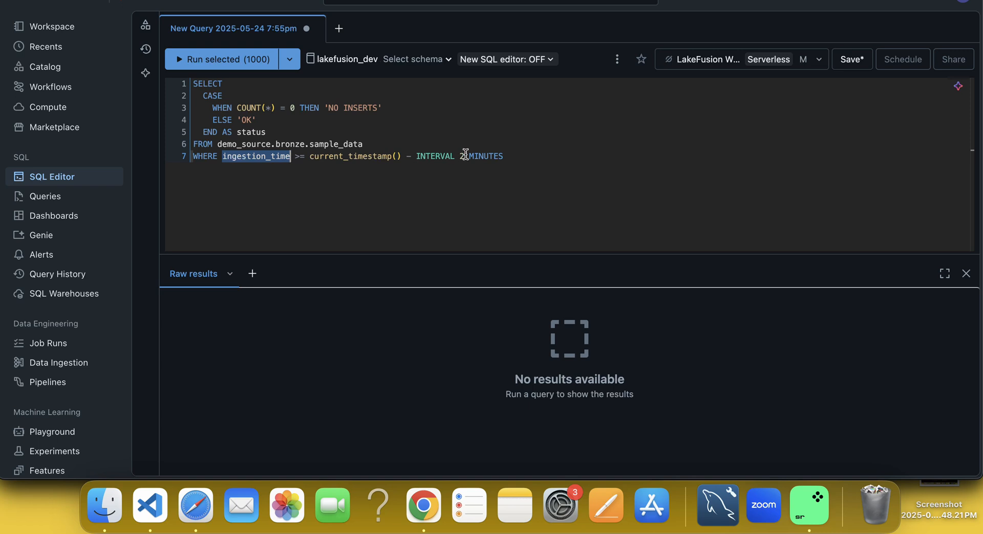
type("5")
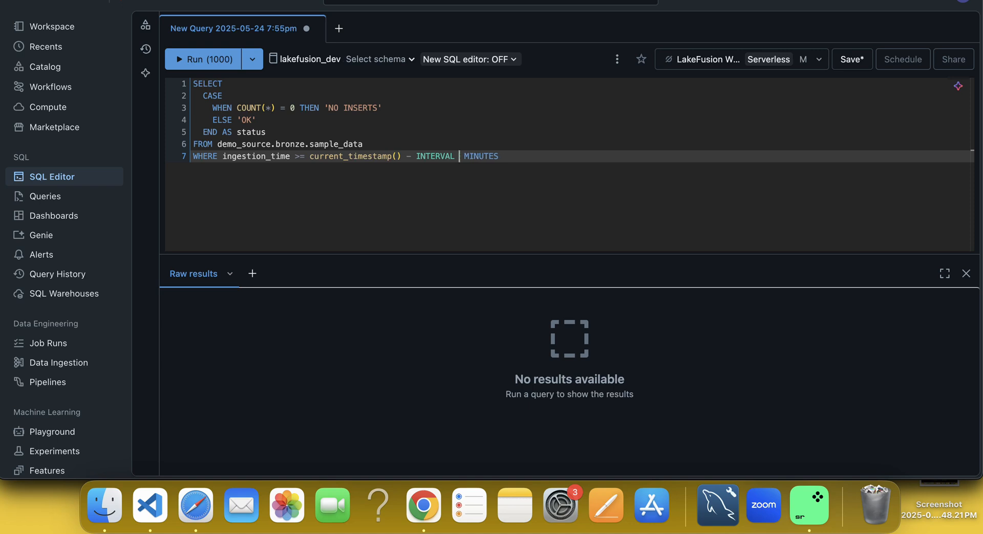
type("1")
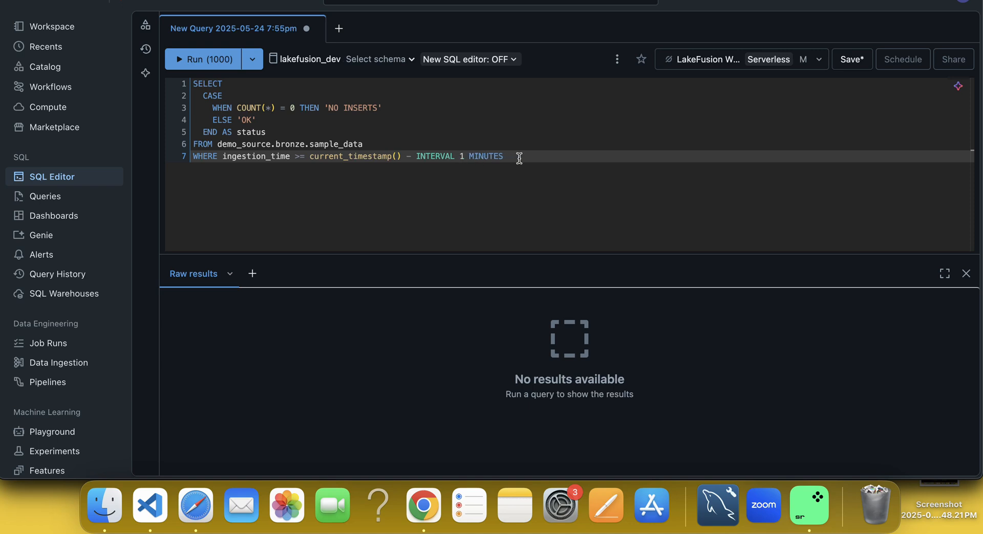
type("5")
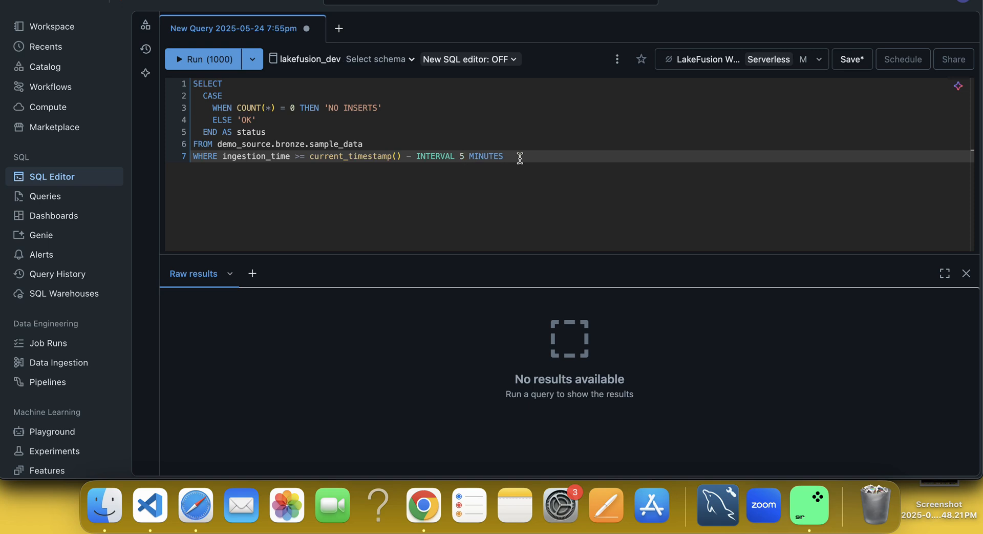
mouse_move(204, 59)
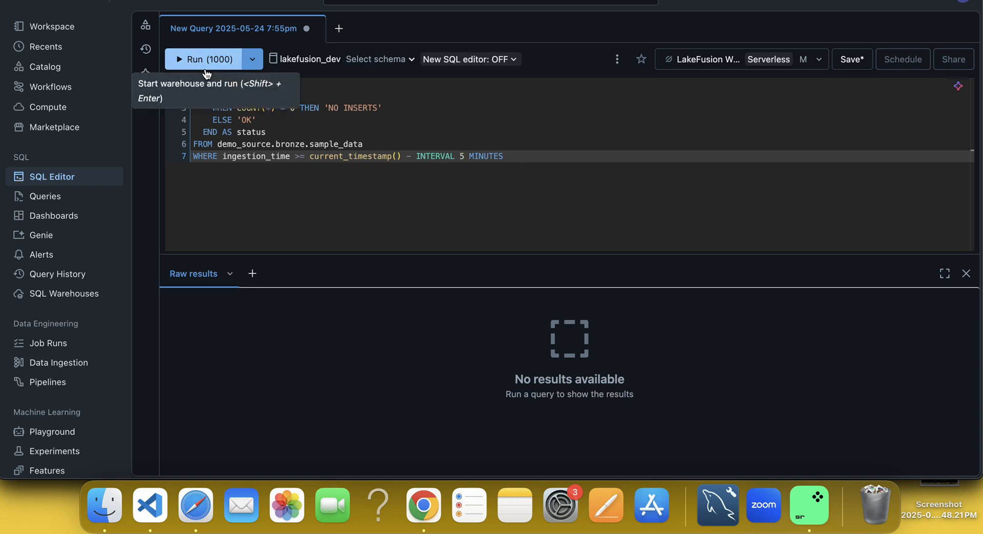
Run the status query, rerun with a 1-minute window, then rerun with 5 minutes.
left_click(202, 59)
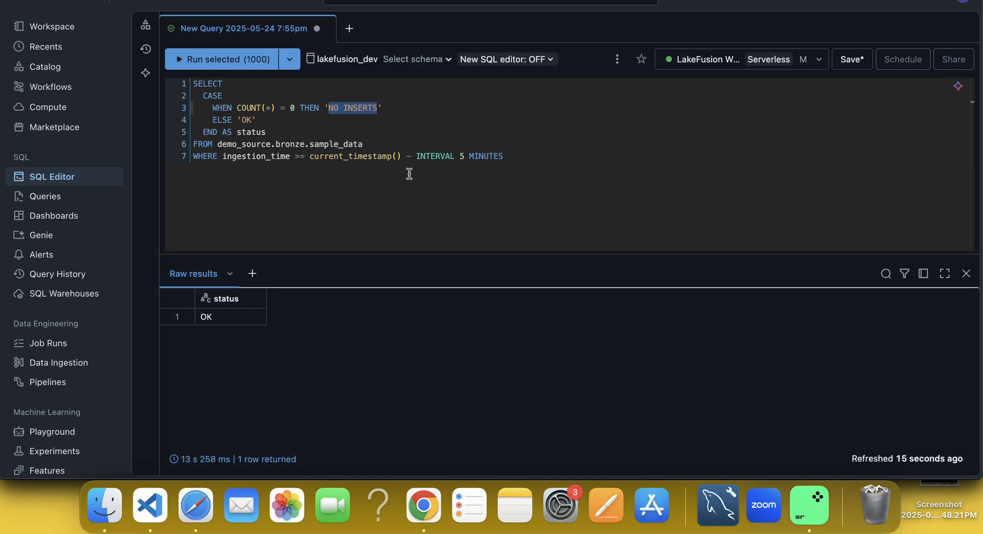
type("1")
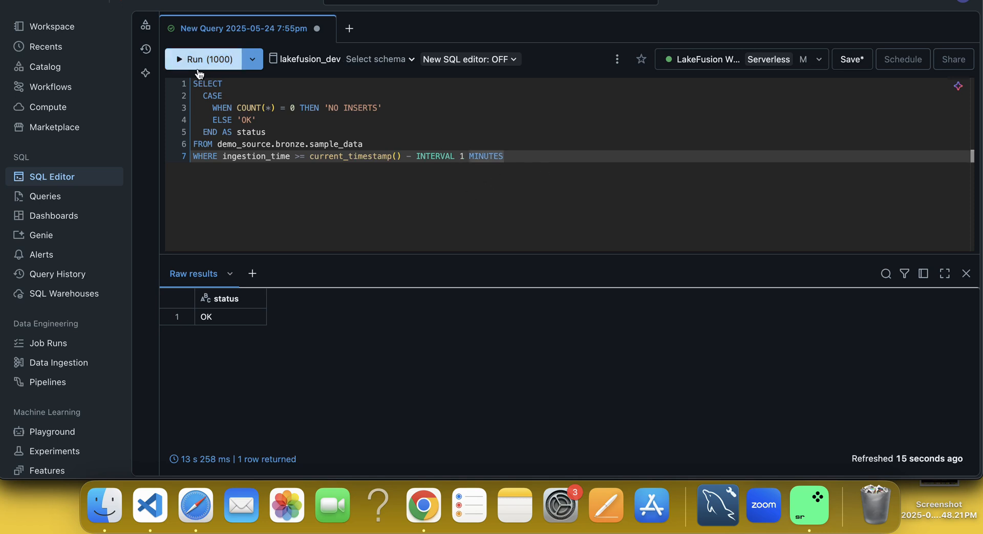
left_click(204, 59)
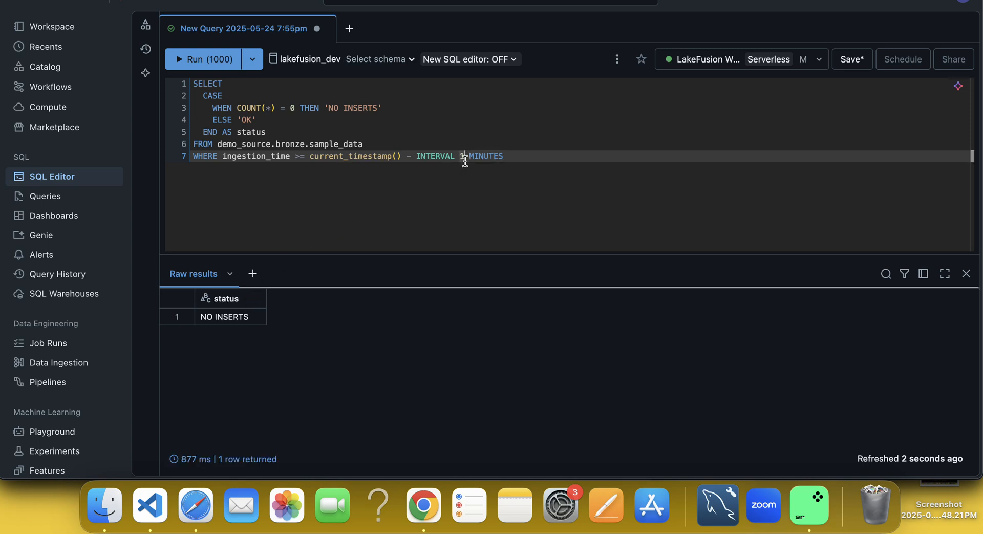
type("5")
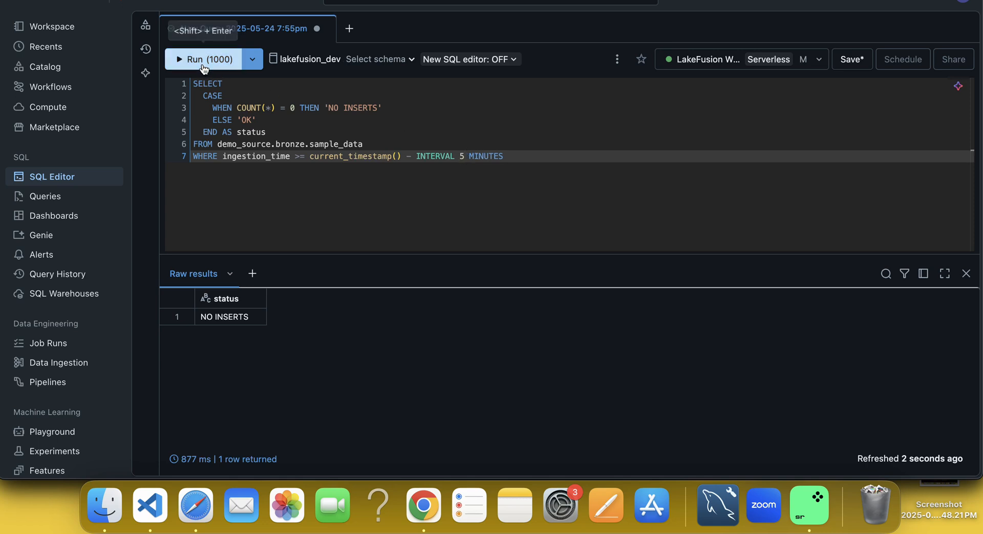
left_click(206, 59)
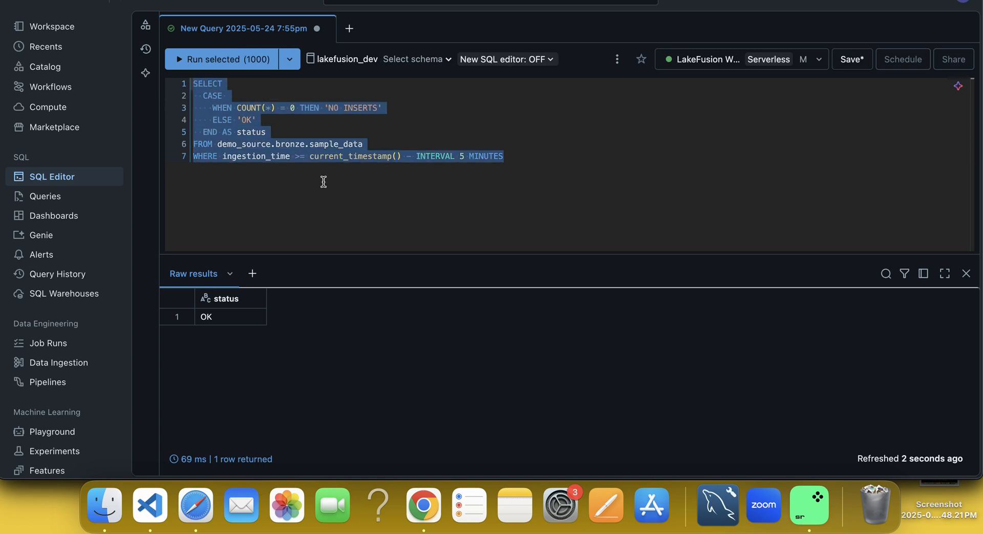
left_click(254, 163)
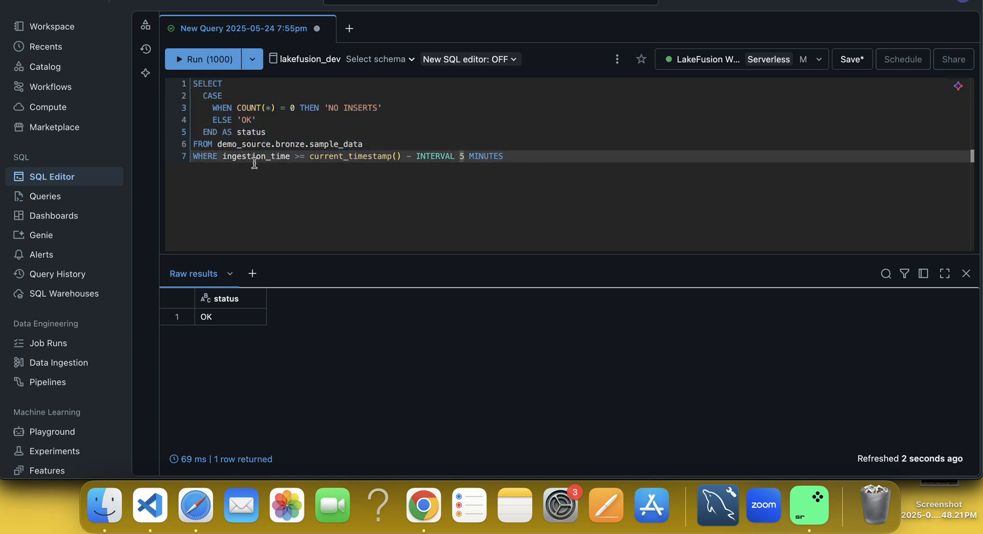
left_click_drag(223, 156, 502, 156)
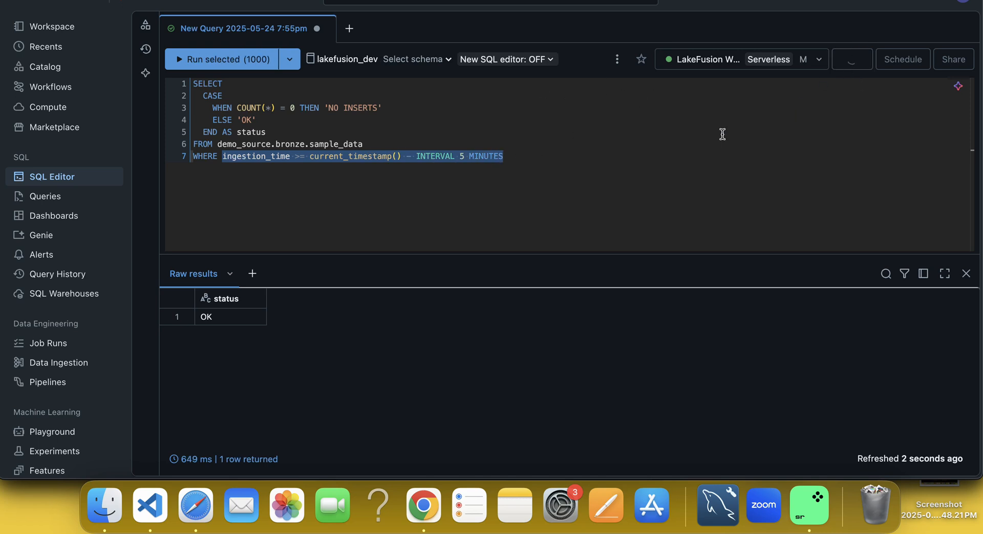
Save the status query to the workspace under the name YT_Aler.
left_click(641, 58)
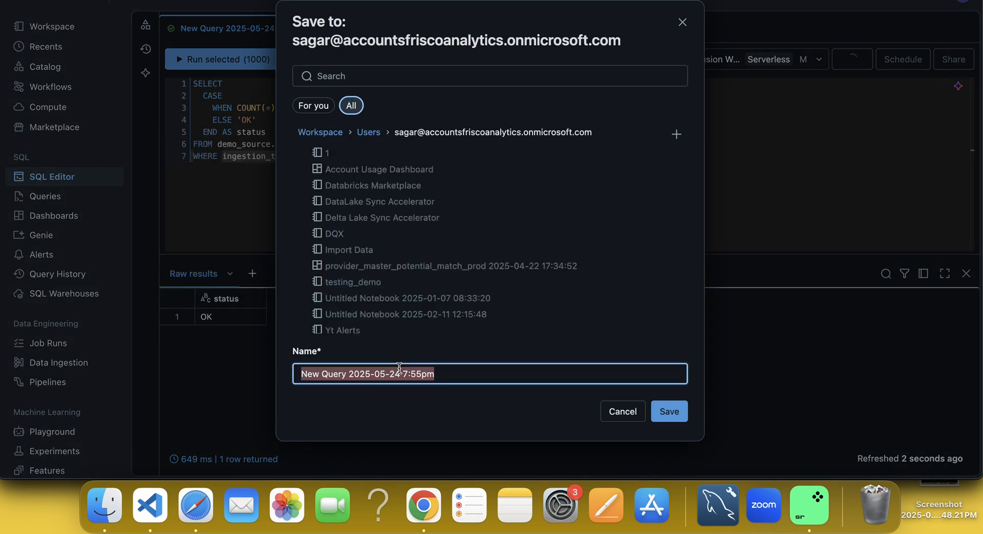
type("Y")
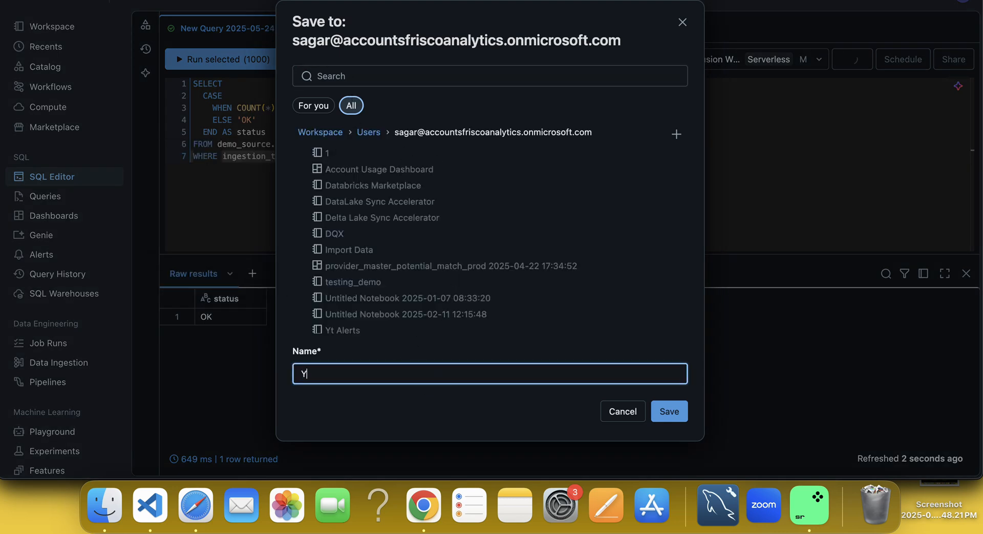
type("T_Aler")
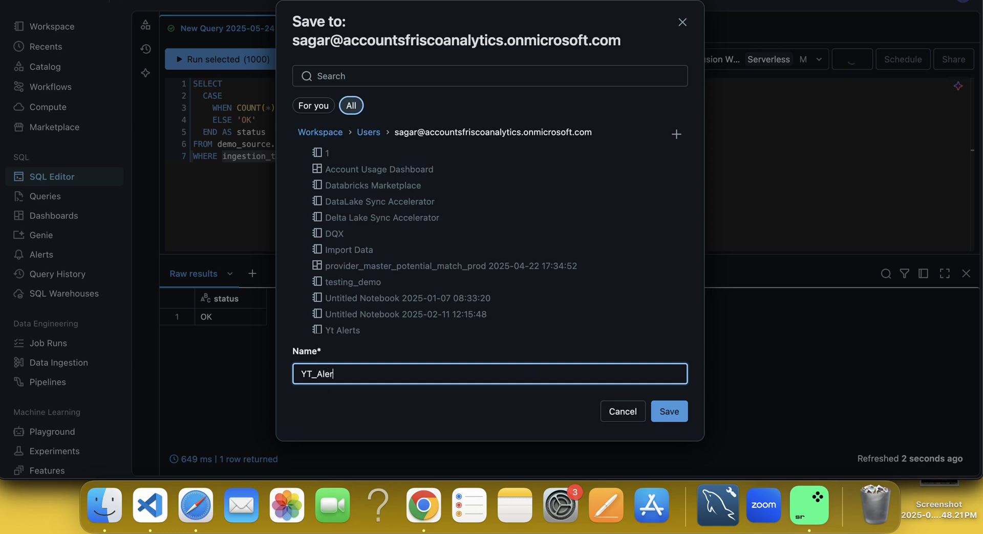
left_click(668, 411)
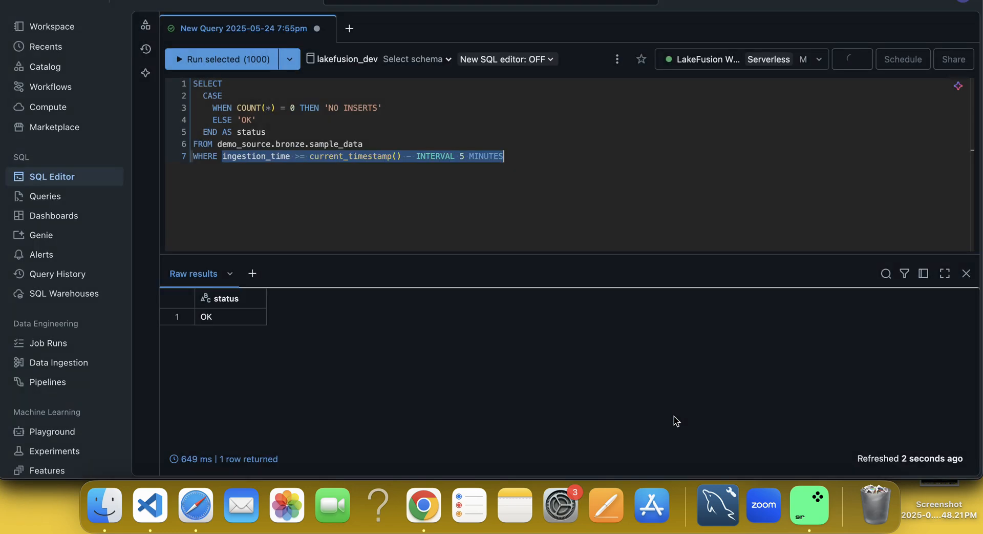
left_click(854, 59)
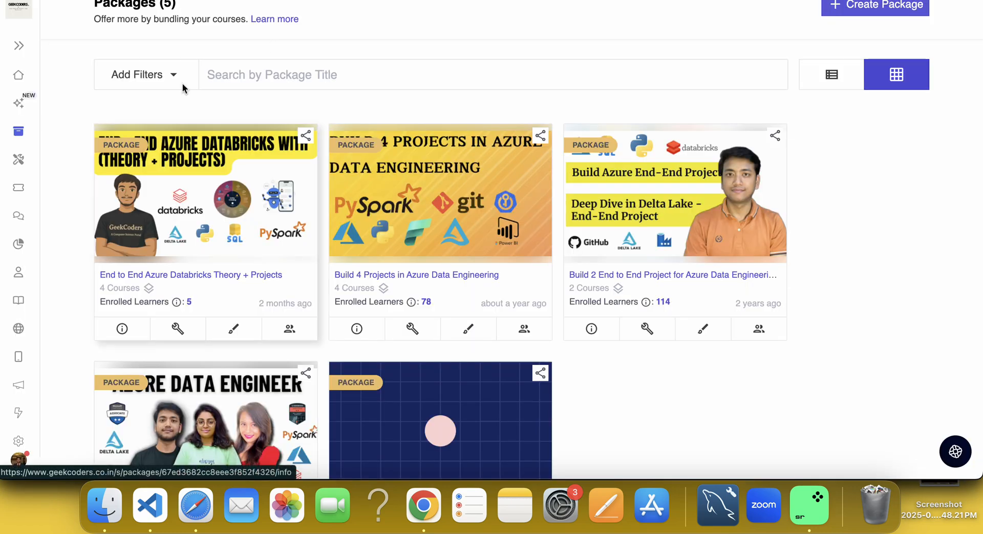
mouse_move(243, 174)
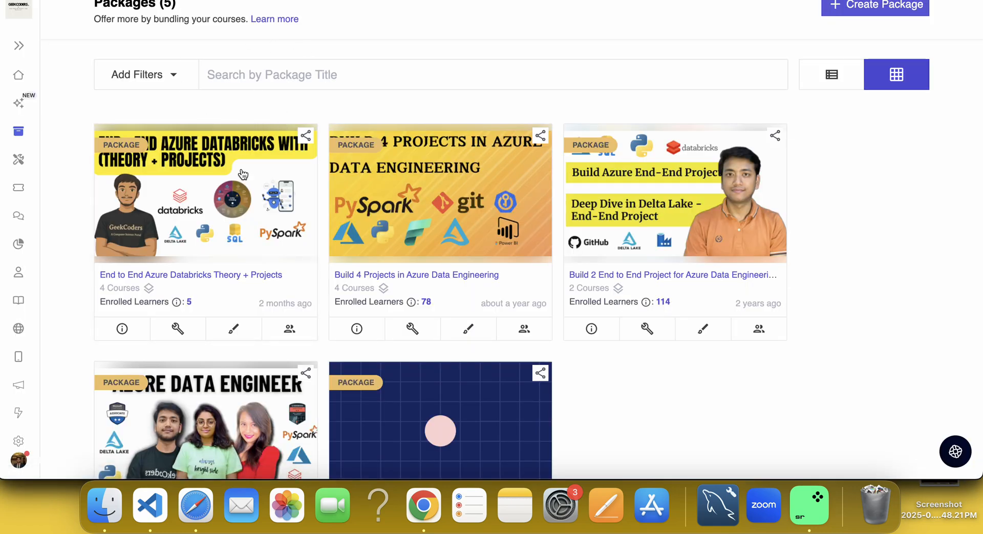
Scroll through the Graphy Courses list.
scroll("down", 3)
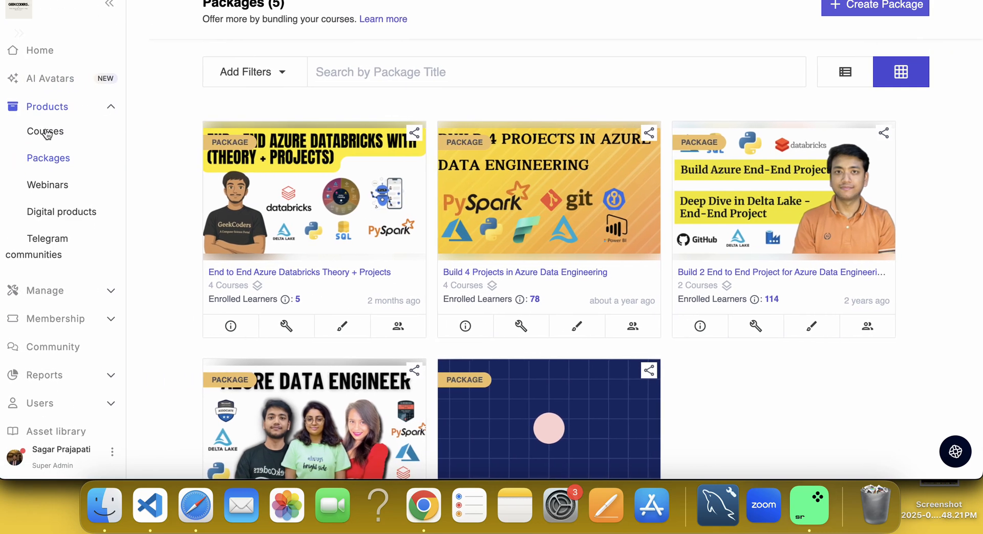
left_click(45, 131)
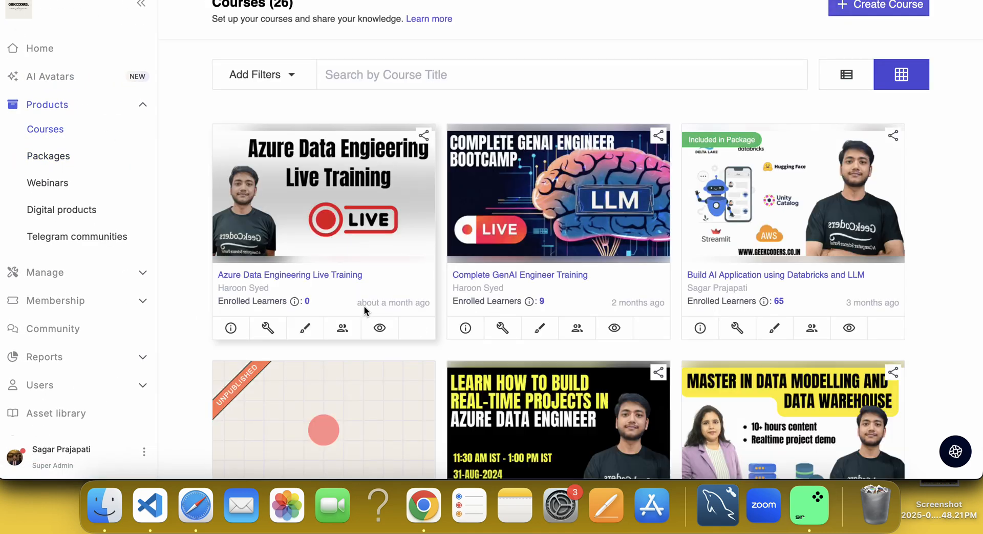
scroll("down", 3)
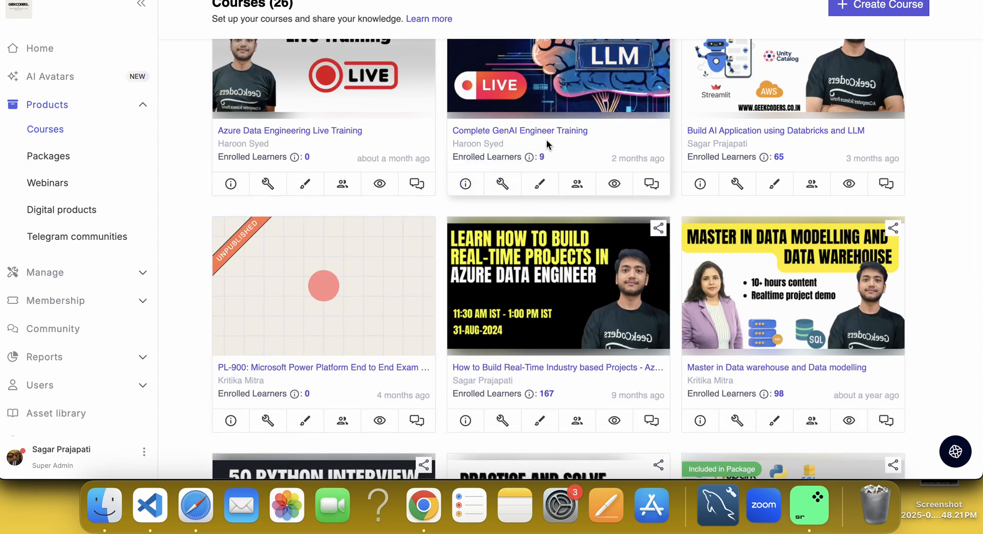
mouse_move(755, 150)
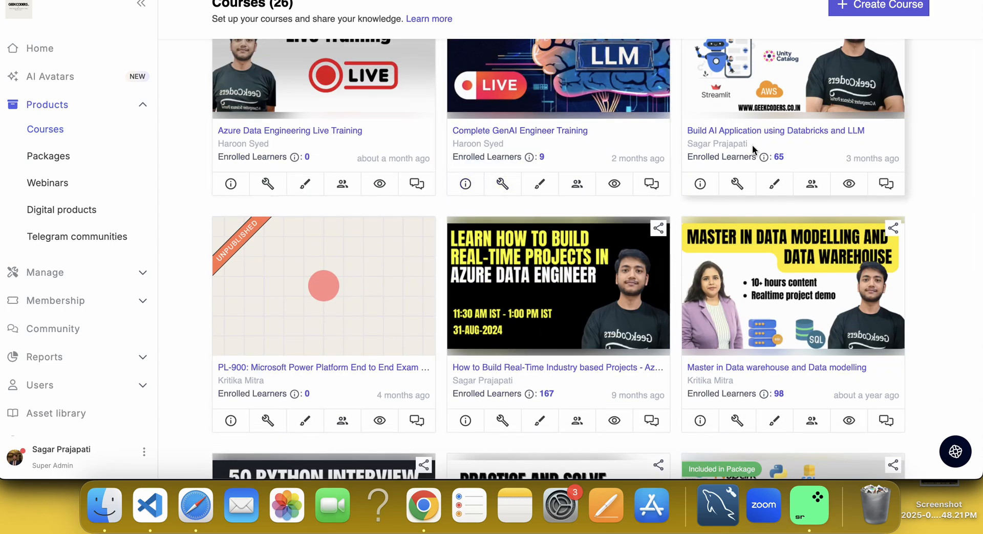
mouse_move(778, 275)
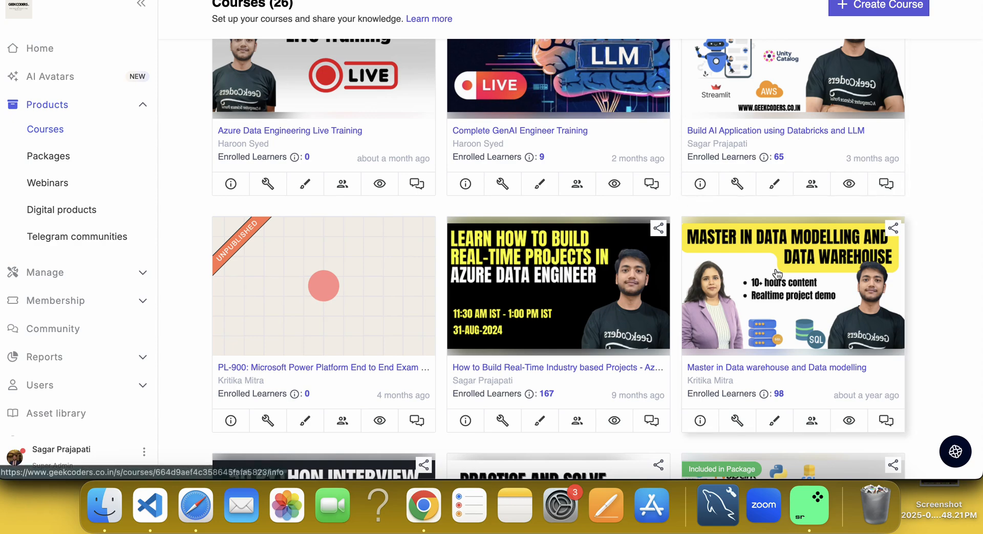
scroll("down", 3)
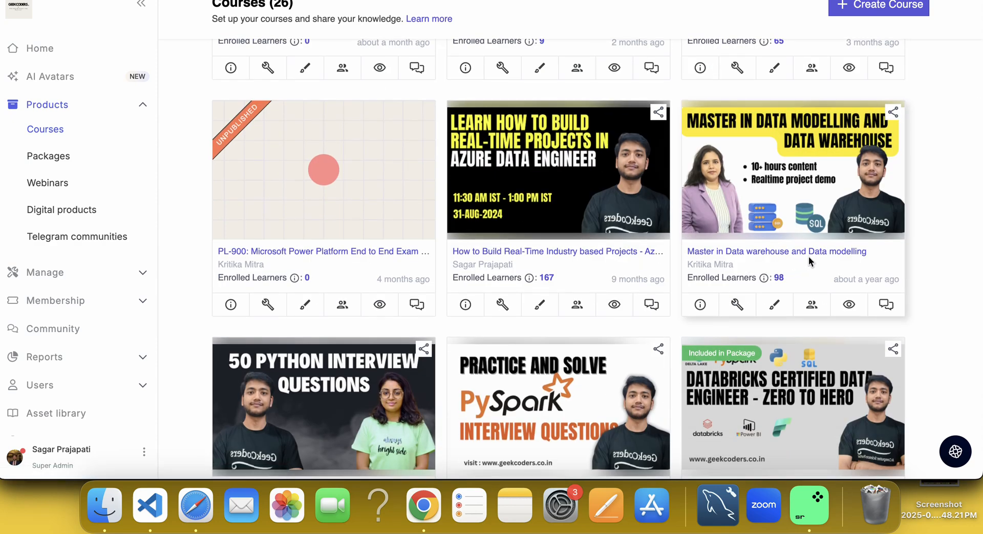
scroll("down", 3)
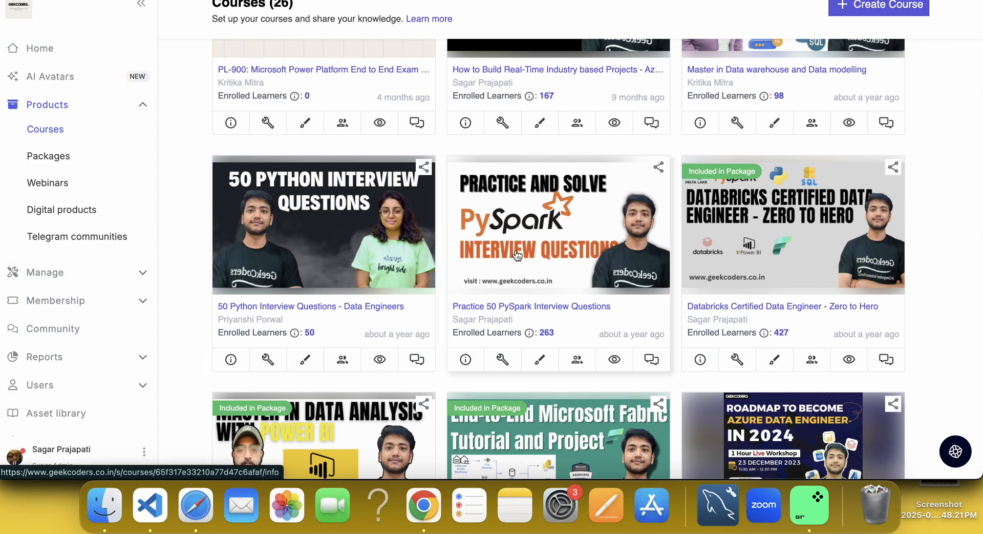
scroll("down", 3)
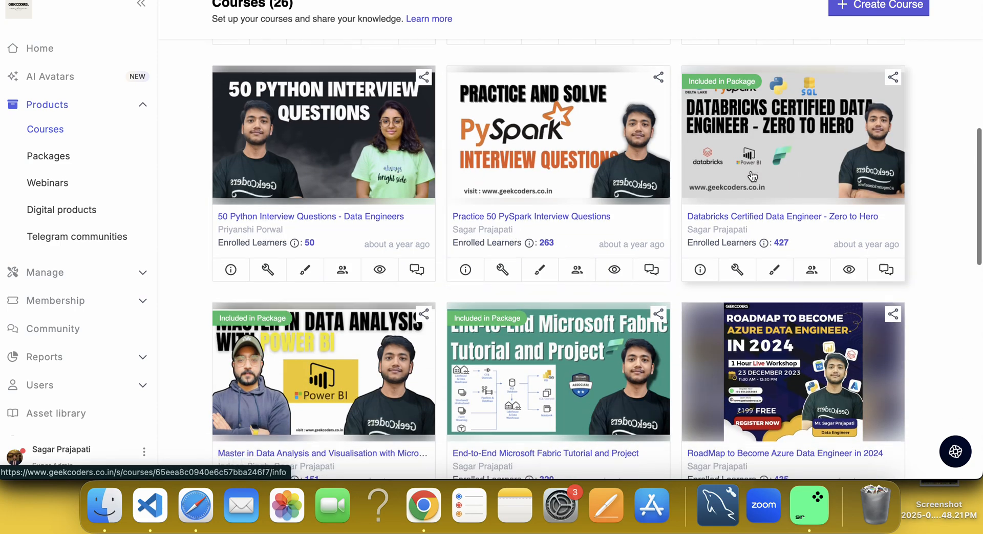
scroll("down", 3)
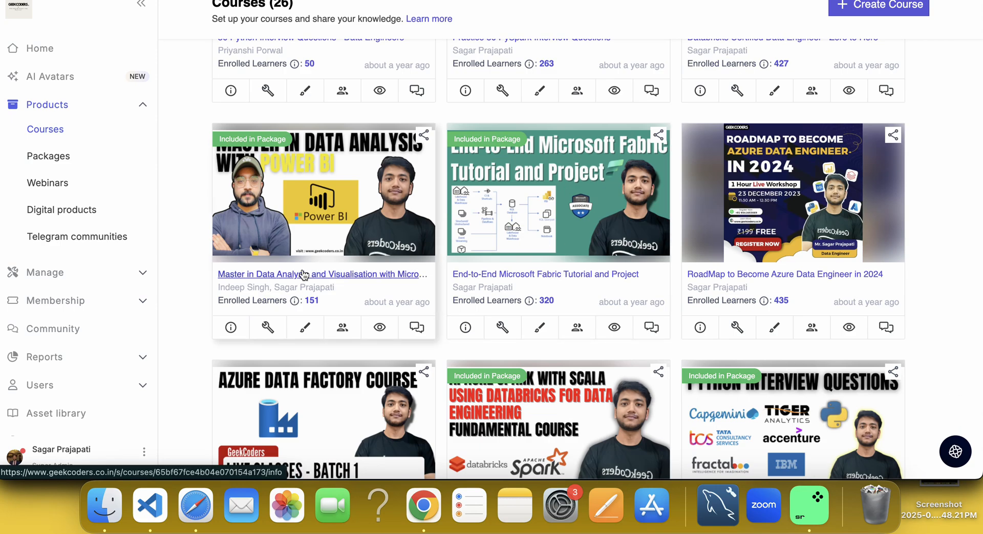
scroll("down", 3)
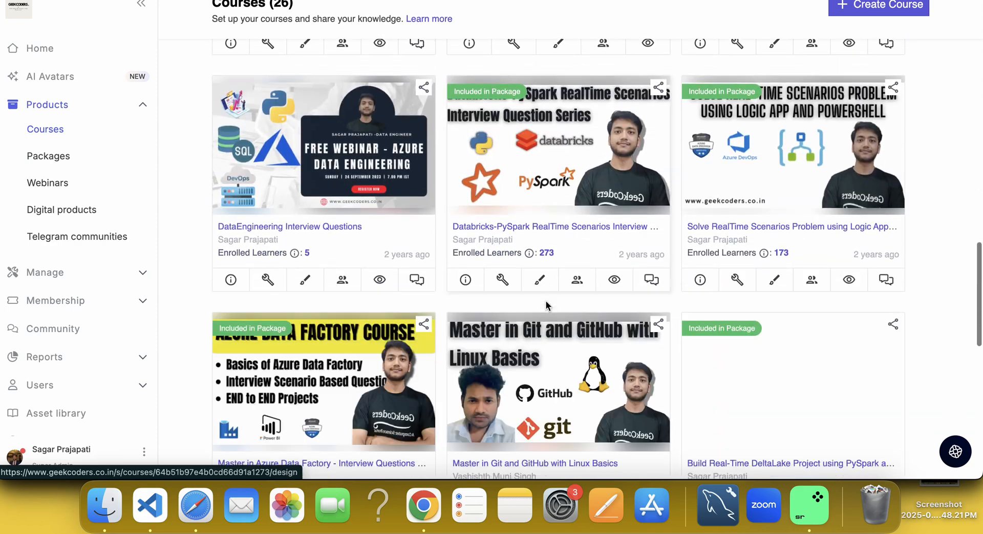
scroll("down", 3)
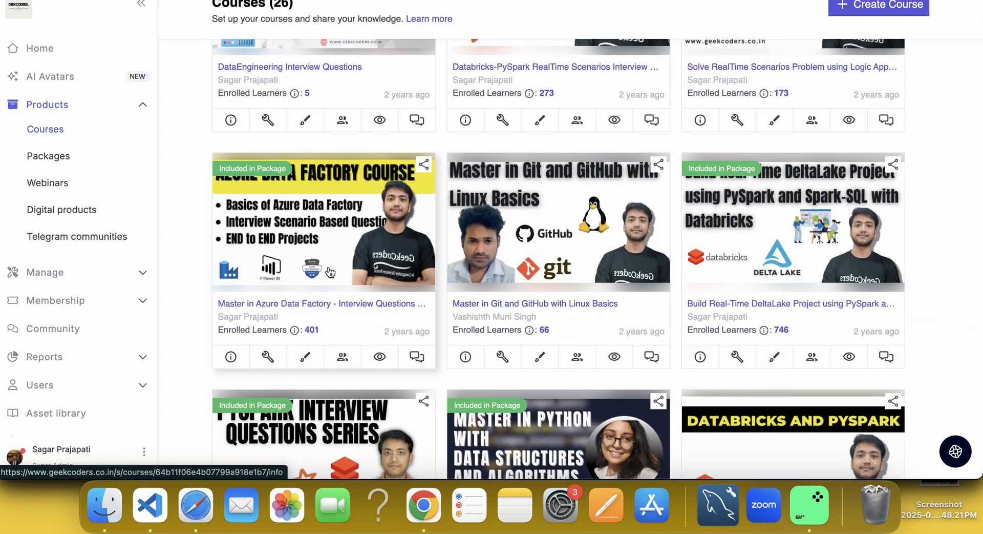
scroll("down", 3)
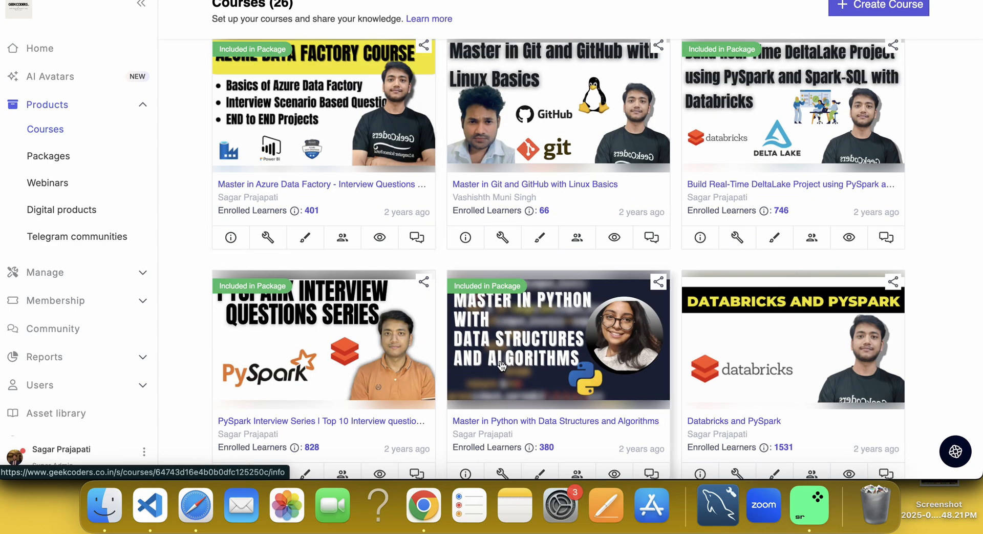
scroll("down", 3)
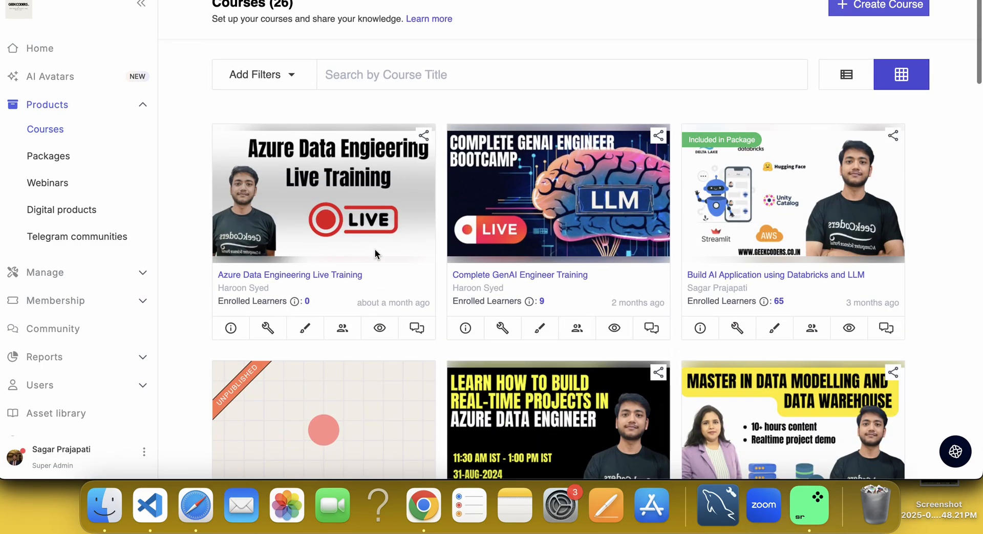
mouse_move(377, 255)
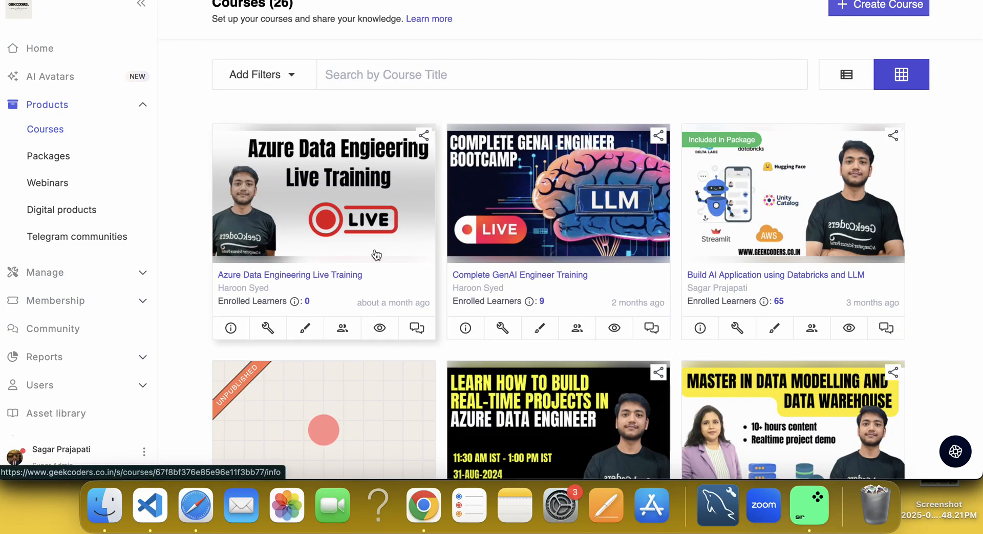
Open Packages under Products and scroll through the five course packages.
left_click(48, 155)
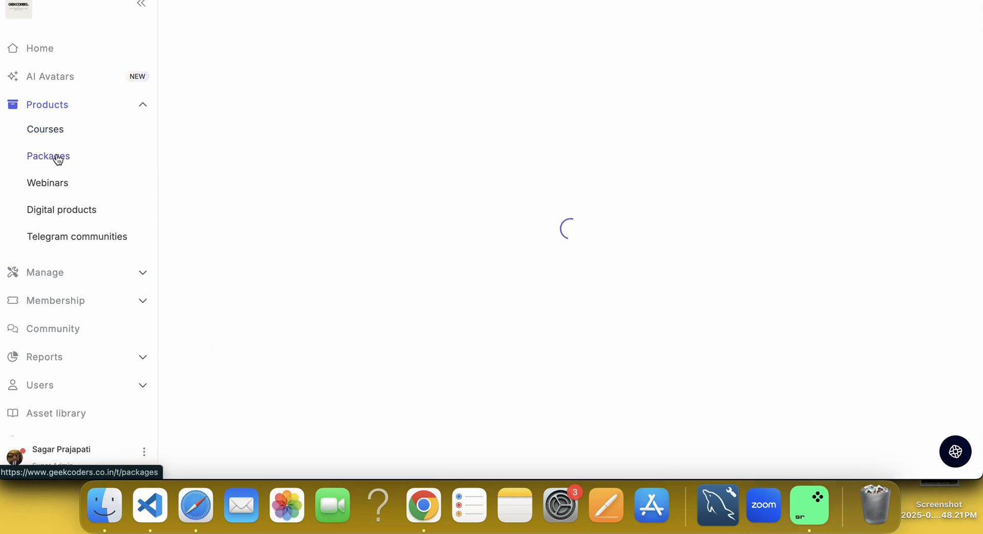
left_click(47, 156)
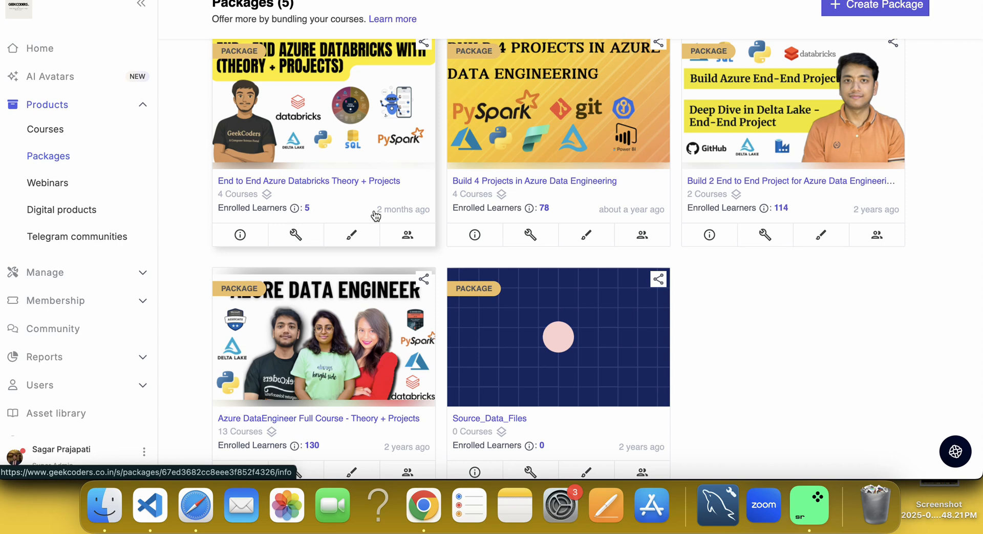
scroll("down", 3)
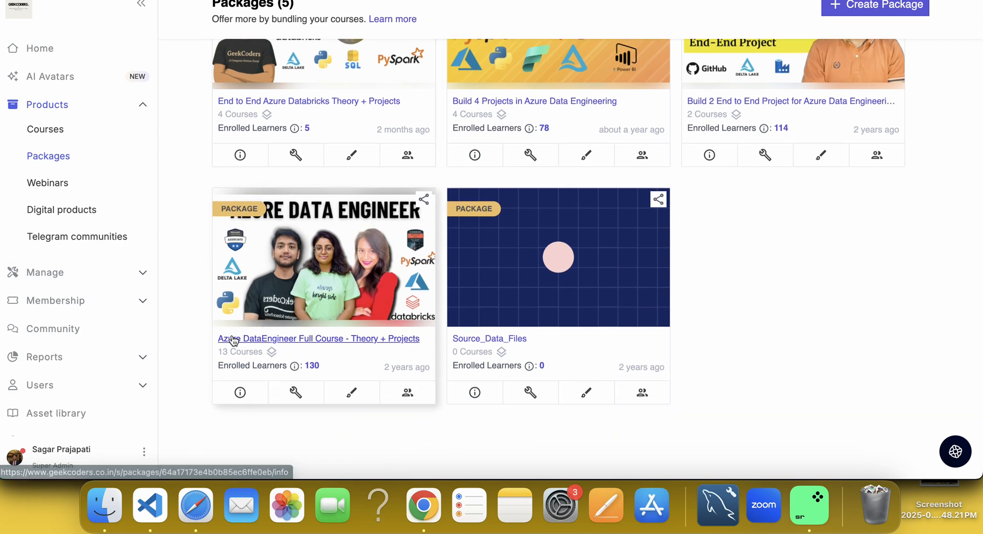
mouse_move(306, 365)
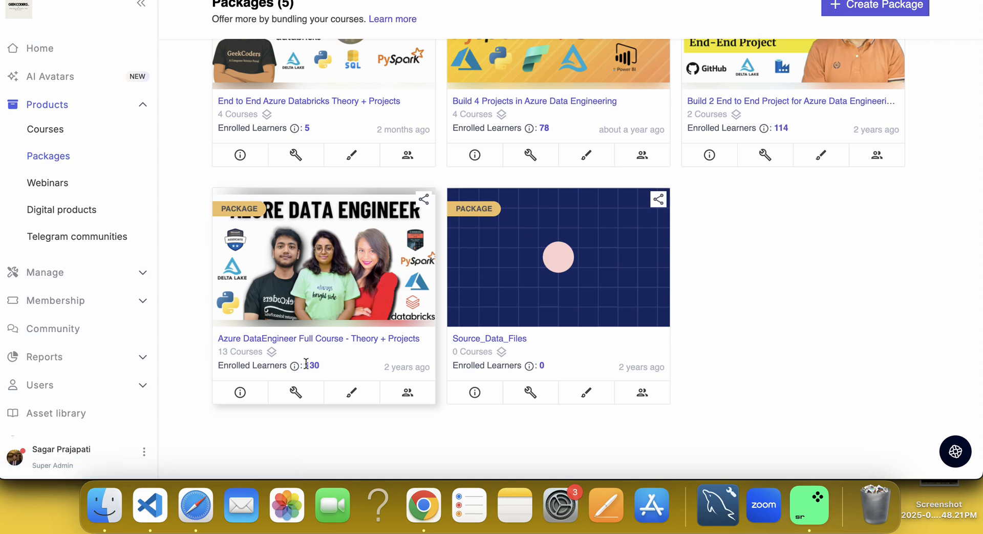
mouse_move(295, 154)
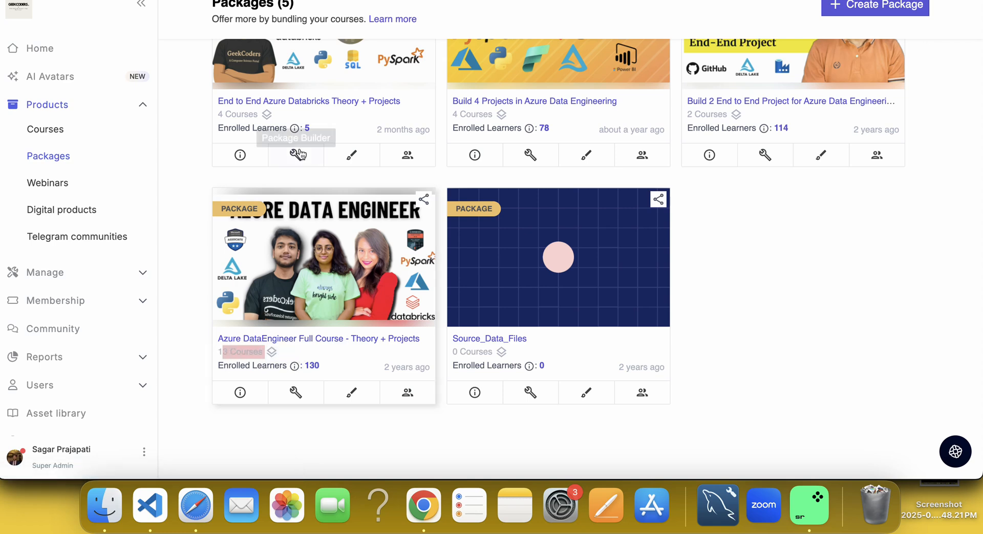
scroll("down", 3)
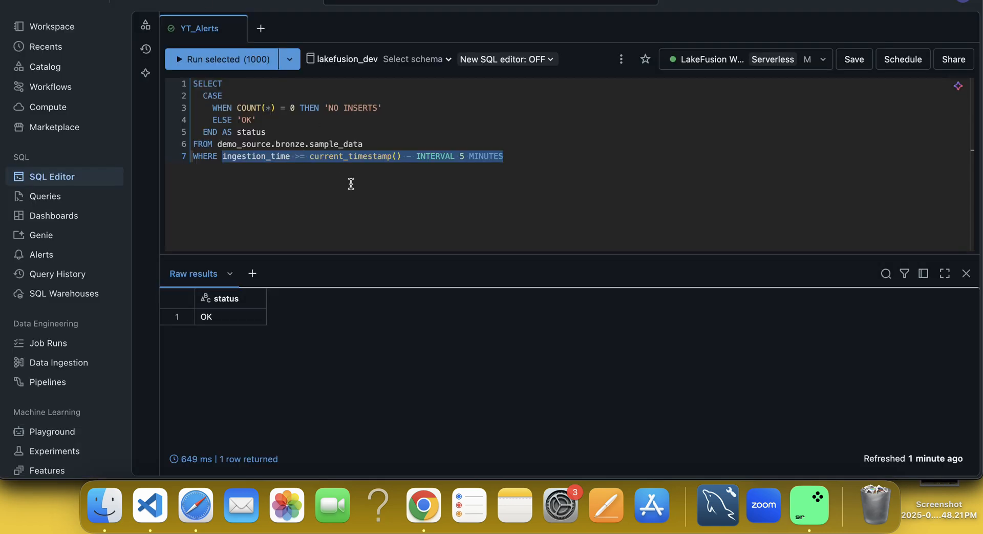
Go from the YT_Alerts query to the Queries list, then to Alerts.
left_click(514, 156)
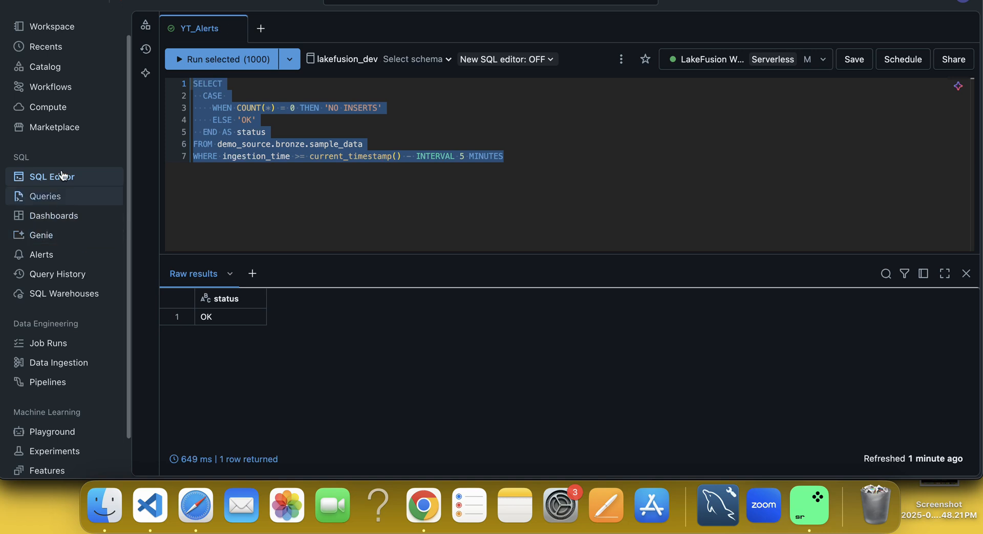
left_click(44, 195)
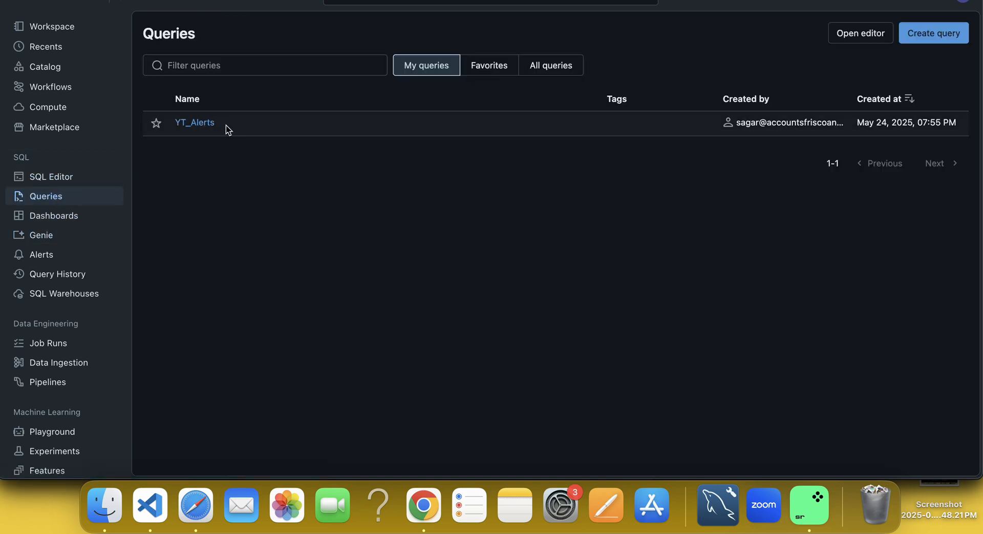
mouse_move(65, 215)
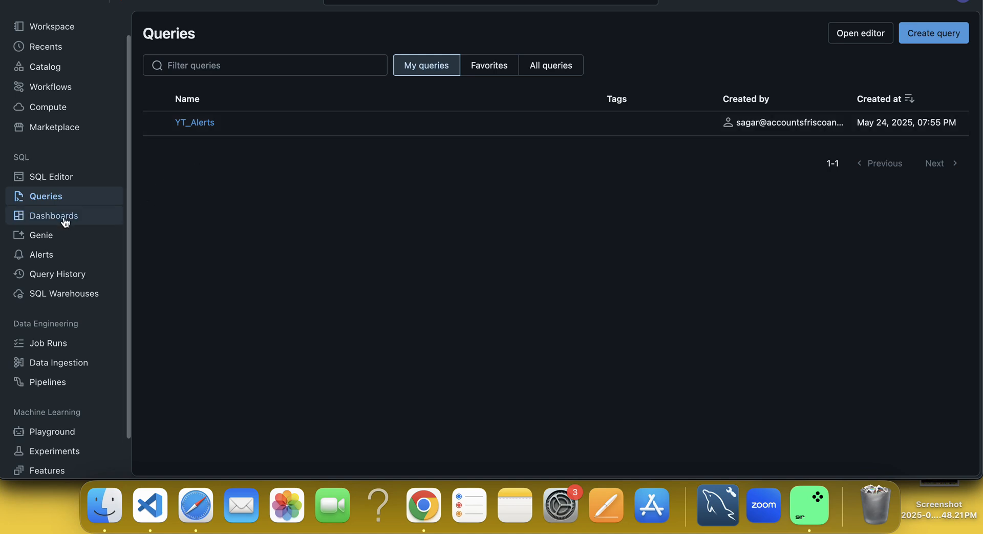
left_click(42, 254)
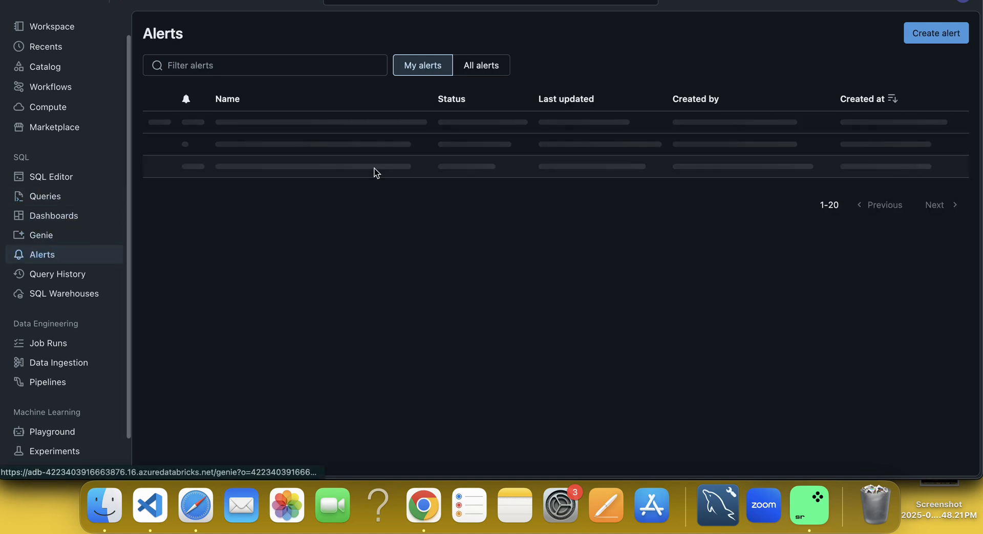
Start a new alert named YT_Alerts.
left_click(935, 32)
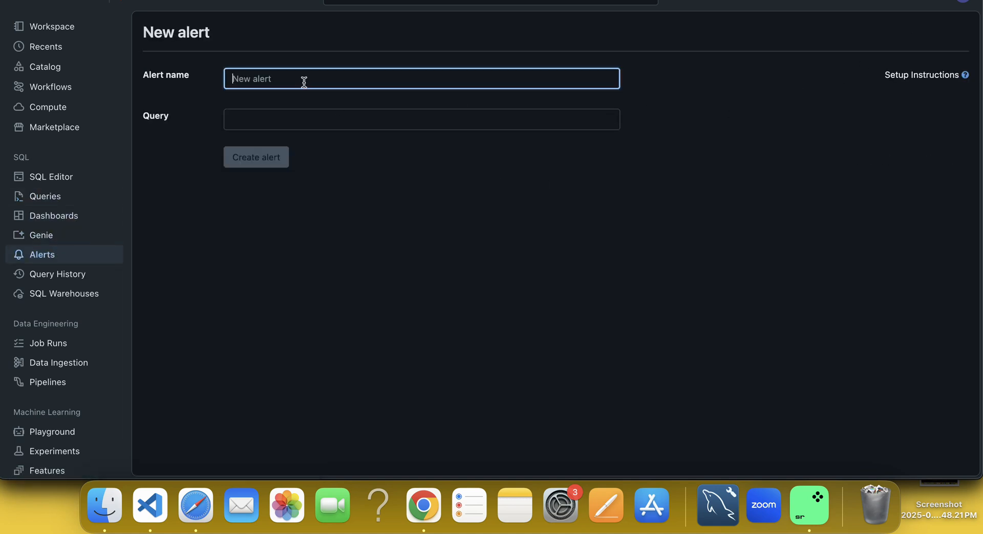
type("YT_Alerts")
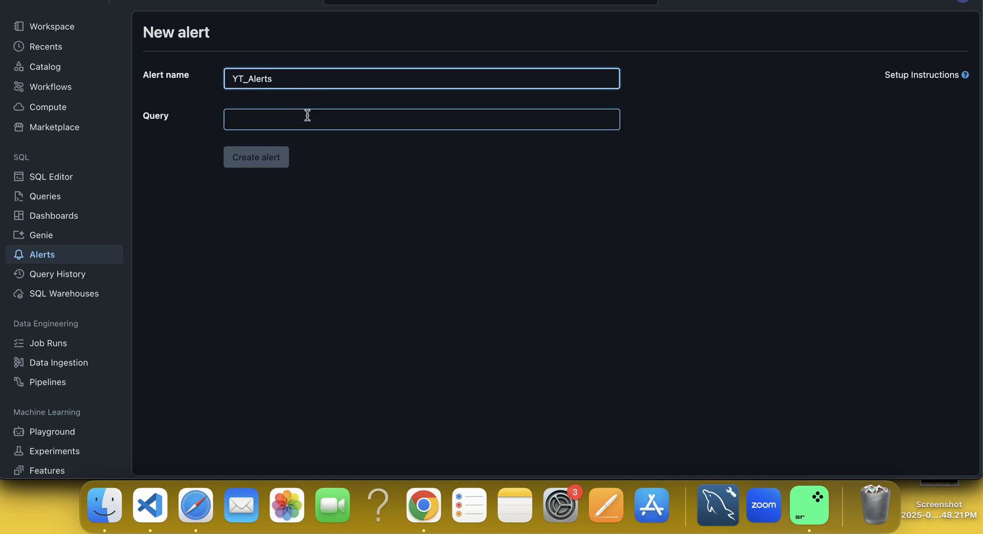
type("YT_Alerts")
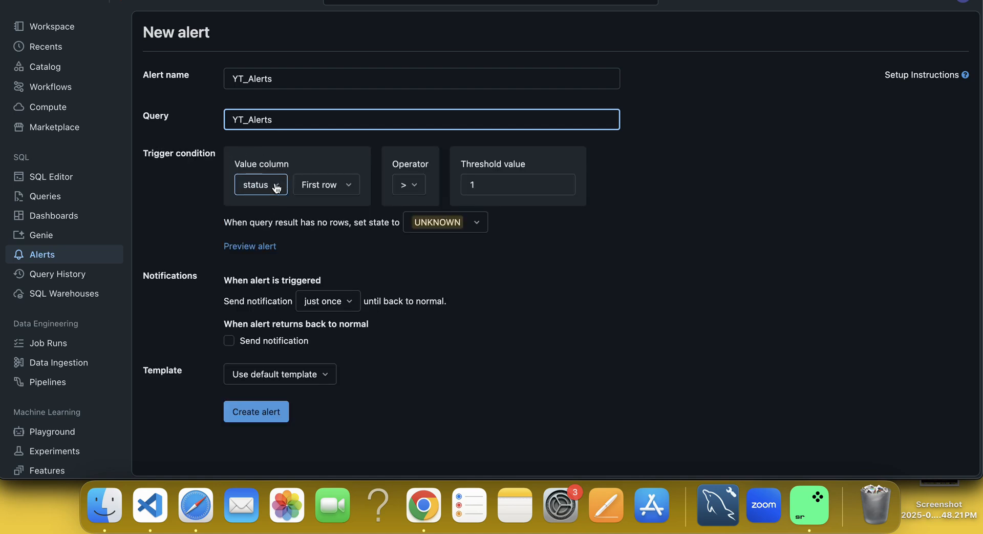
Set the condition to status = NO_INSERT and the no-rows state to TRIGGERED.
left_click(408, 184)
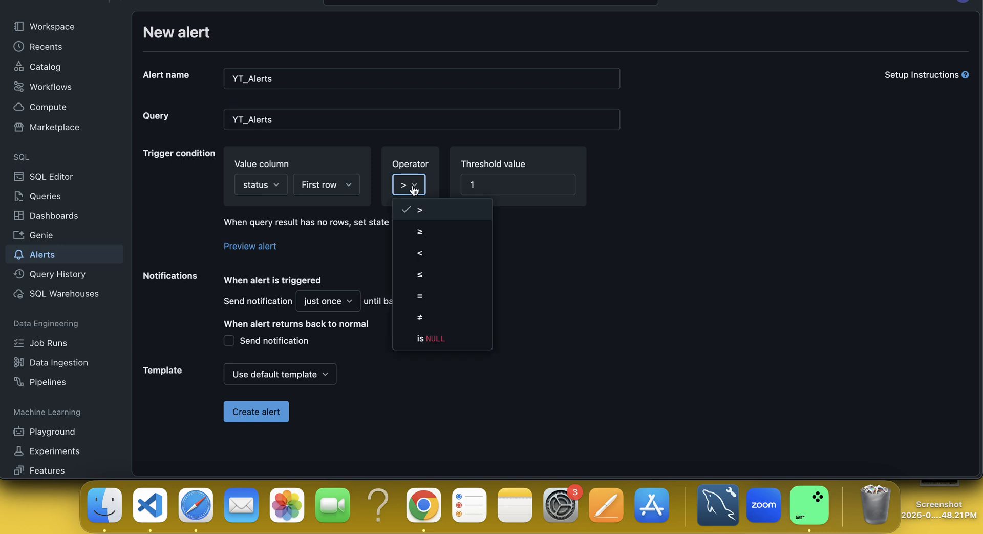
left_click(419, 296)
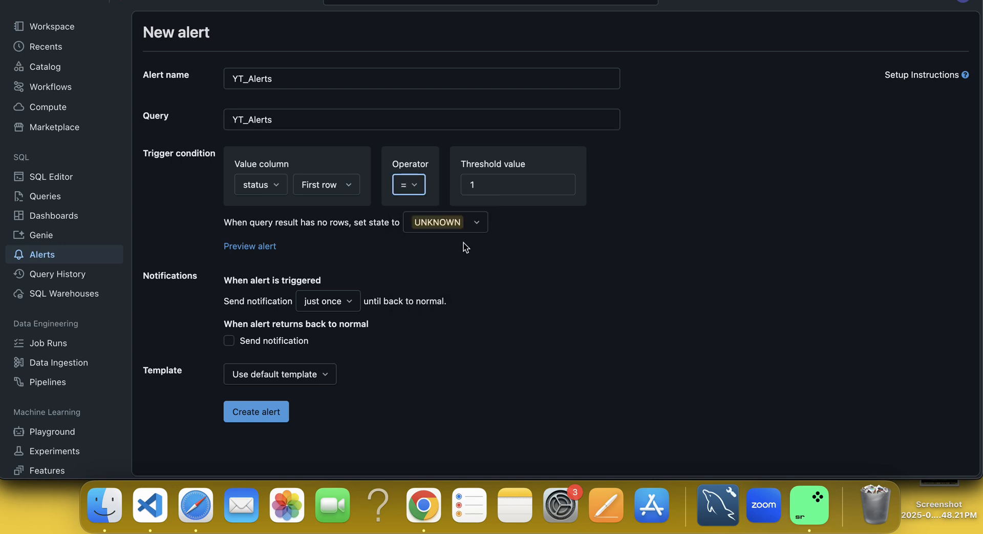
left_click(517, 184)
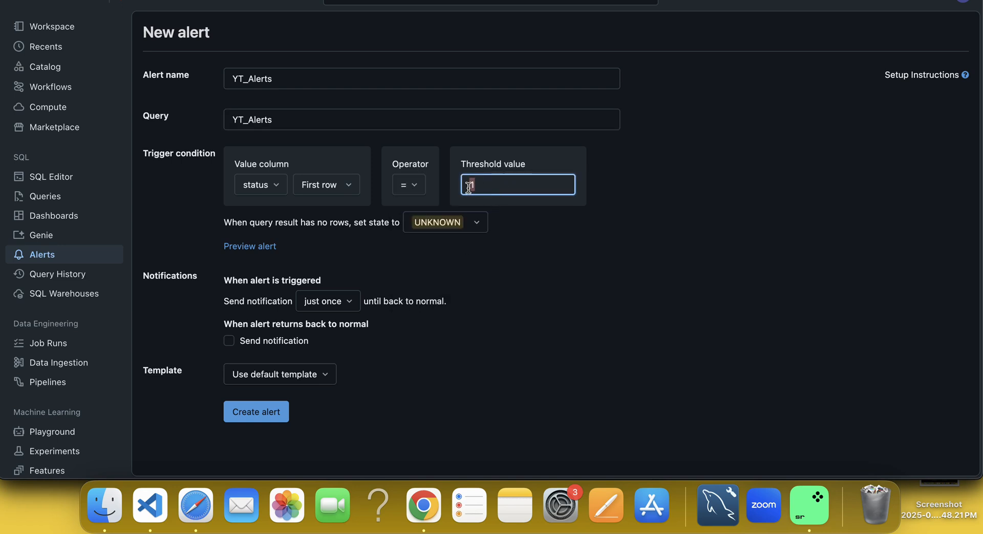
type("NO_INSER")
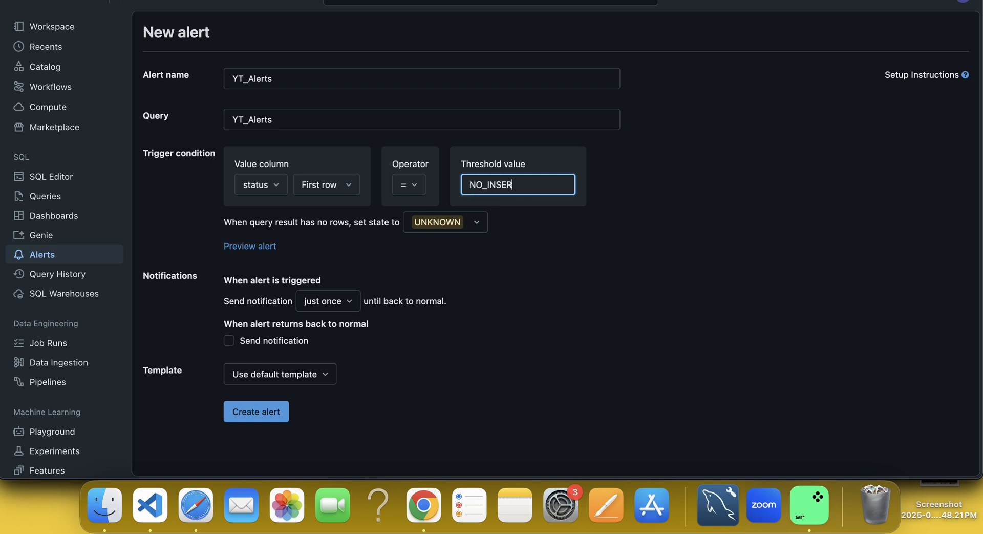
type("T")
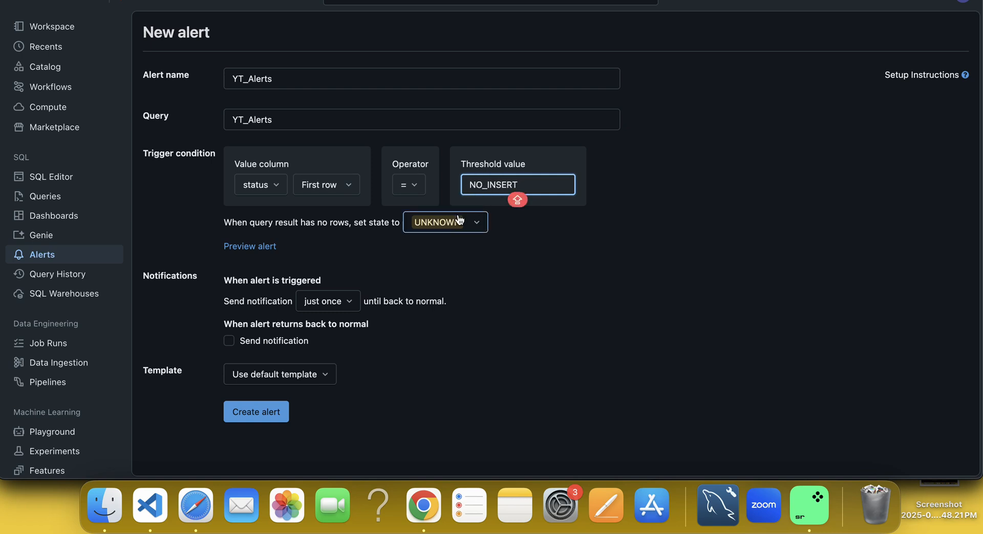
left_click(445, 221)
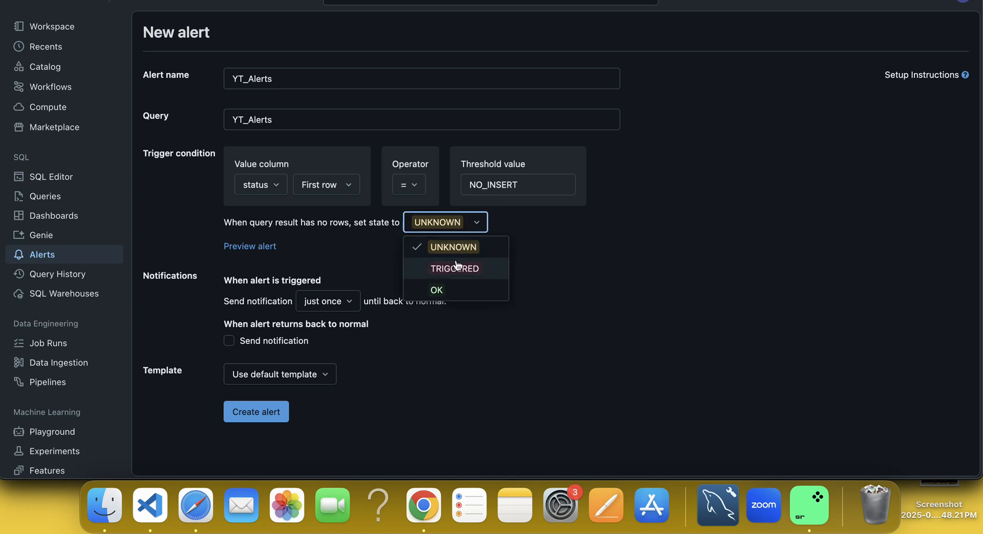
left_click(453, 267)
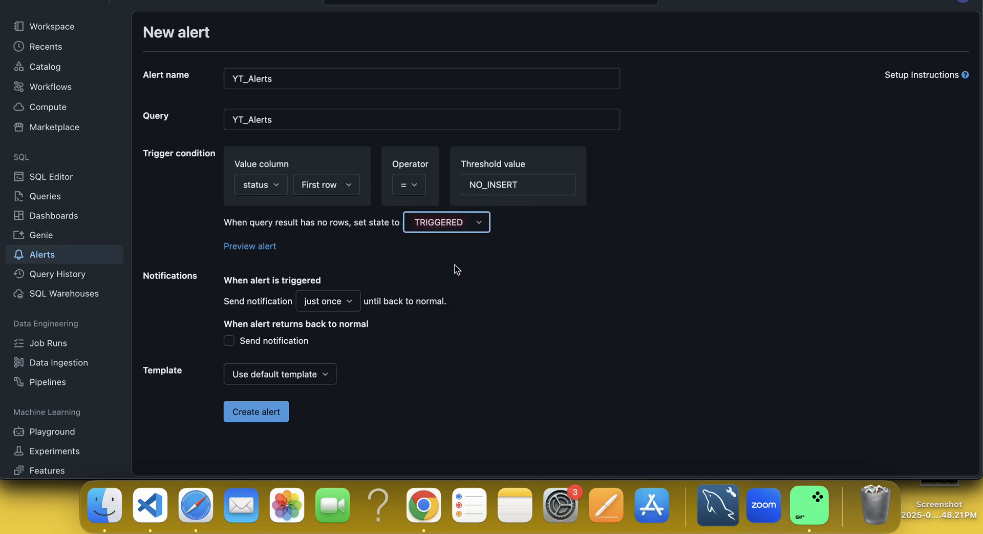
mouse_move(402, 254)
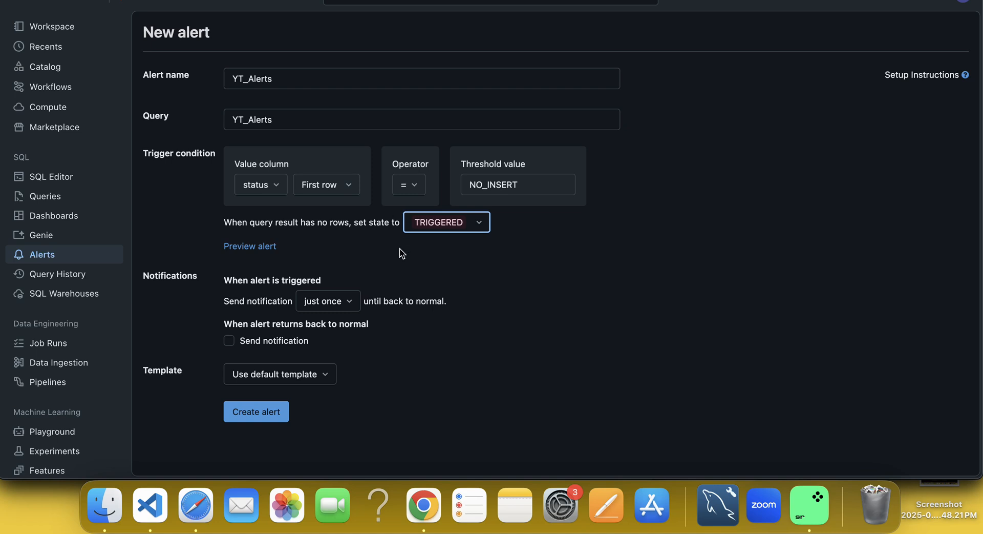
mouse_move(346, 223)
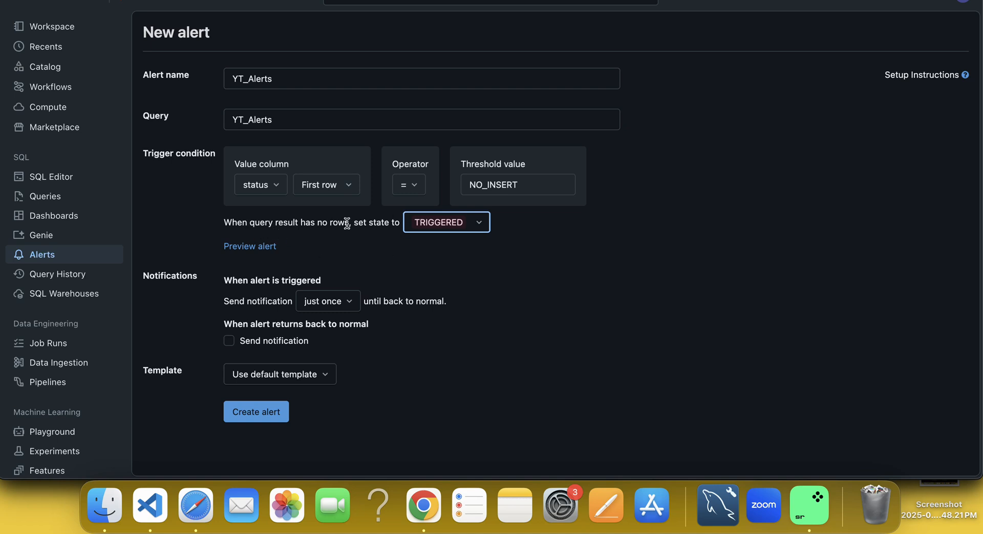
mouse_move(357, 226)
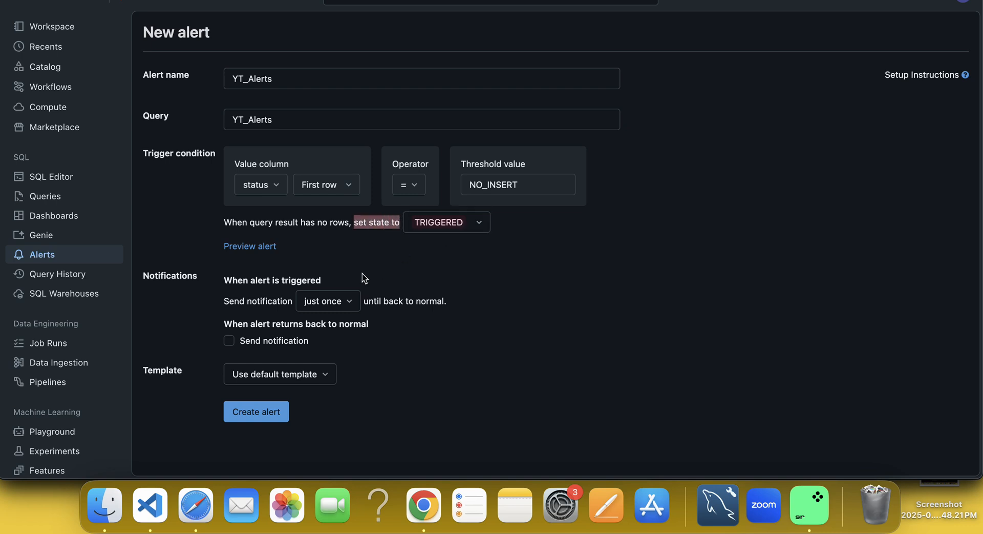
Choose a notification frequency and enable notification when the alert returns to normal.
left_click(326, 300)
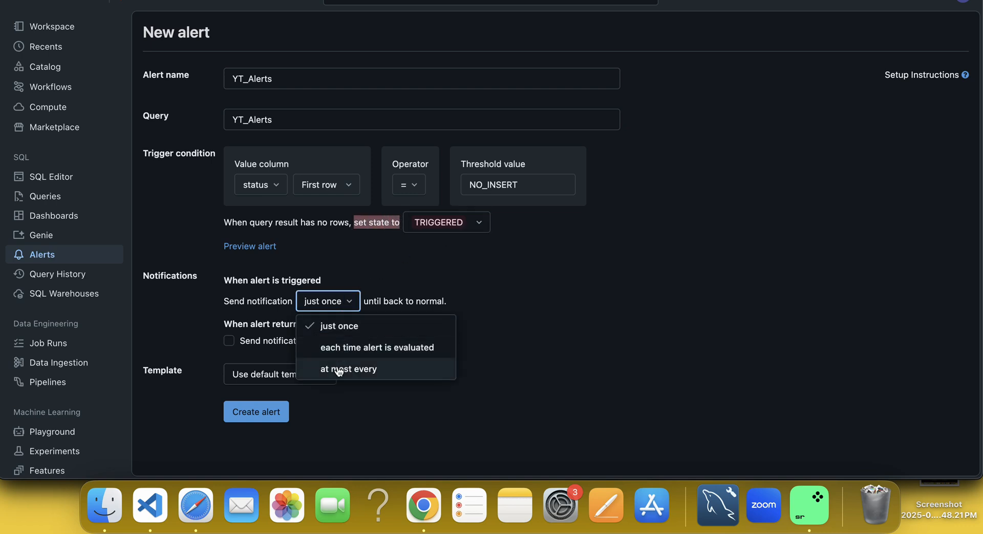
left_click(376, 347)
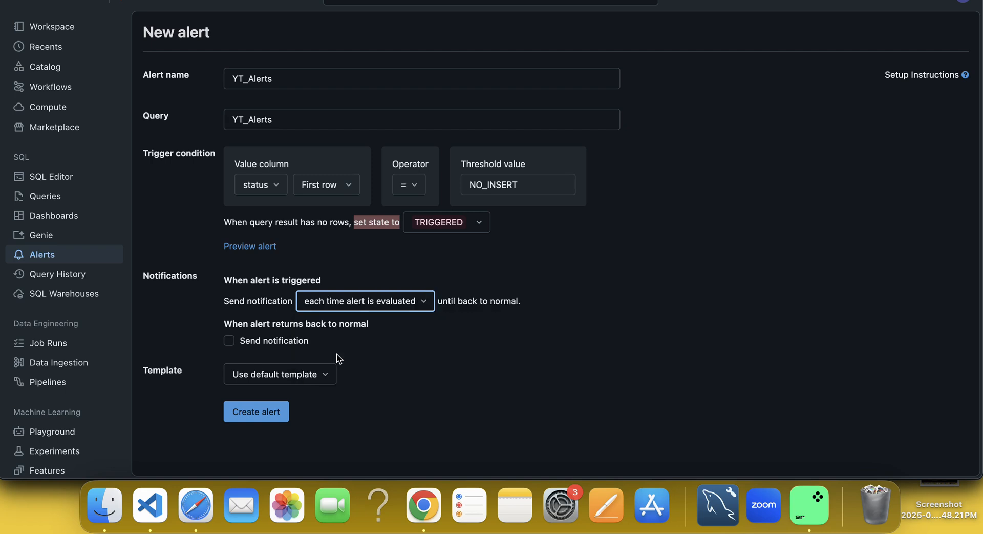
left_click(229, 340)
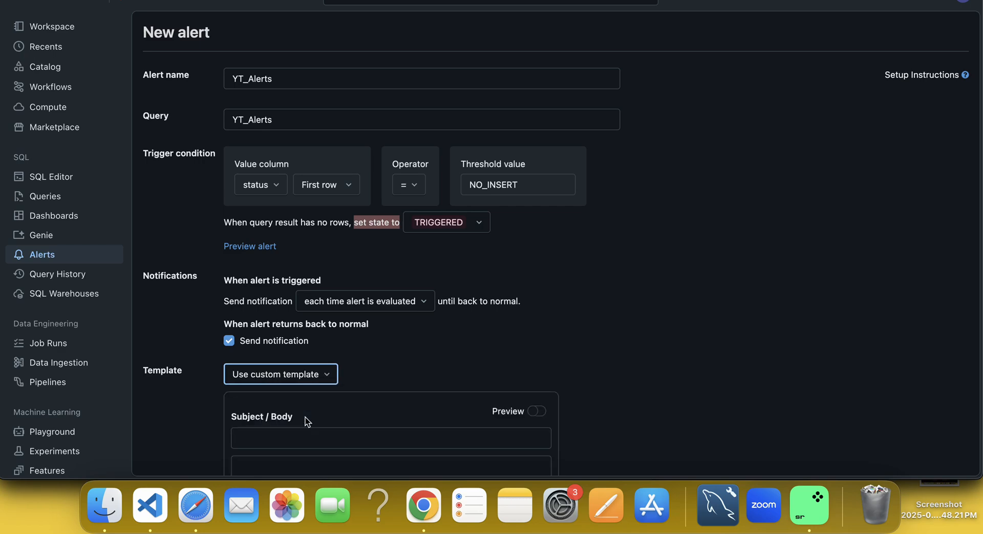
scroll("down", 3)
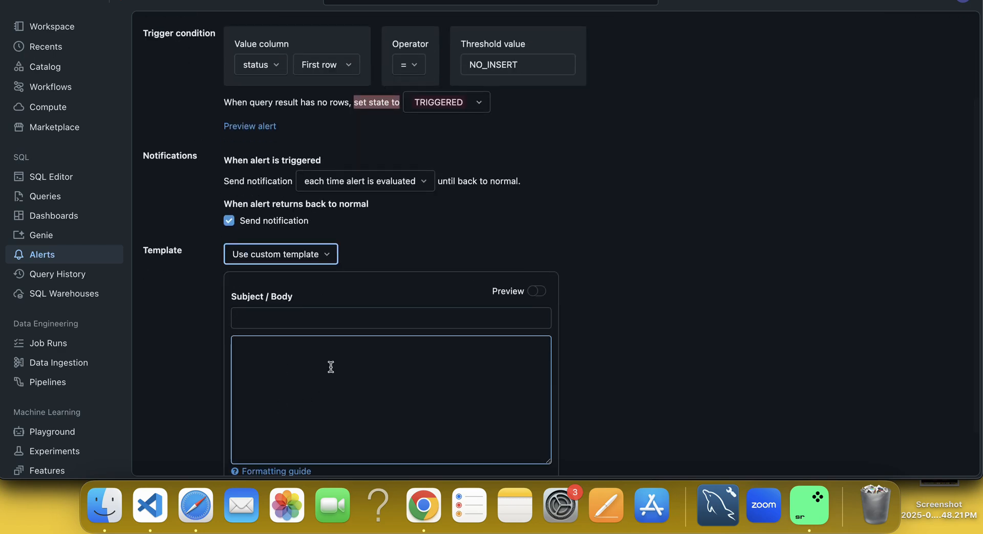
scroll("down", 3)
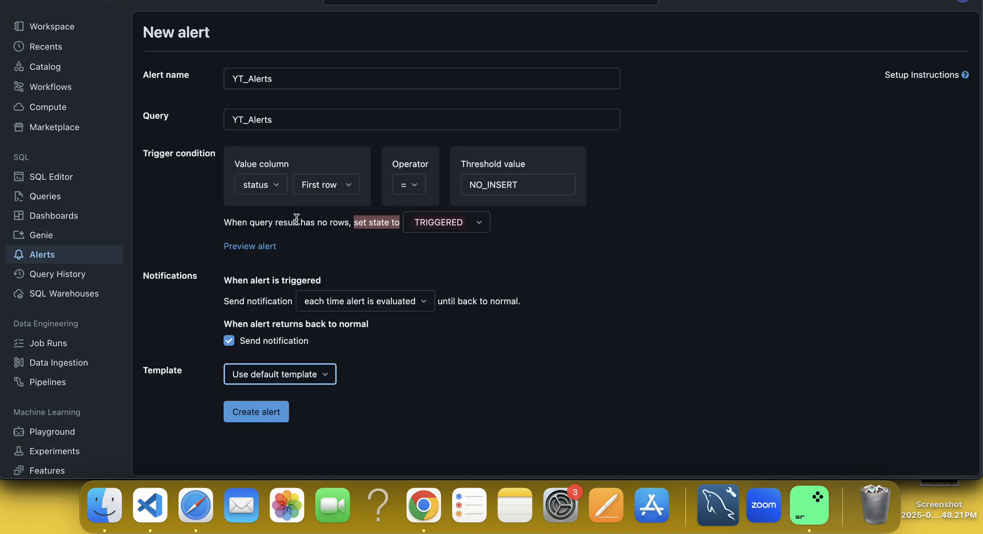
mouse_move(461, 318)
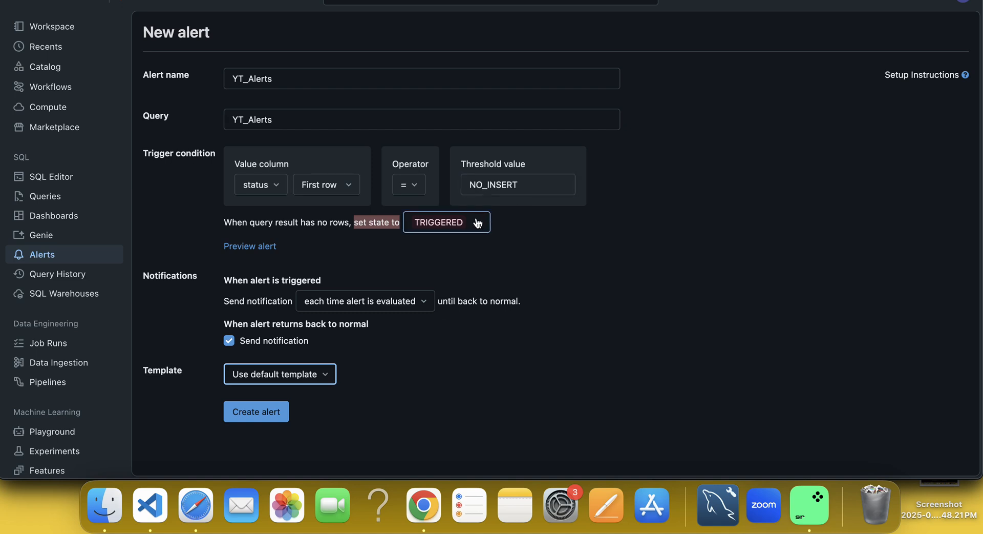
Preview the alert against current data and keep the no-rows state TRIGGERED.
left_click(446, 221)
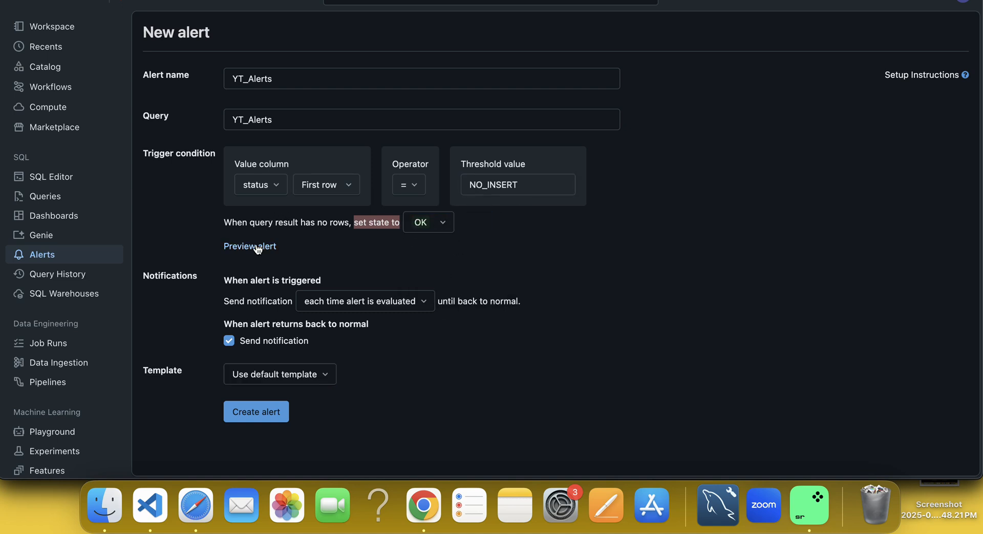
left_click(249, 246)
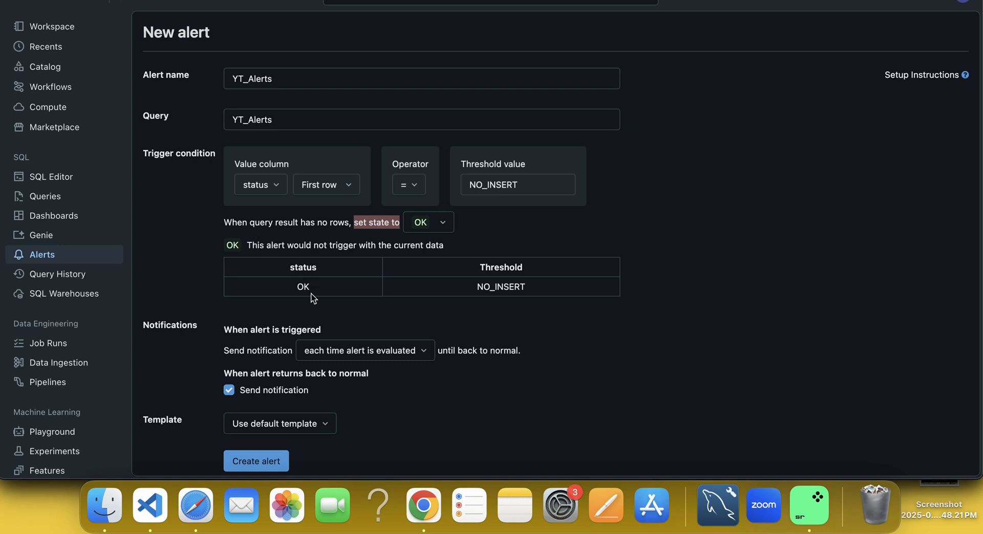
left_click(428, 222)
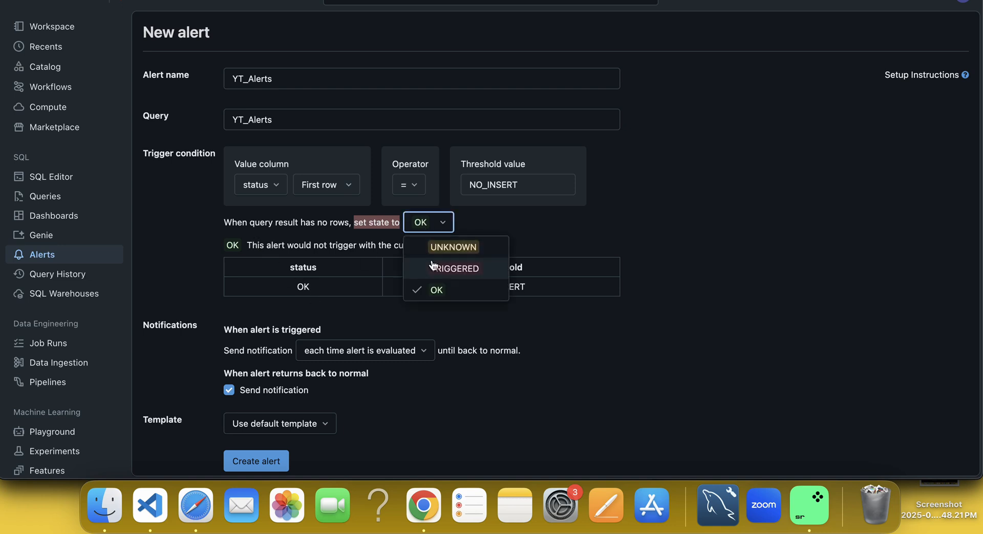
left_click(453, 268)
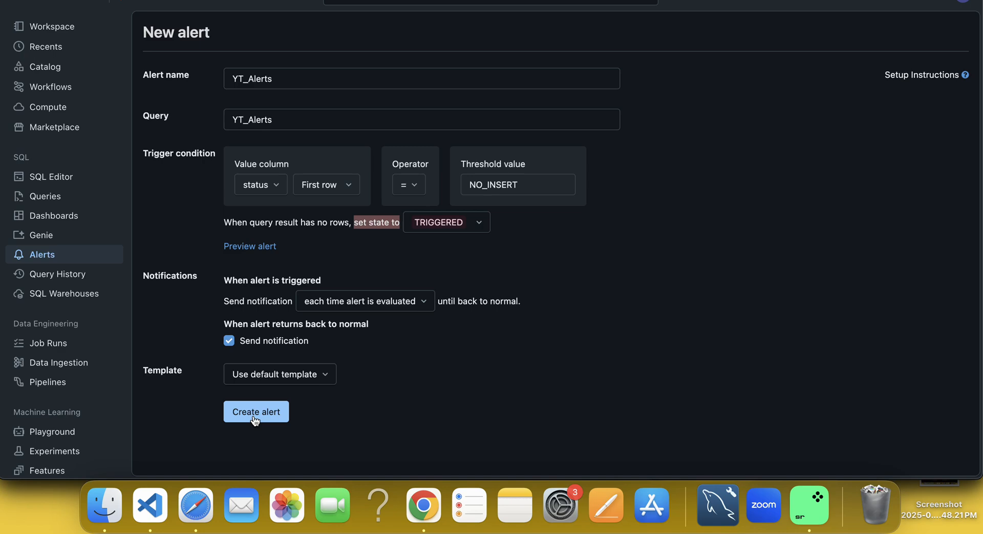
Create the YT_Alerts alert and begin adding a schedule to it.
left_click(256, 411)
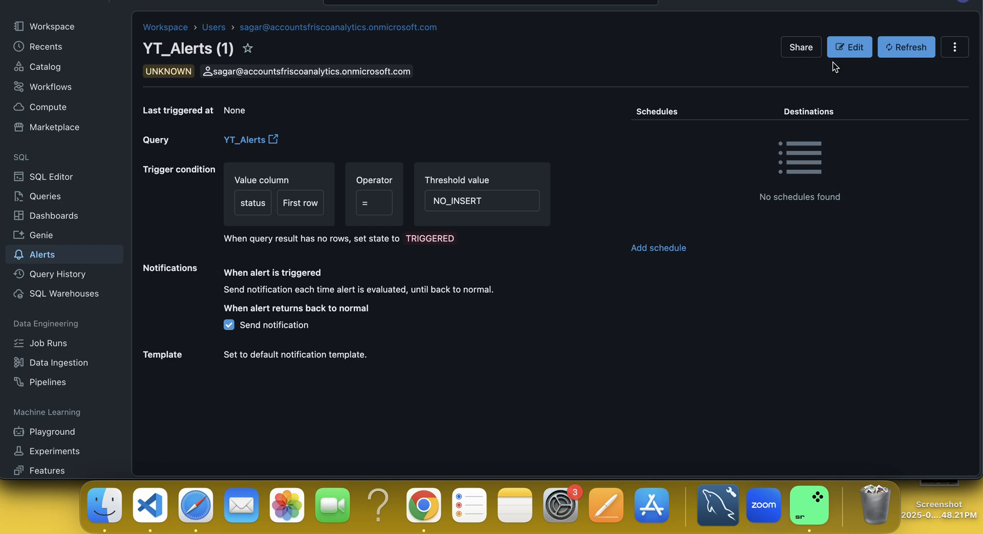
mouse_move(850, 55)
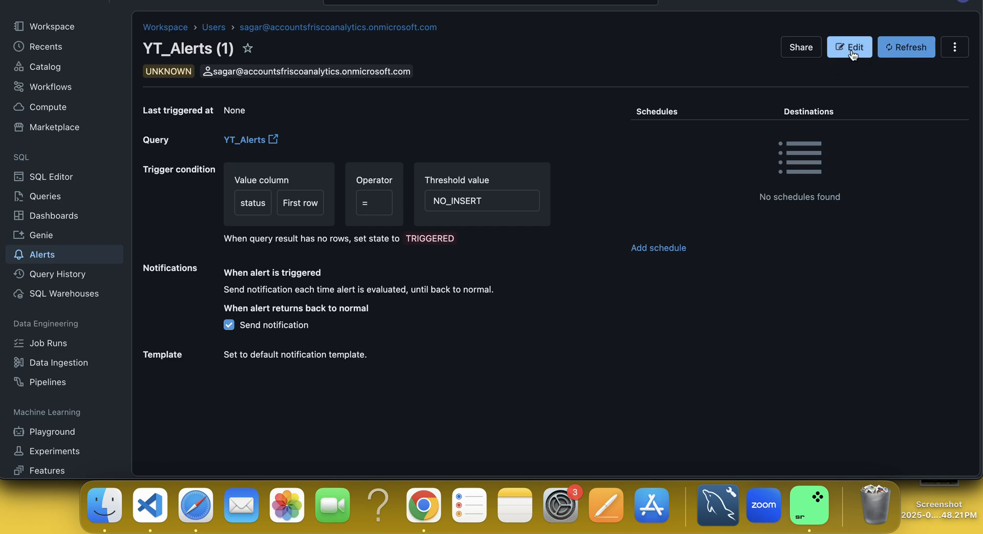
left_click(658, 247)
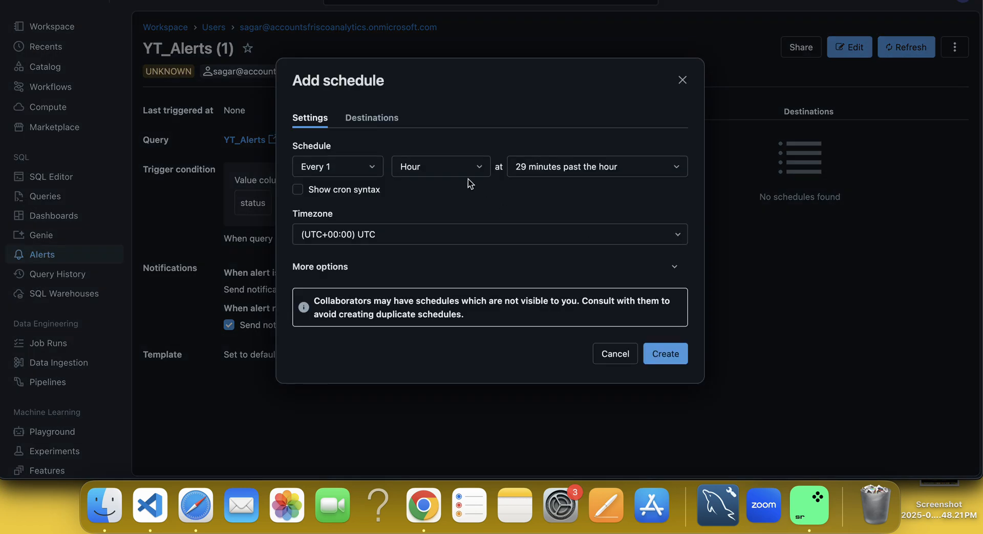
Set the schedule to every 5 minutes, from 0 minutes past the hour, UTC.
left_click(596, 166)
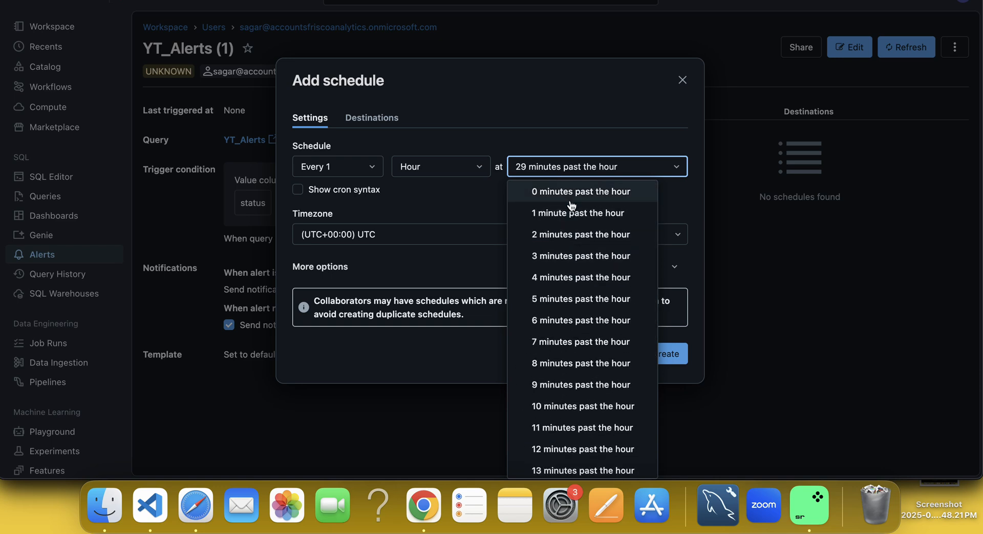
mouse_move(564, 276)
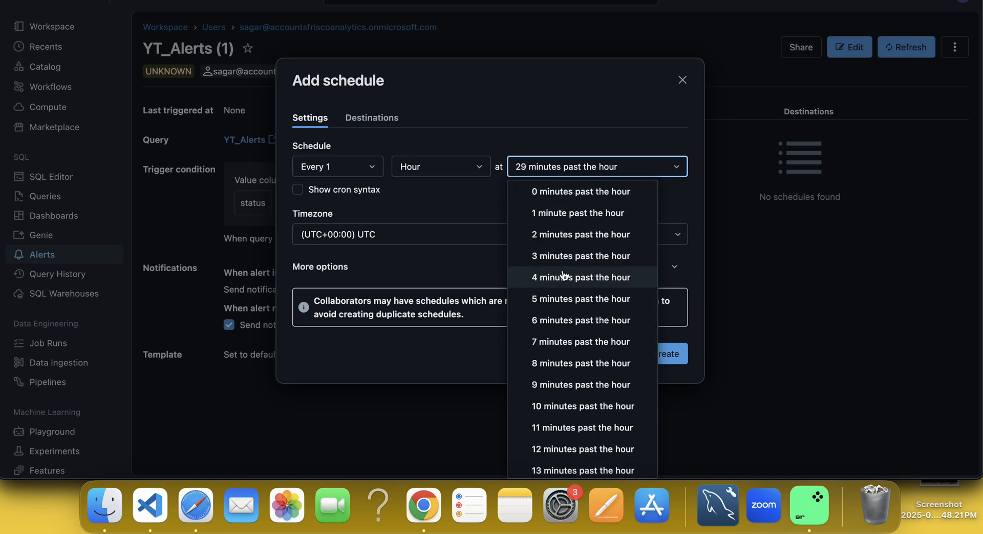
left_click(581, 298)
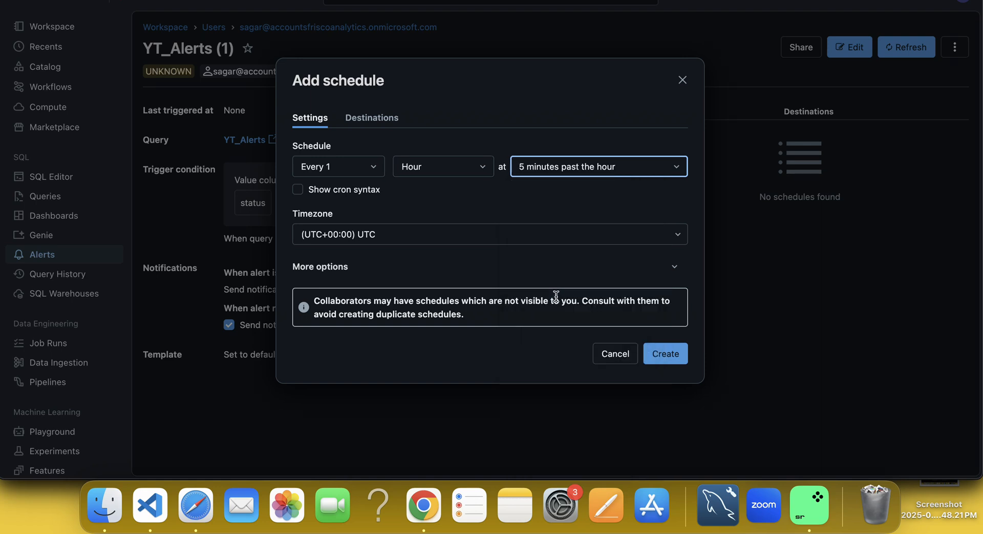
left_click(338, 166)
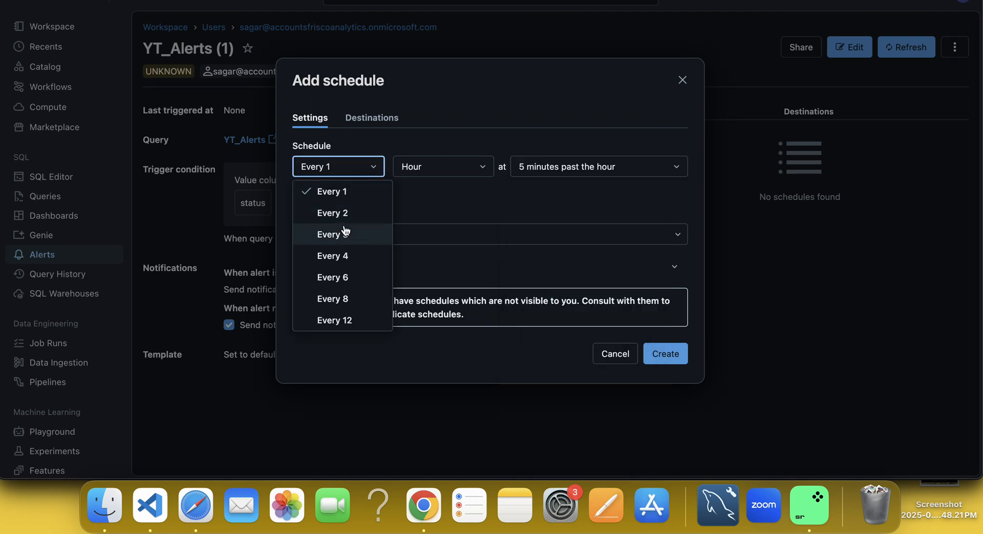
left_click(441, 166)
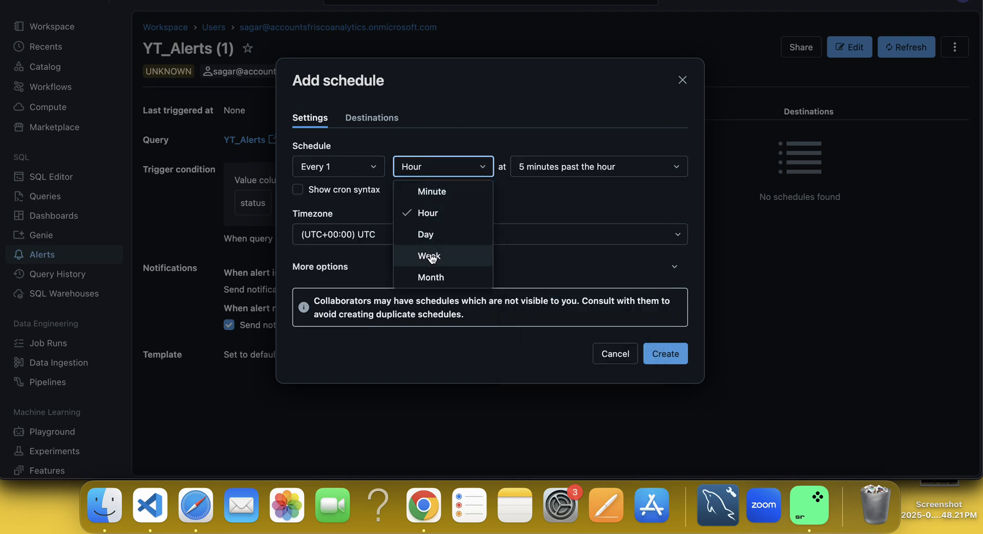
left_click(432, 191)
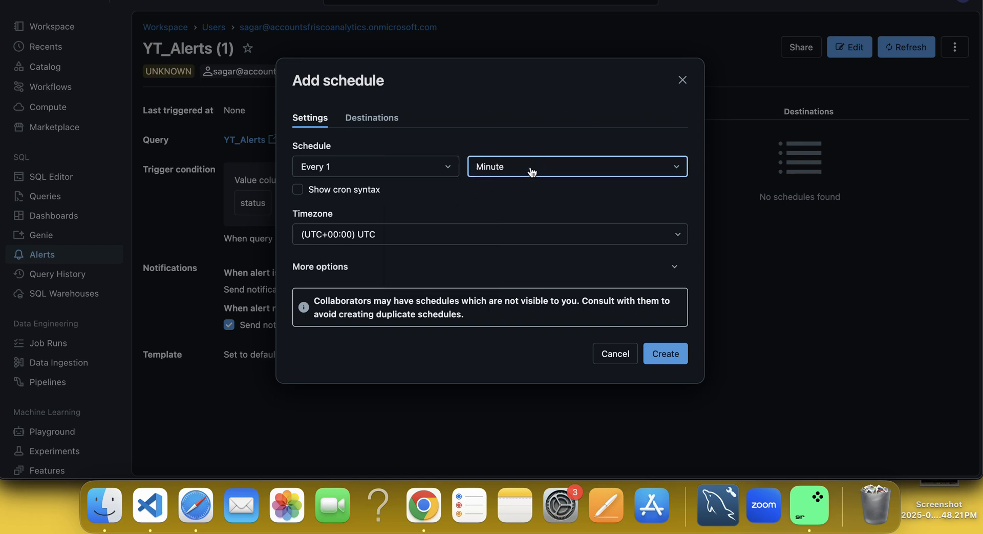
left_click(375, 166)
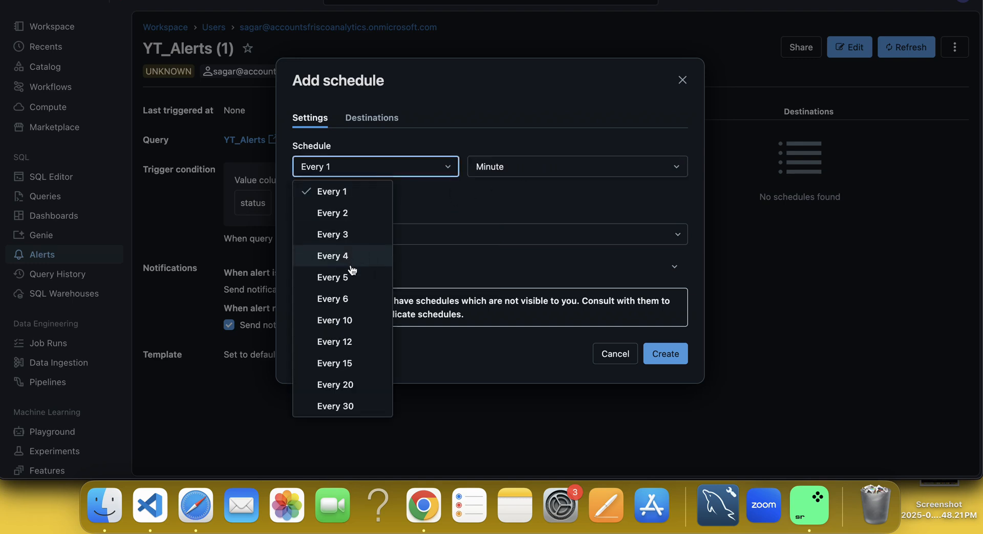
left_click(331, 277)
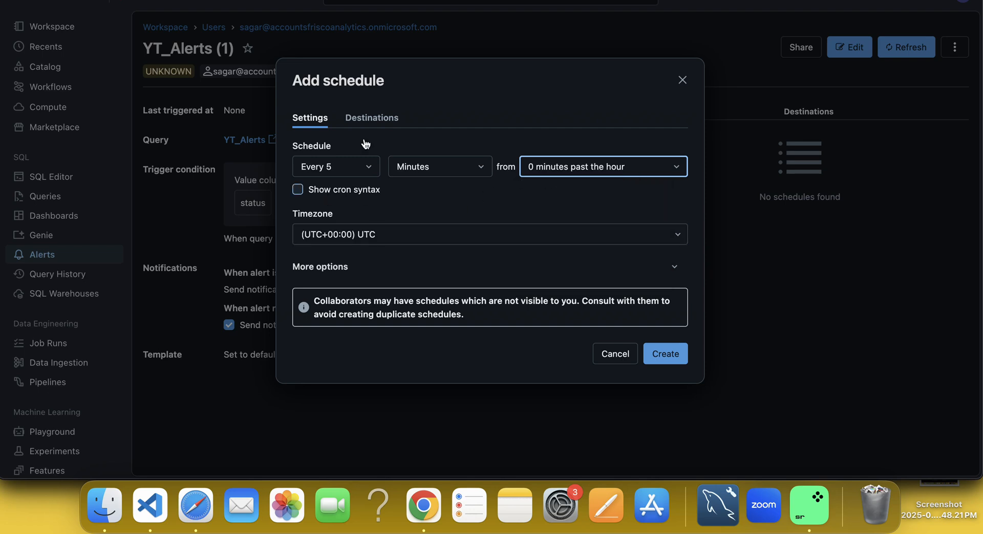
Add the 'sagar' user email as the schedule's destination and create the schedule.
left_click(371, 118)
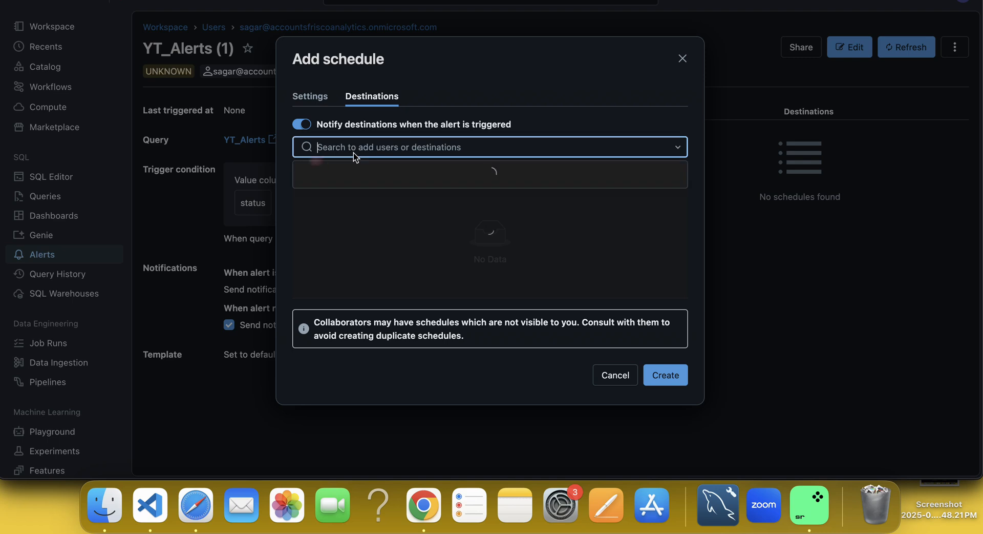
type("SSAGAR")
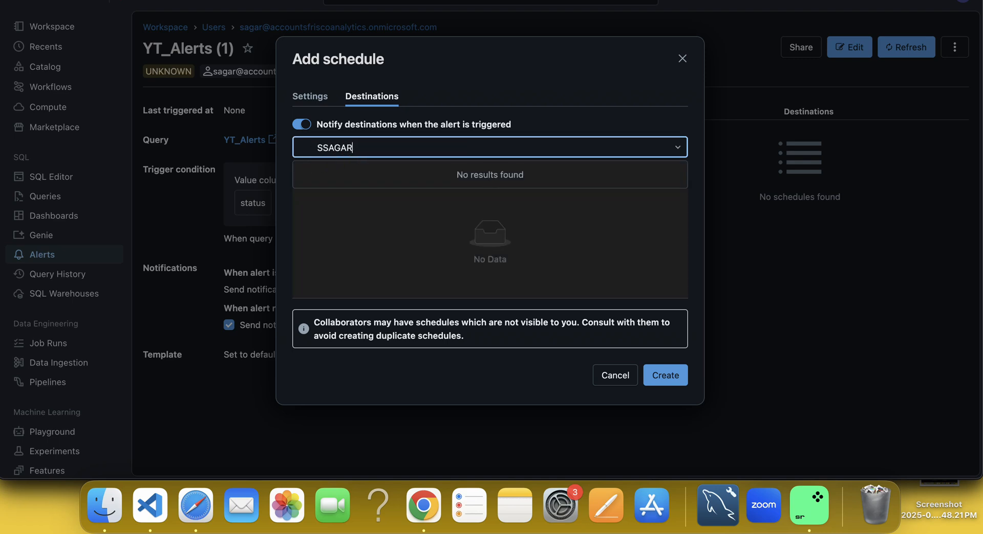
mouse_move(367, 148)
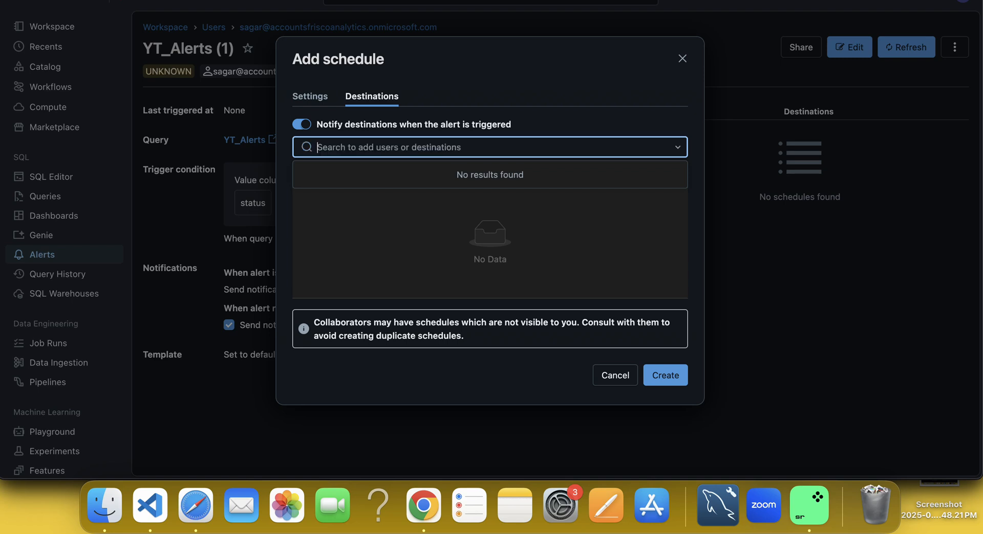
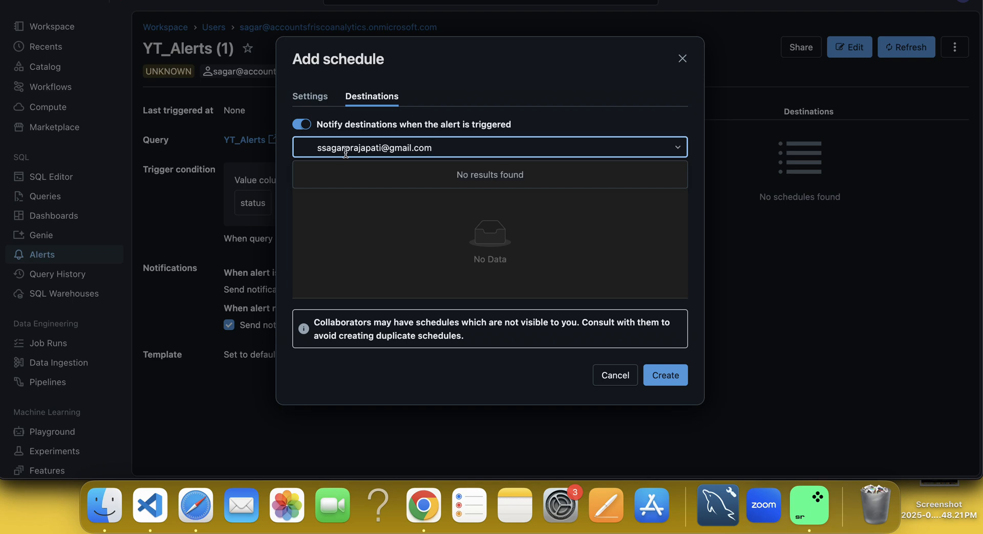
type("sagar")
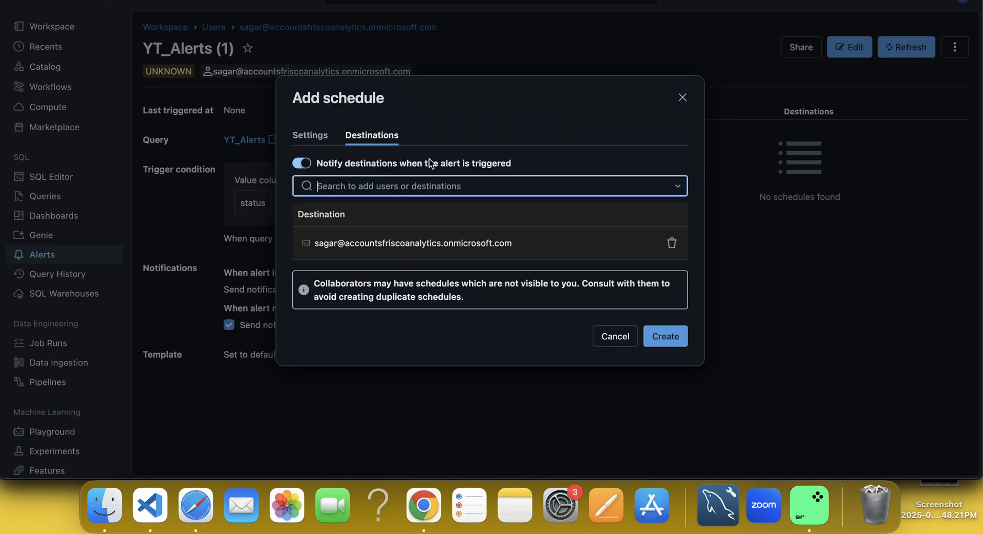
left_click(665, 335)
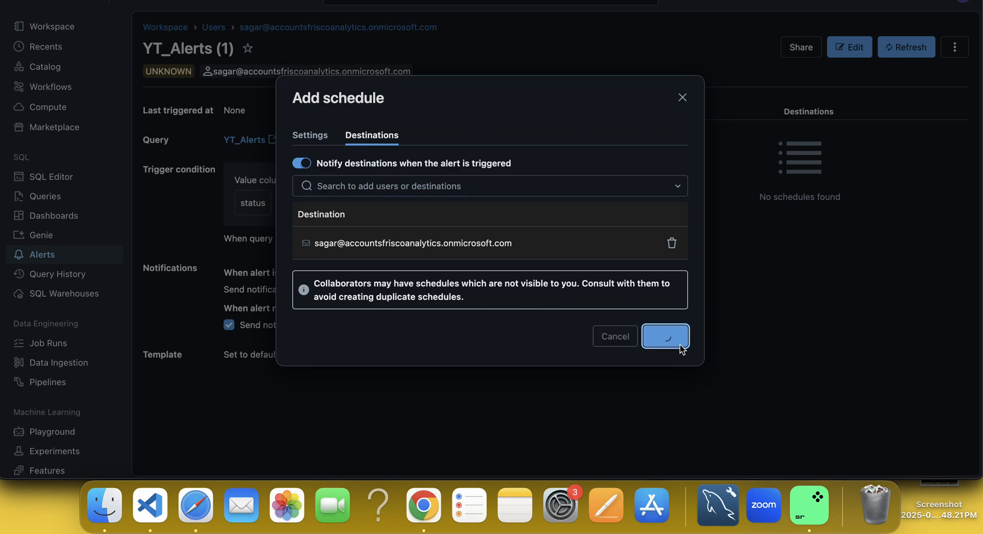
Refresh the YT_Alerts (1) alert so it evaluates and shows status OK.
left_click(665, 335)
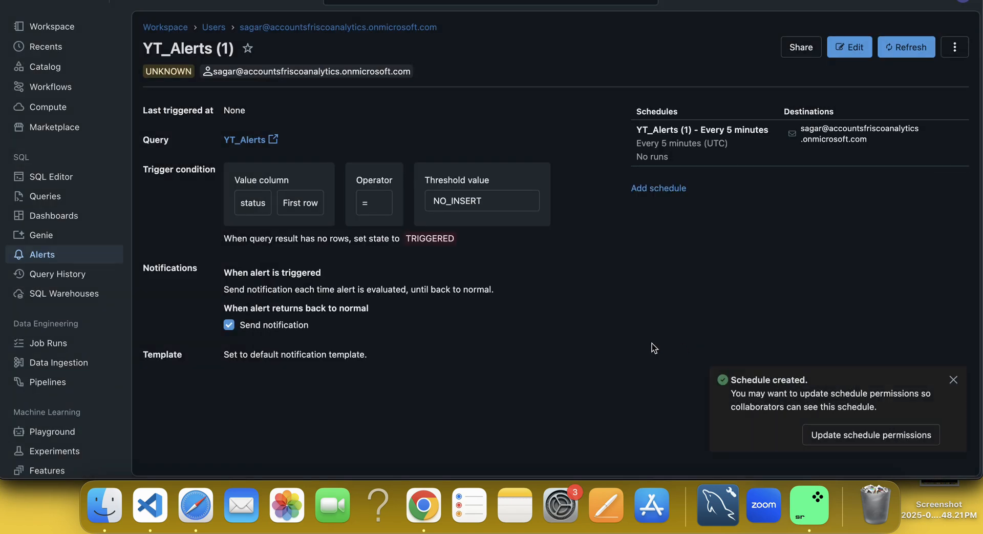
mouse_move(560, 147)
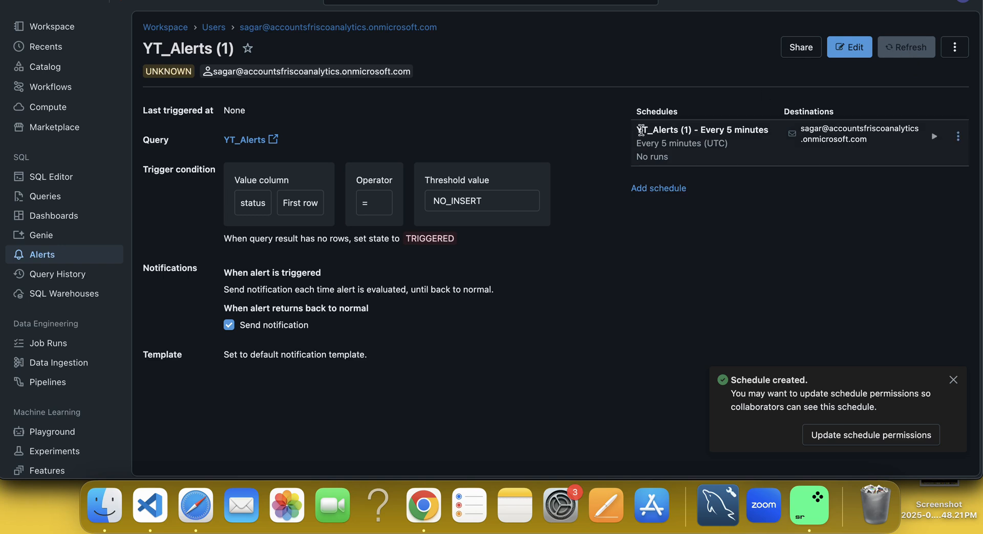
left_click(905, 47)
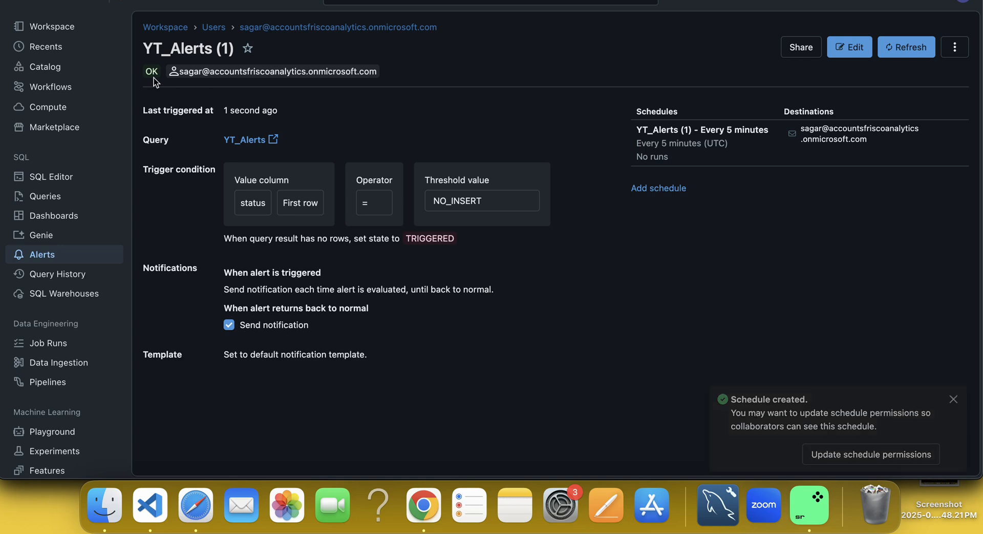
mouse_move(50, 260)
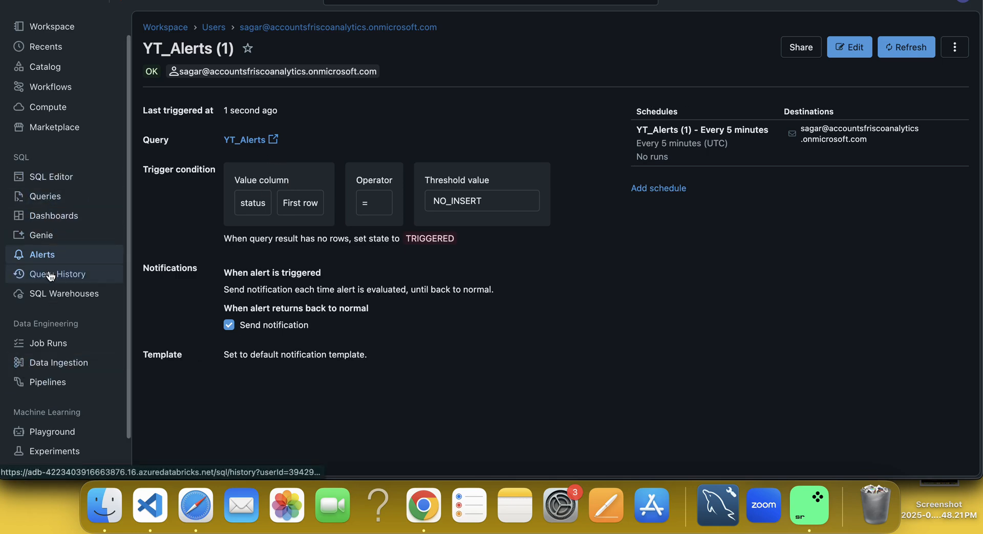
Review the alert's SELECT CASE runs in Query History and scroll the latest run's details.
left_click(59, 273)
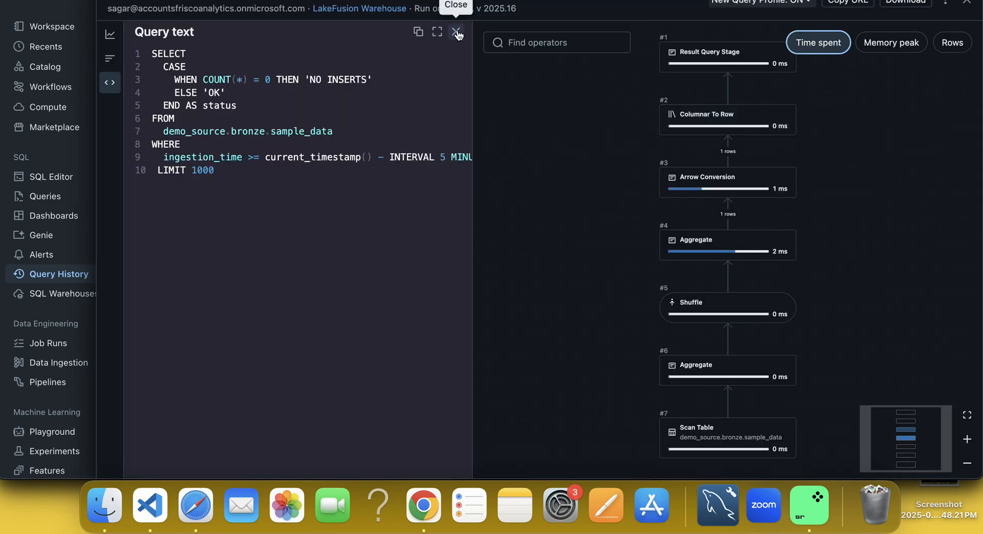
left_click(458, 31)
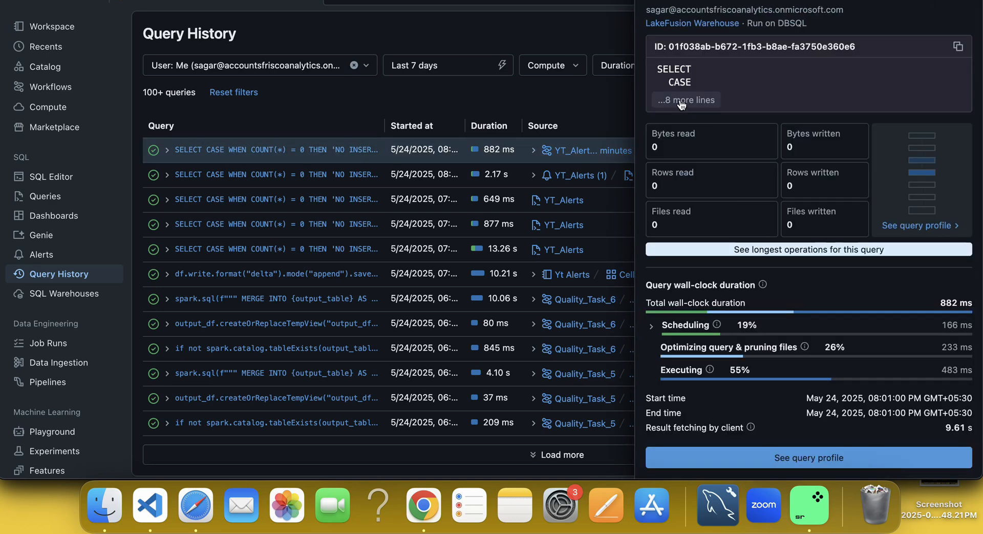
scroll("down", 3)
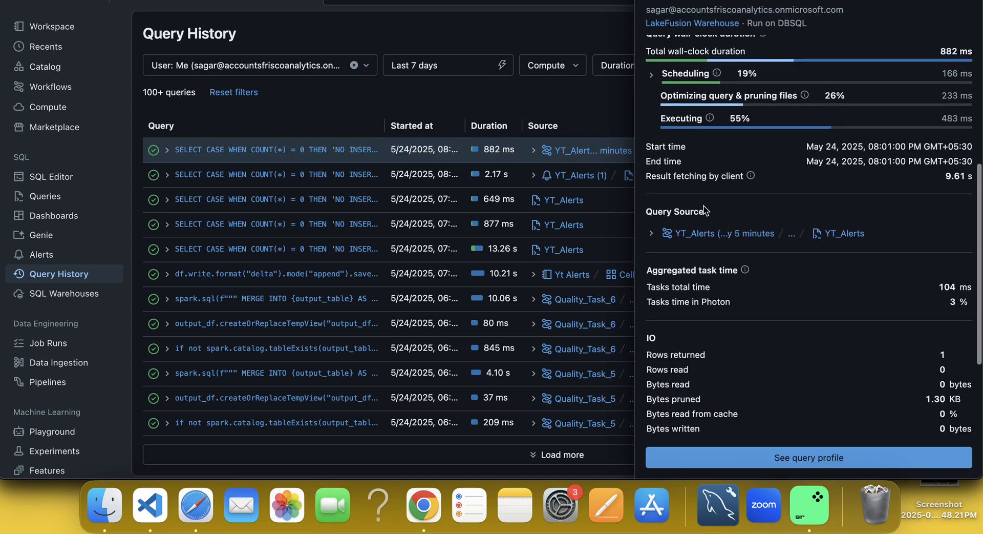
scroll("down", 3)
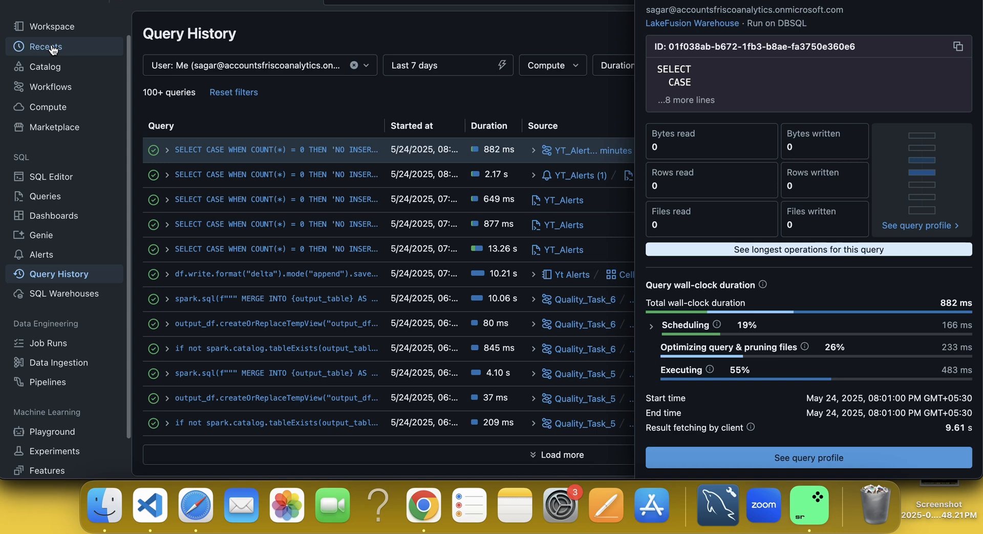
Run the YT_Alerts query, then rerun the Yt Alerts notebook's sample-data append cell.
left_click(48, 46)
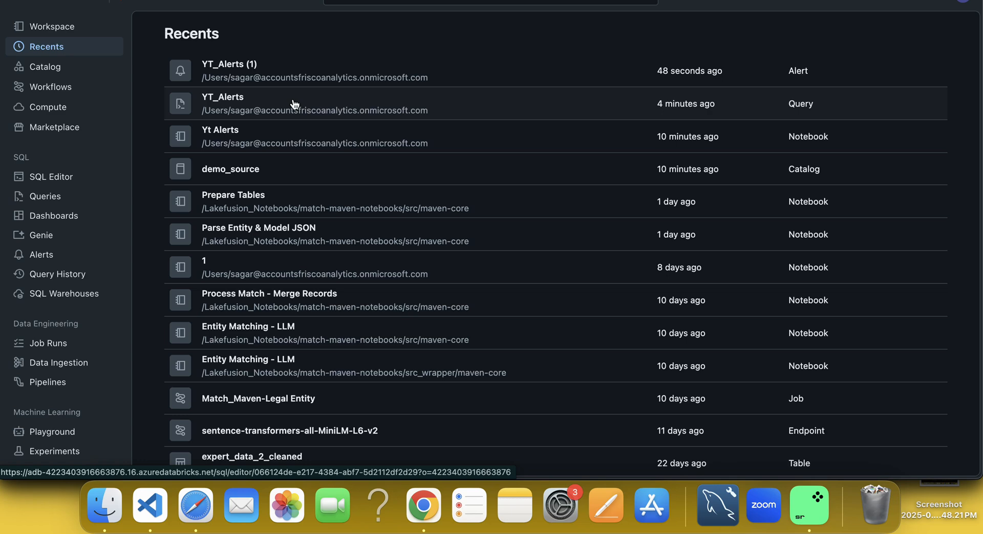
left_click(221, 104)
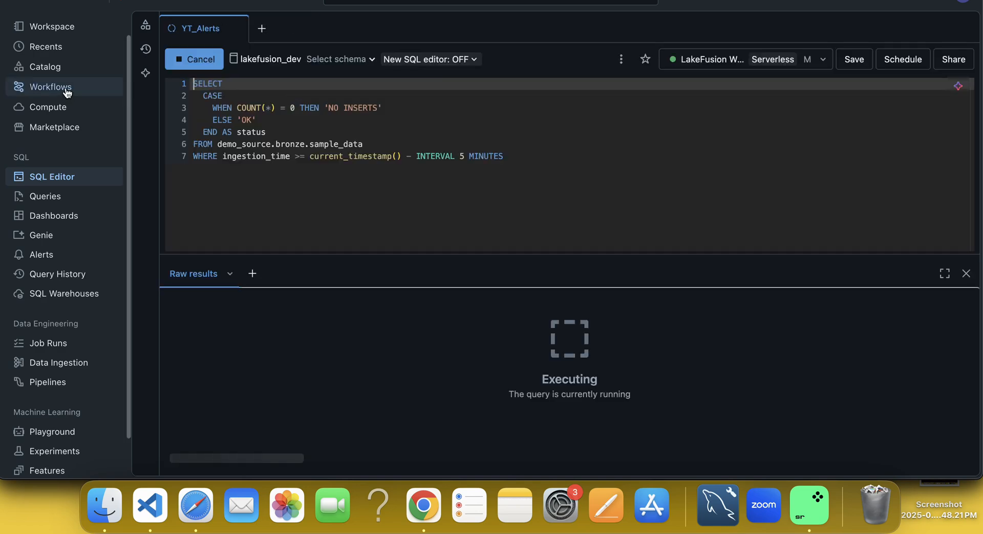
left_click(47, 47)
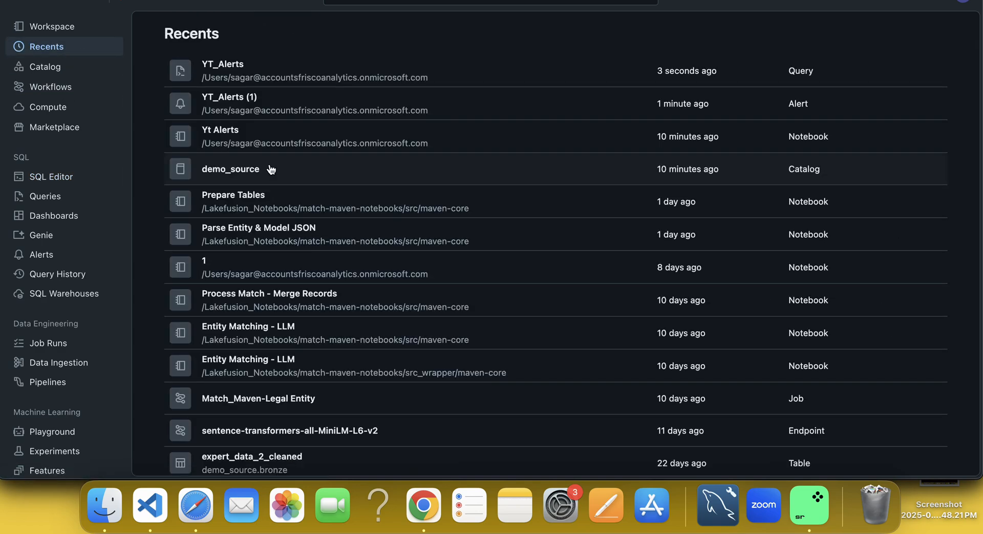
left_click(219, 136)
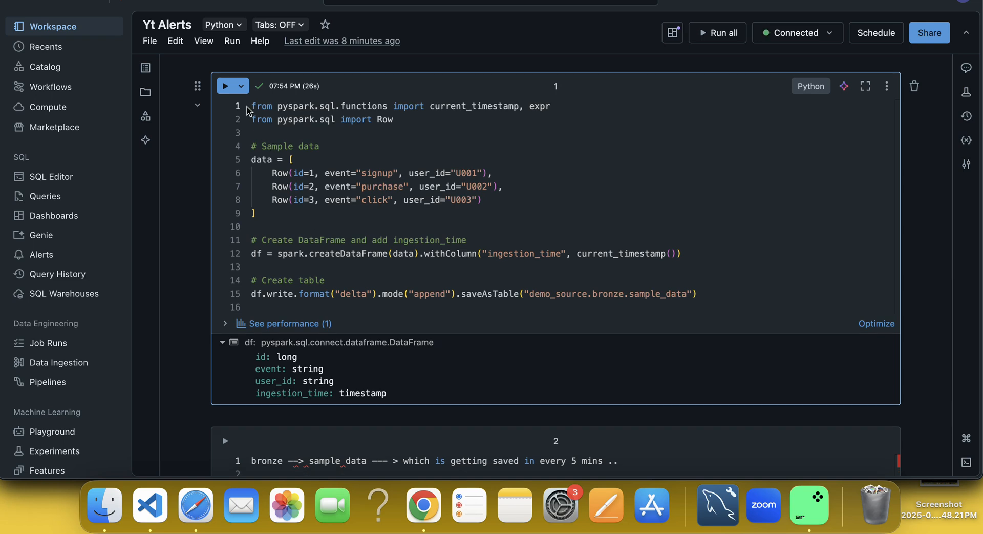
left_click(227, 86)
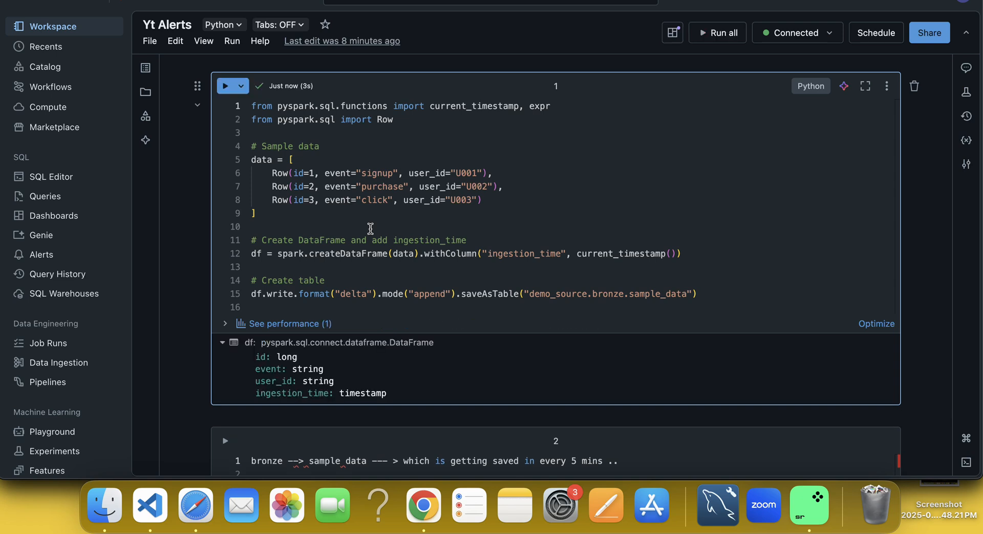
mouse_move(41, 254)
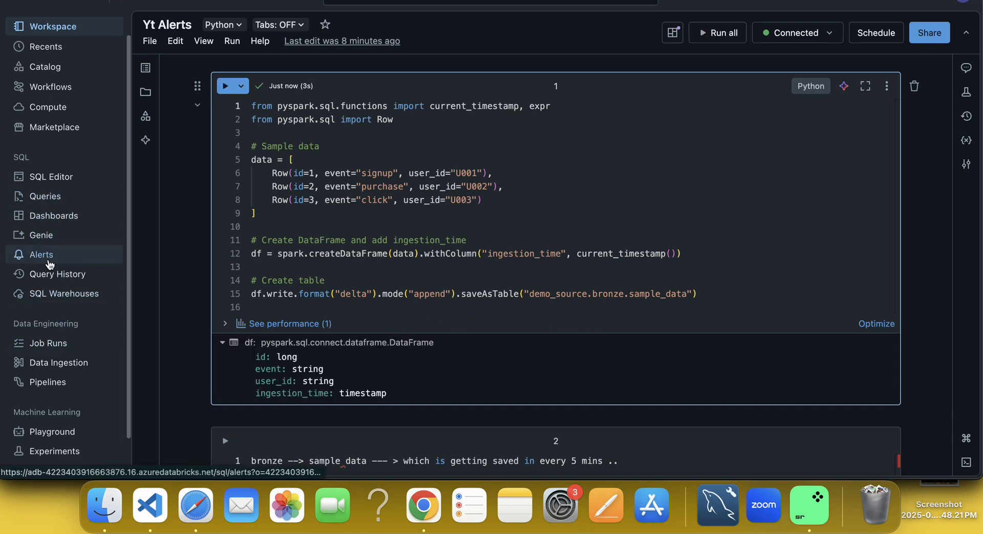
Open the YT_Alerts (1) alert from Alerts and highlight its last triggered time.
left_click(42, 254)
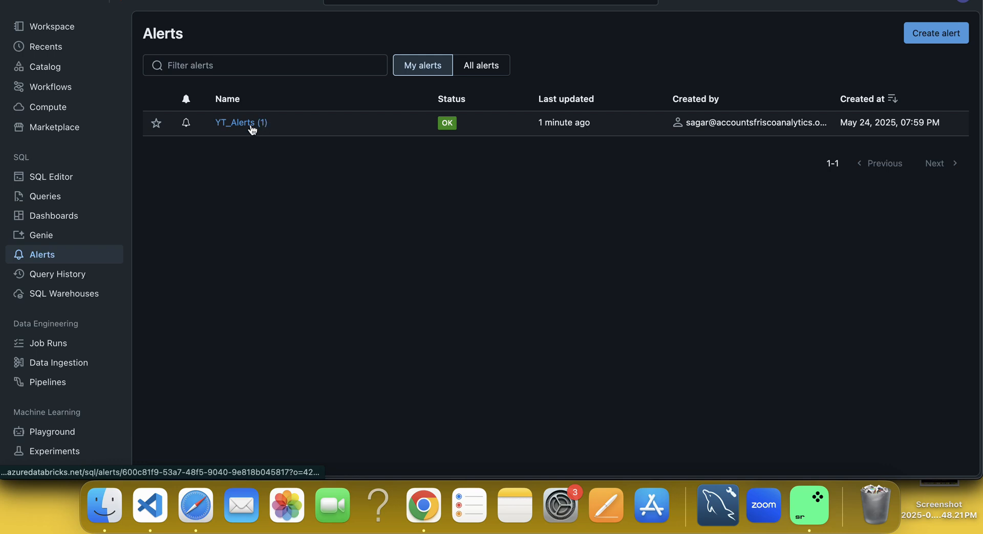
left_click(241, 122)
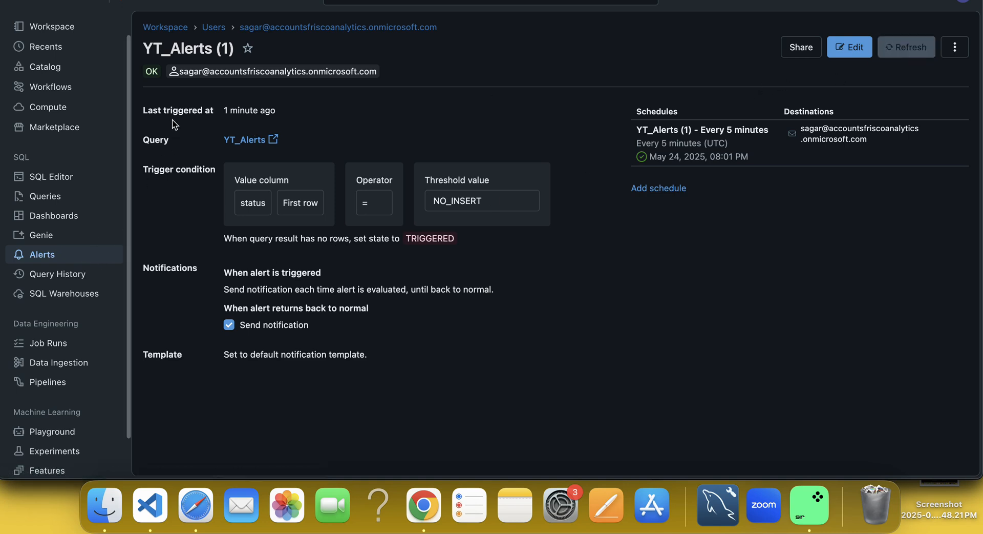
double_click(249, 110)
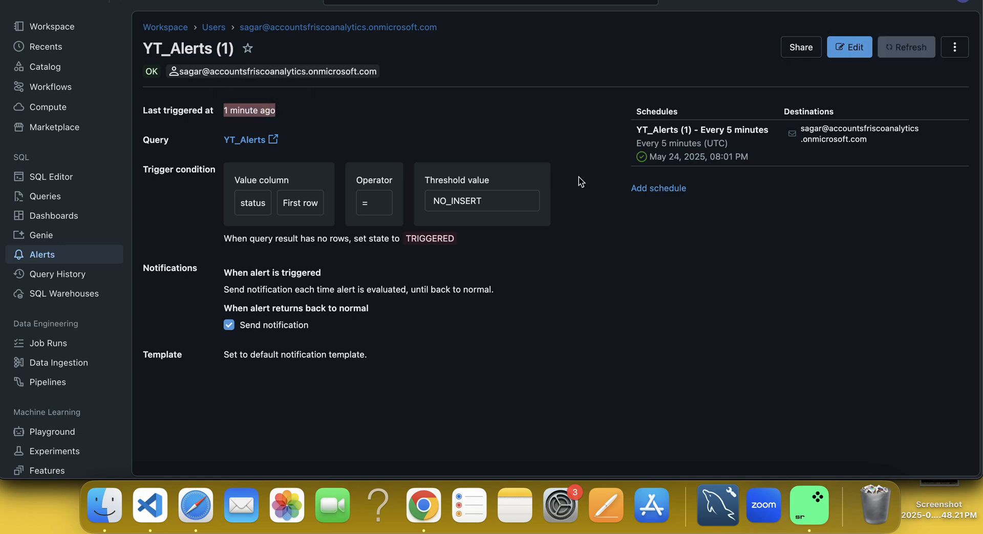
mouse_move(60, 274)
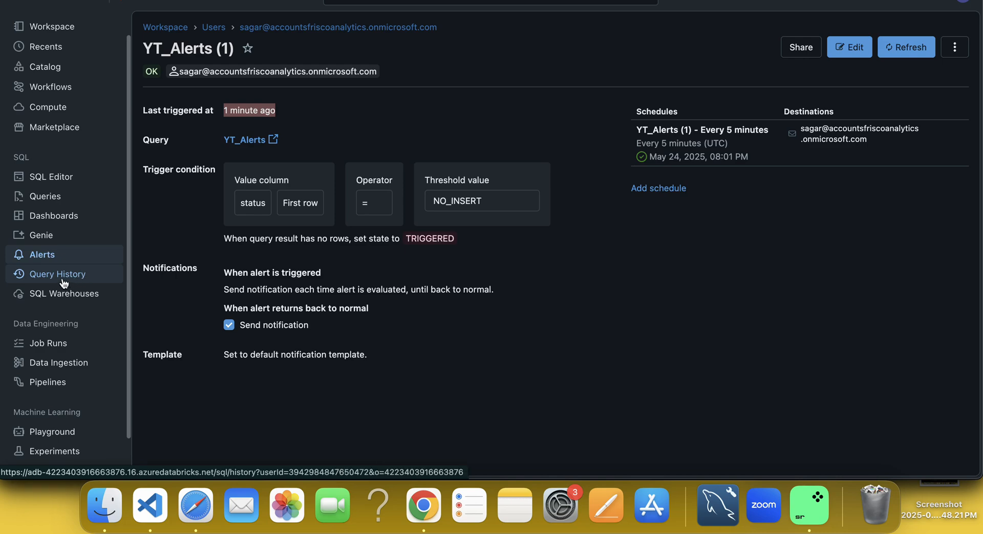
Refresh Query History twice for new alert runs, then return to YT_Alerts (1).
left_click(58, 274)
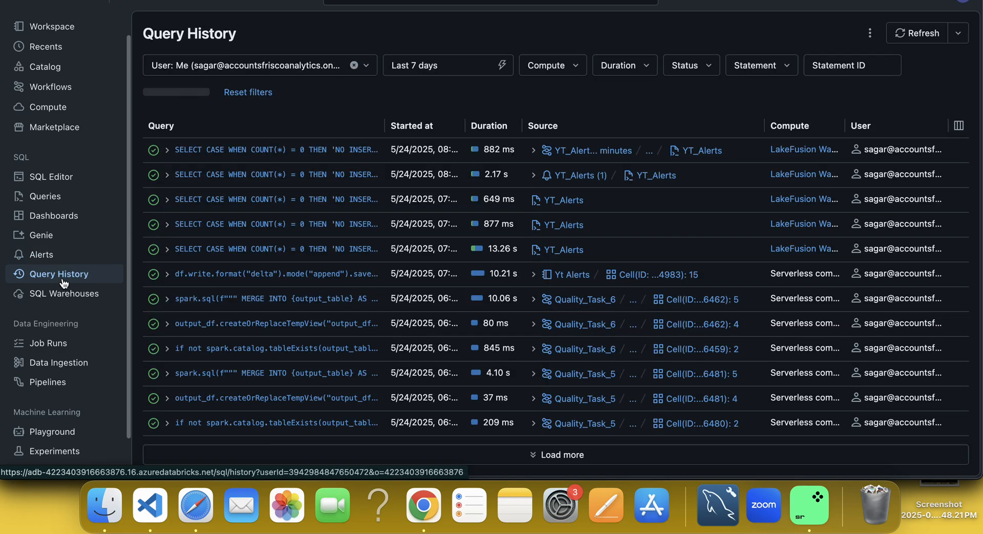
left_click(921, 33)
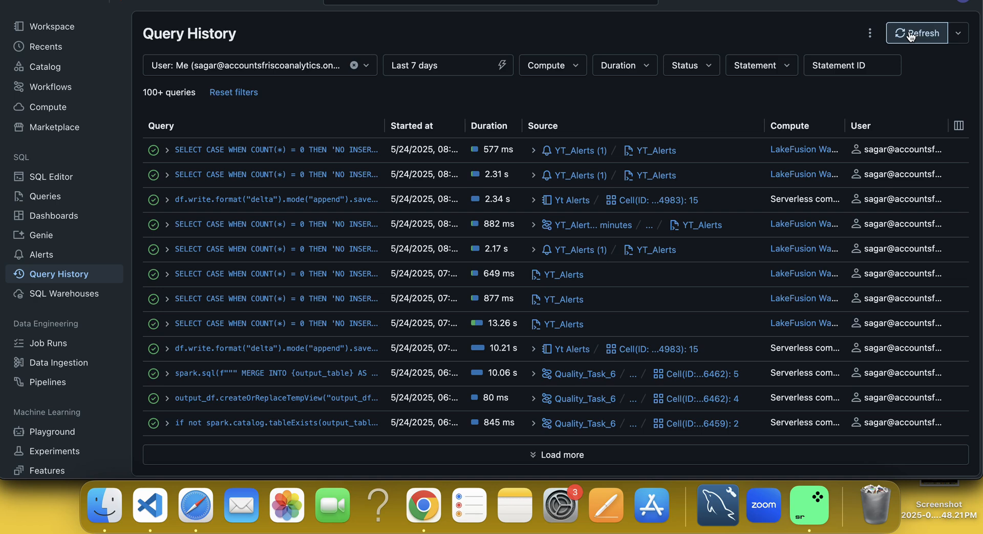
left_click(916, 33)
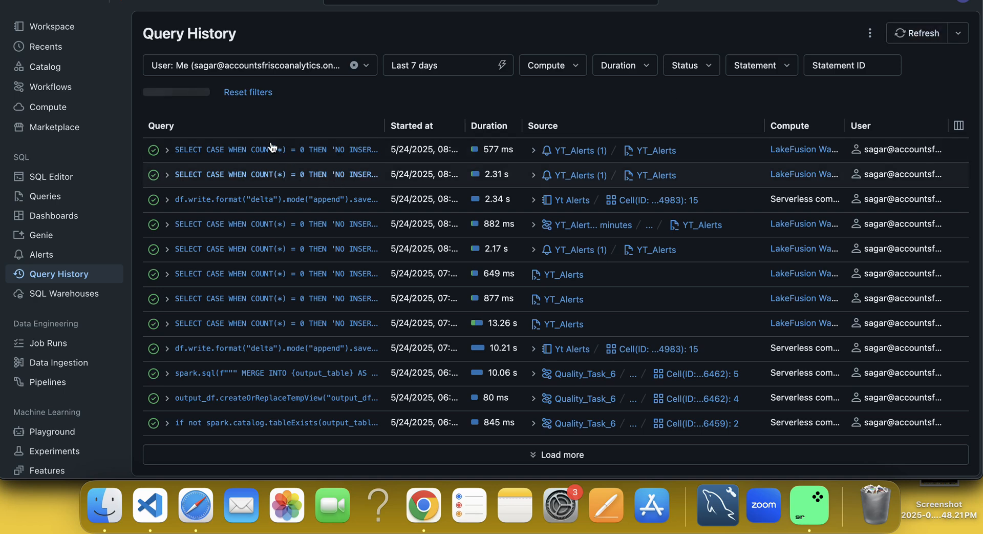
mouse_move(273, 149)
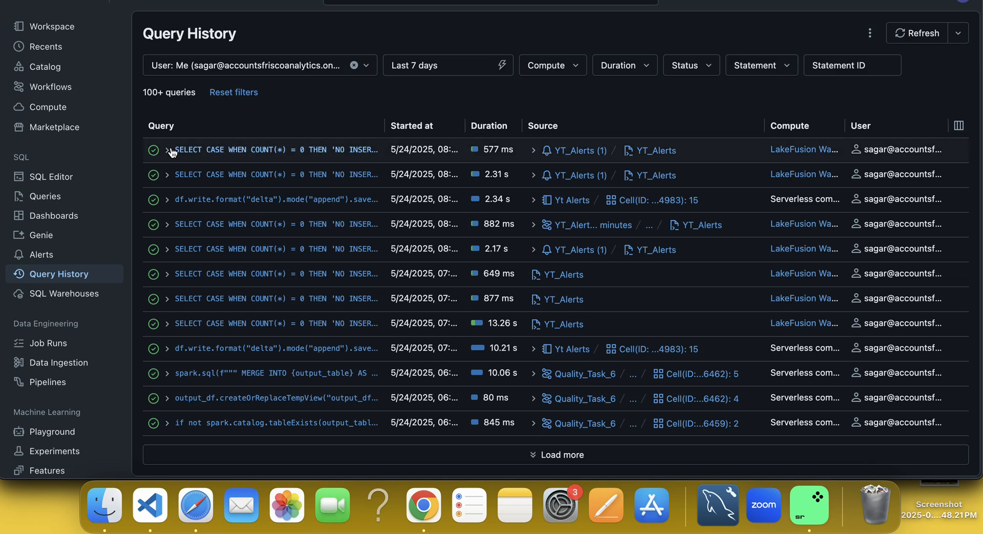
mouse_move(513, 125)
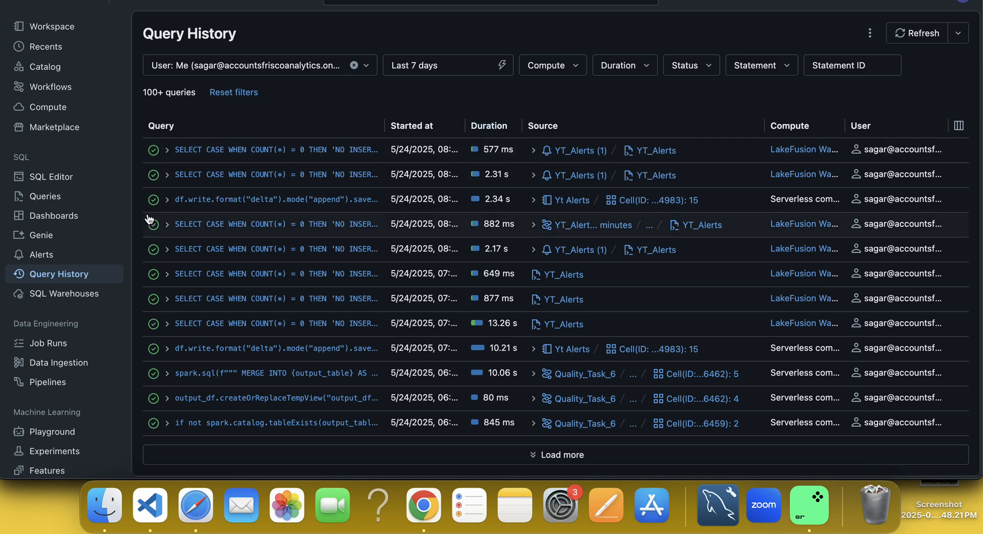
left_click(42, 254)
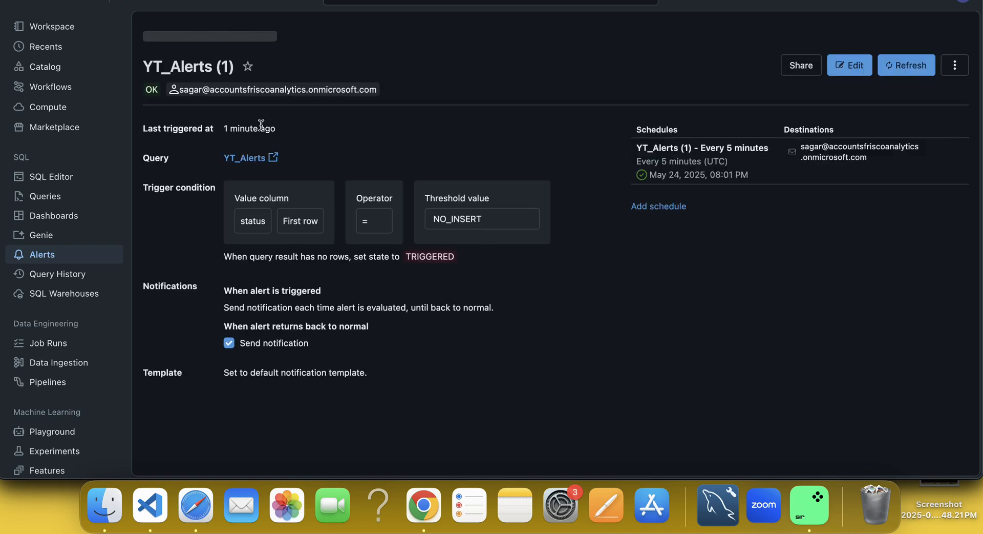
left_click(907, 65)
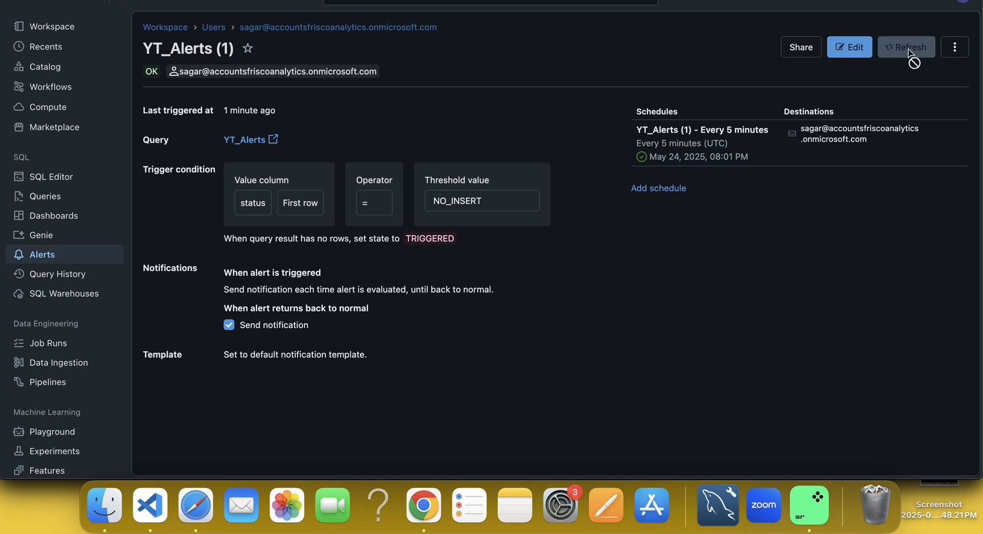
left_click(955, 47)
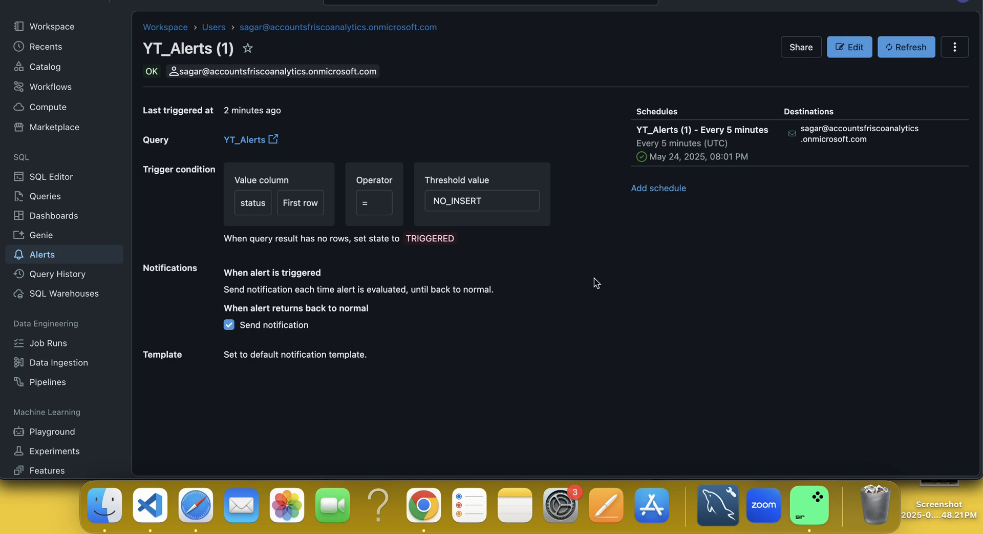
mouse_move(893, 18)
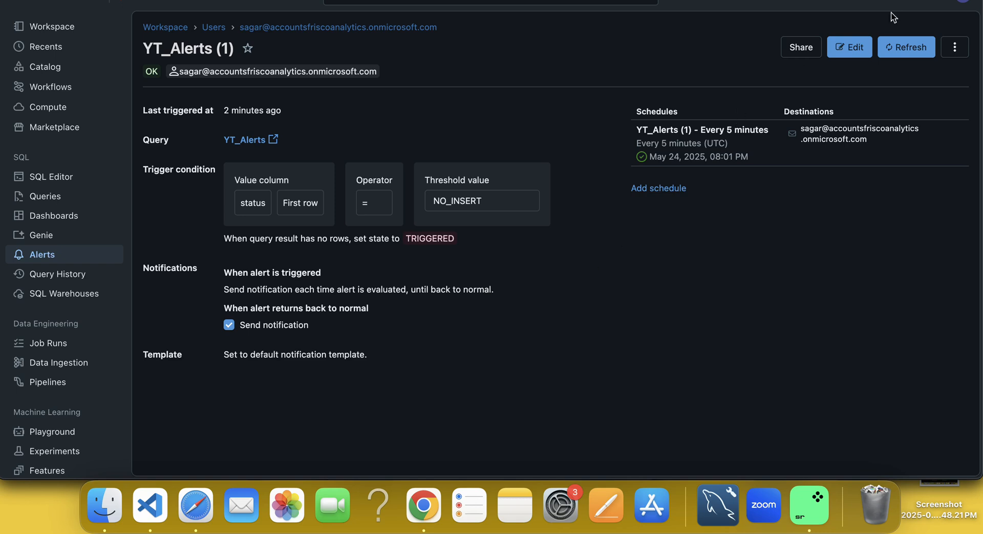